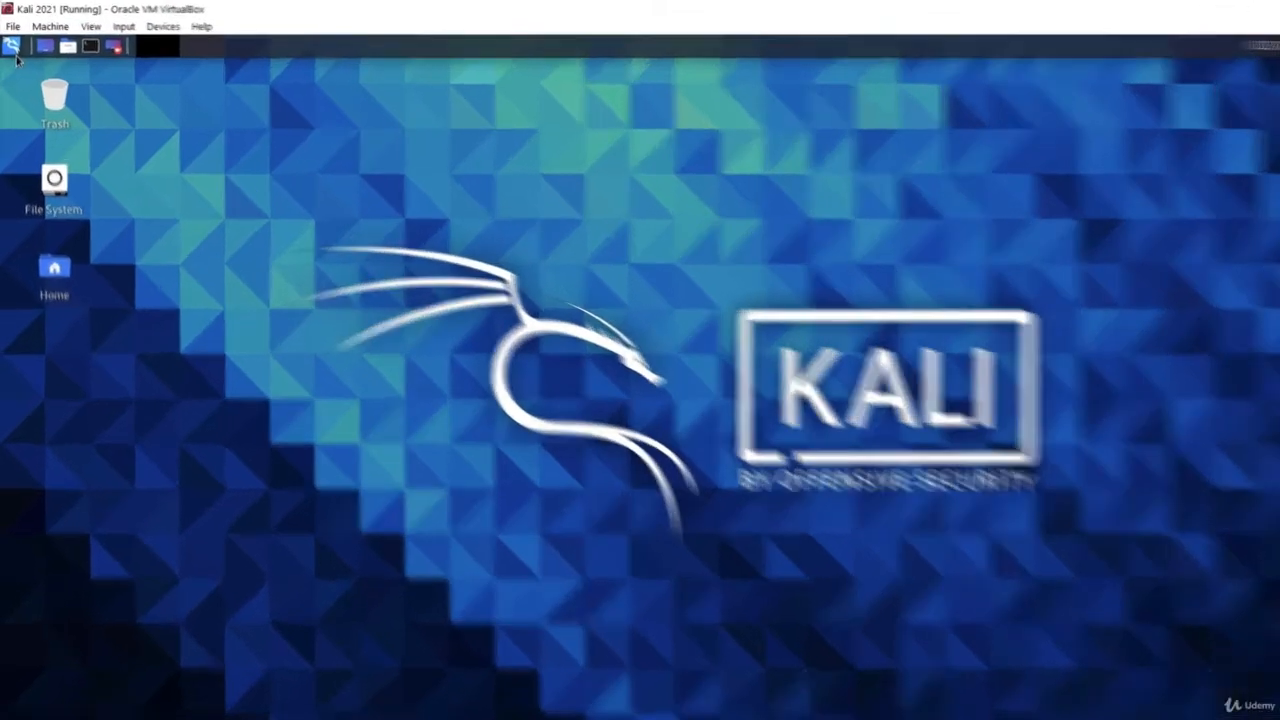
# Launch Firefox and load the OWASP Broken Web Applications page at 192.168.1.4
pyautogui.write('firef')
pyautogui.write('1')
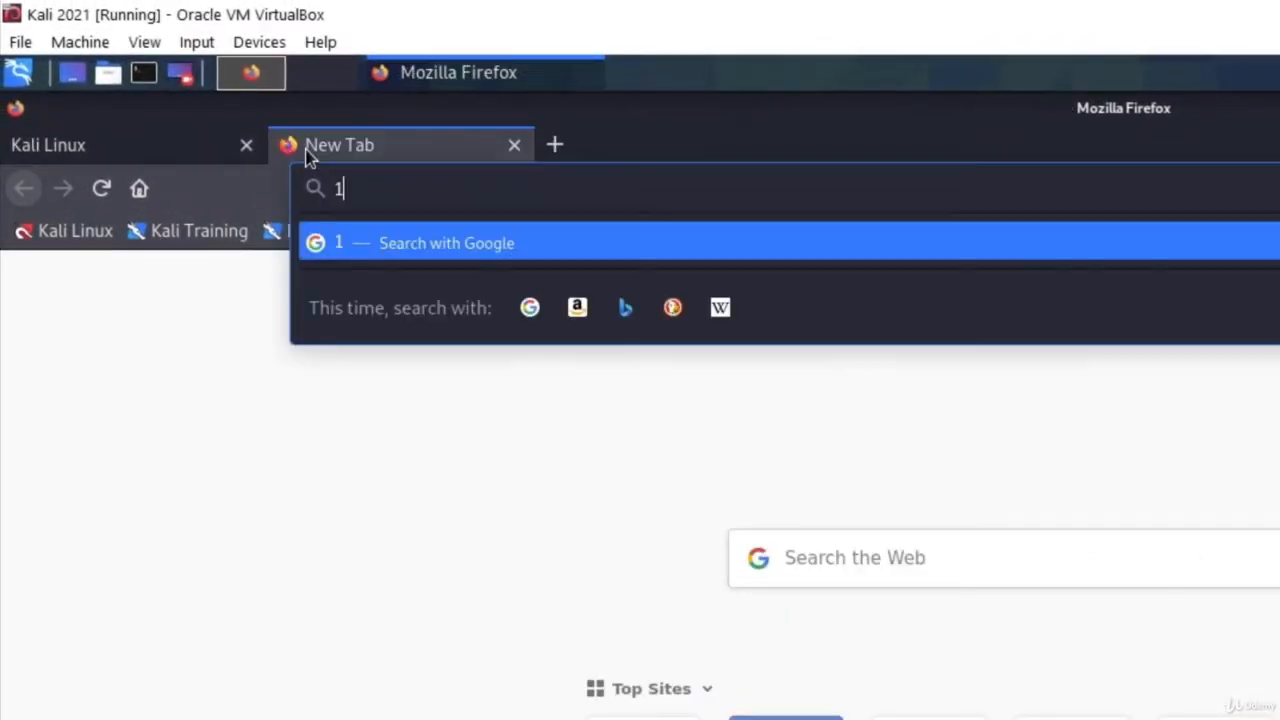
pyautogui.write('92.168.1.4')
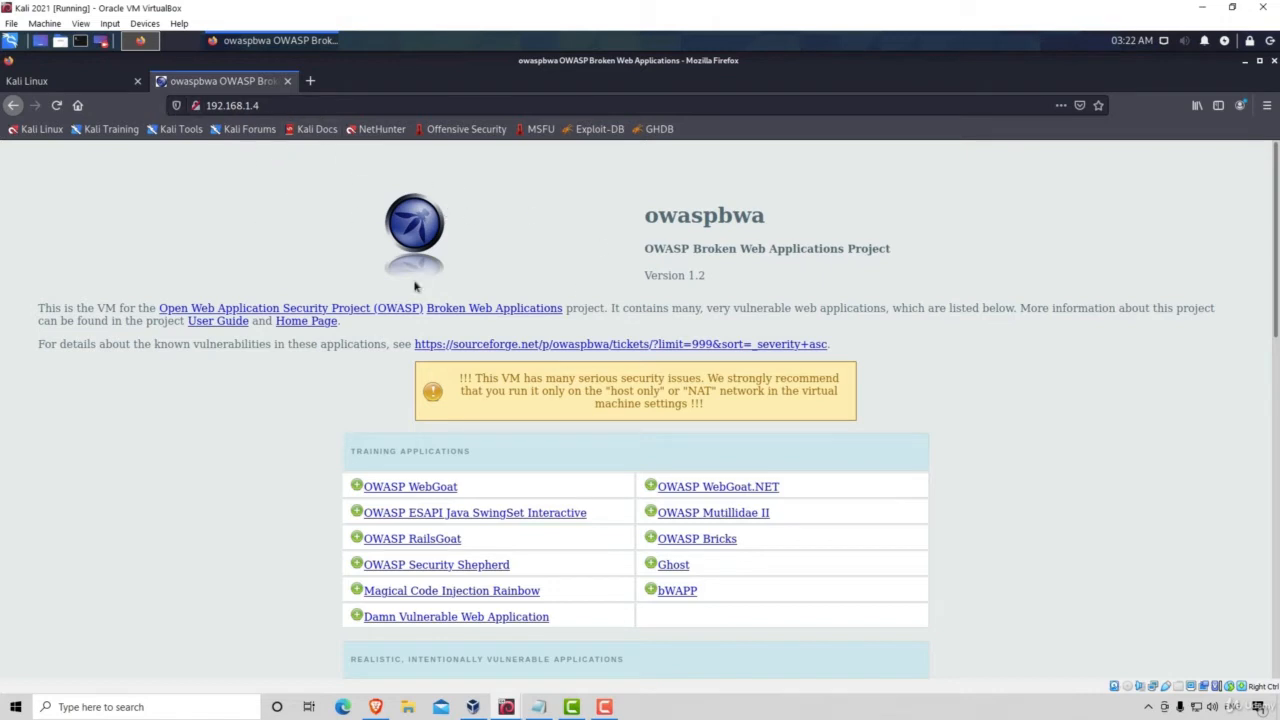
pyautogui.moveTo(544, 250)
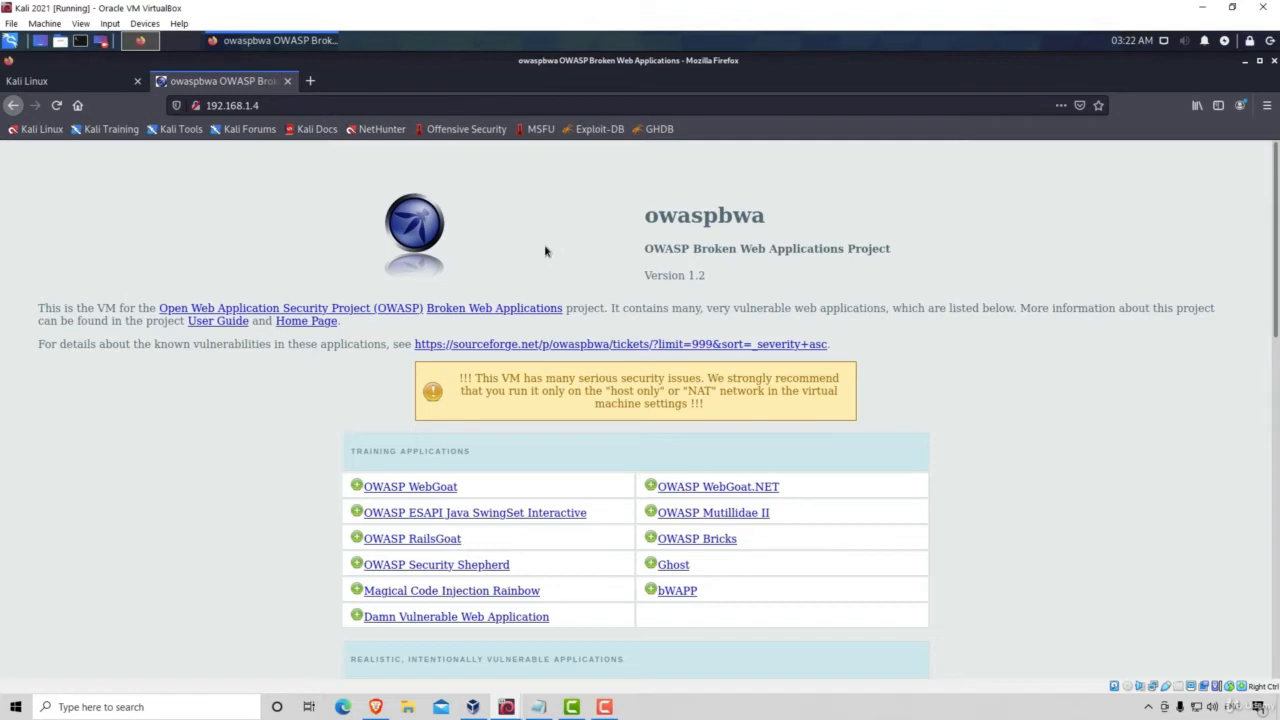
pyautogui.scroll(-3)
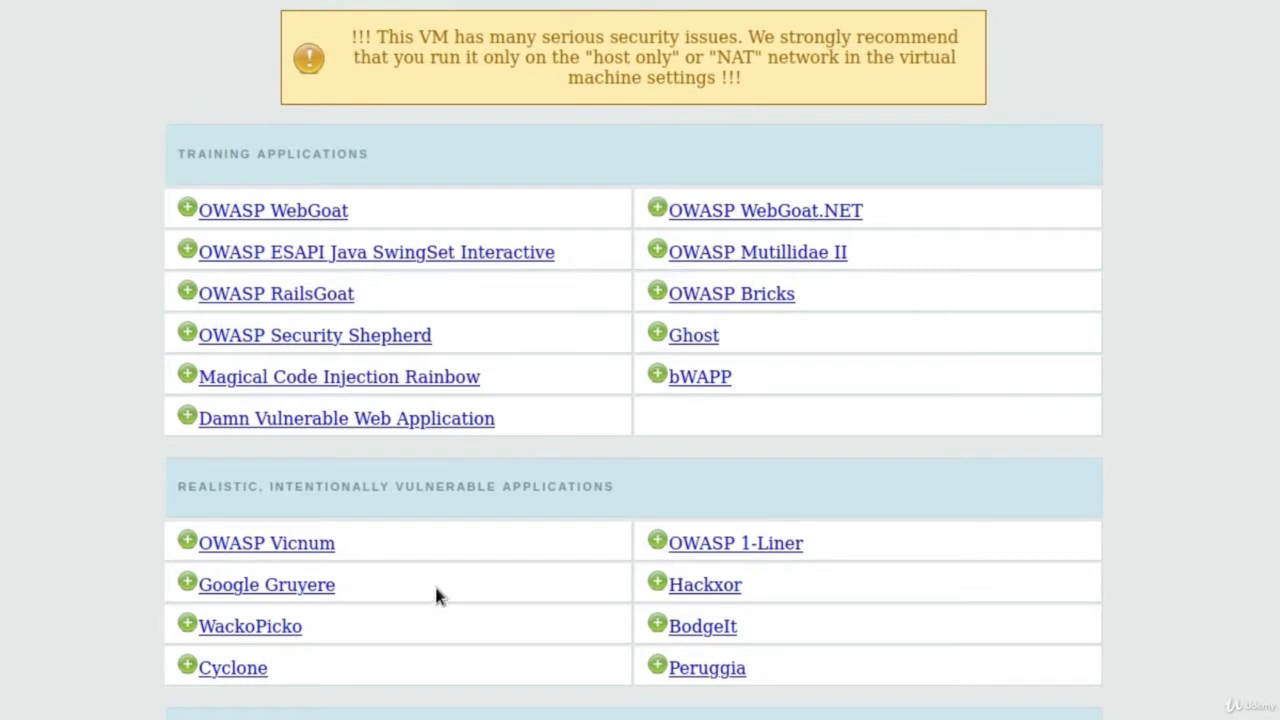
pyautogui.moveTo(424, 564)
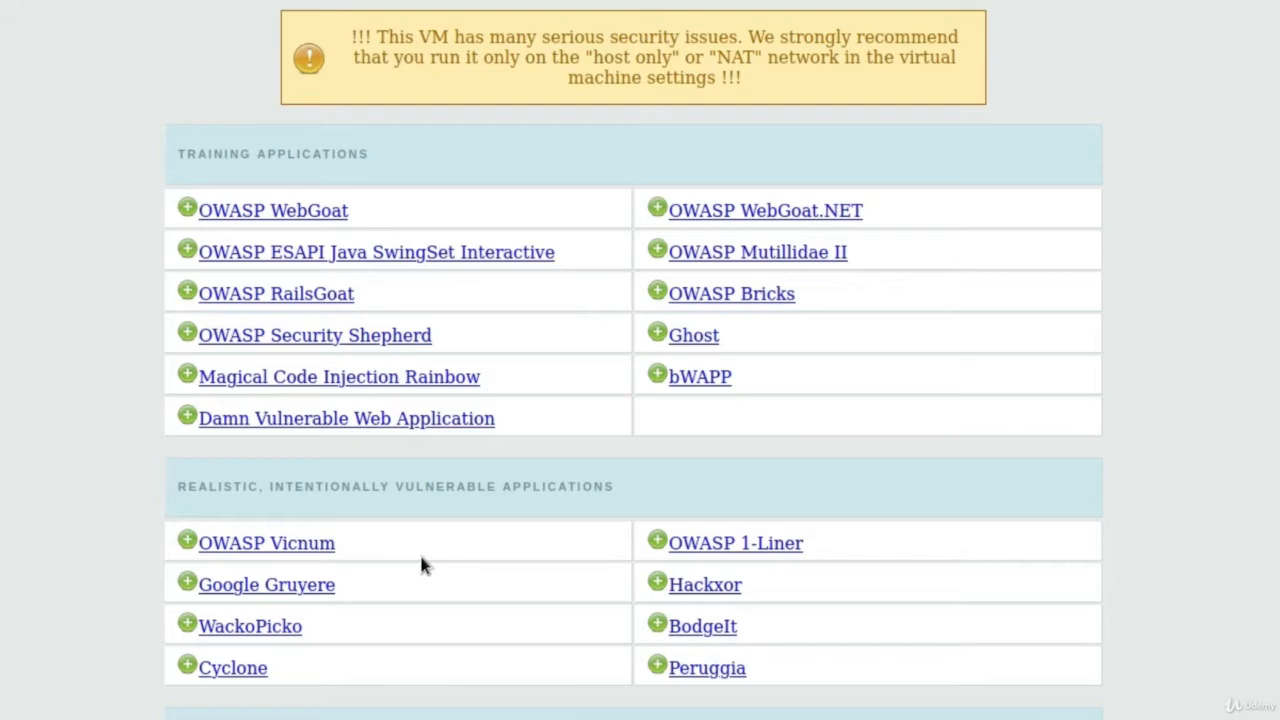
pyautogui.moveTo(416, 564)
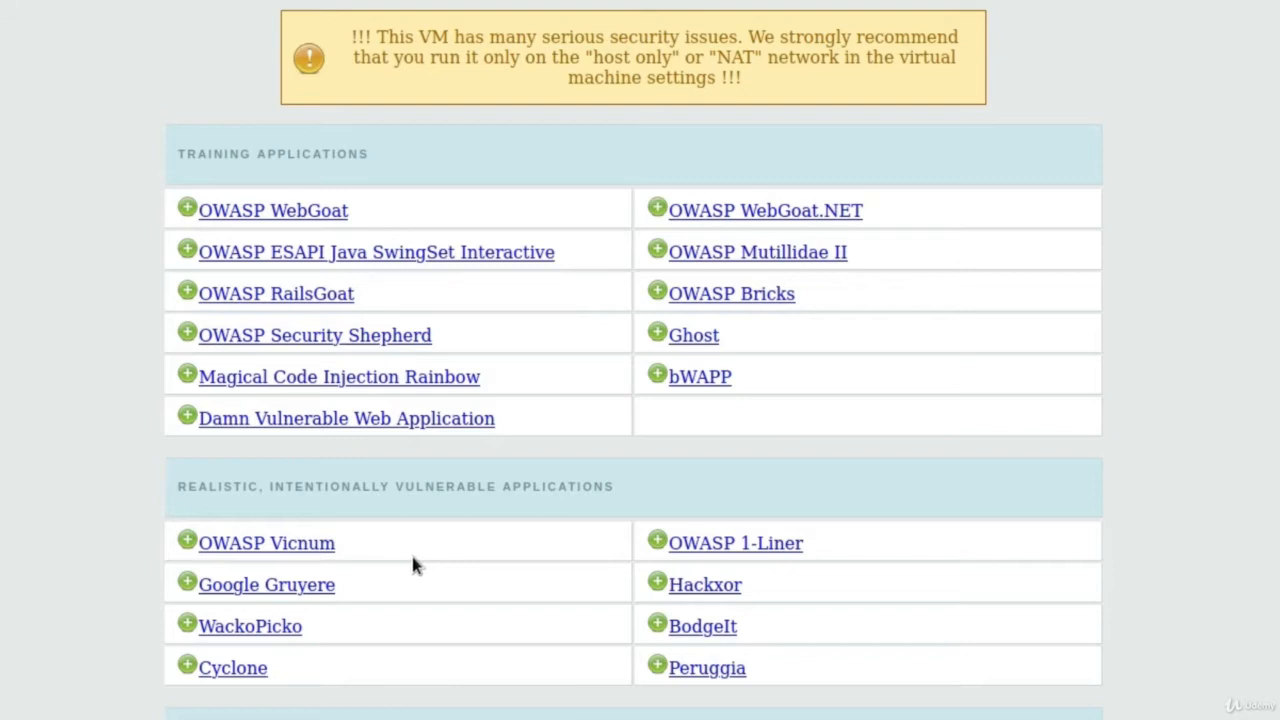
pyautogui.scroll(-3)
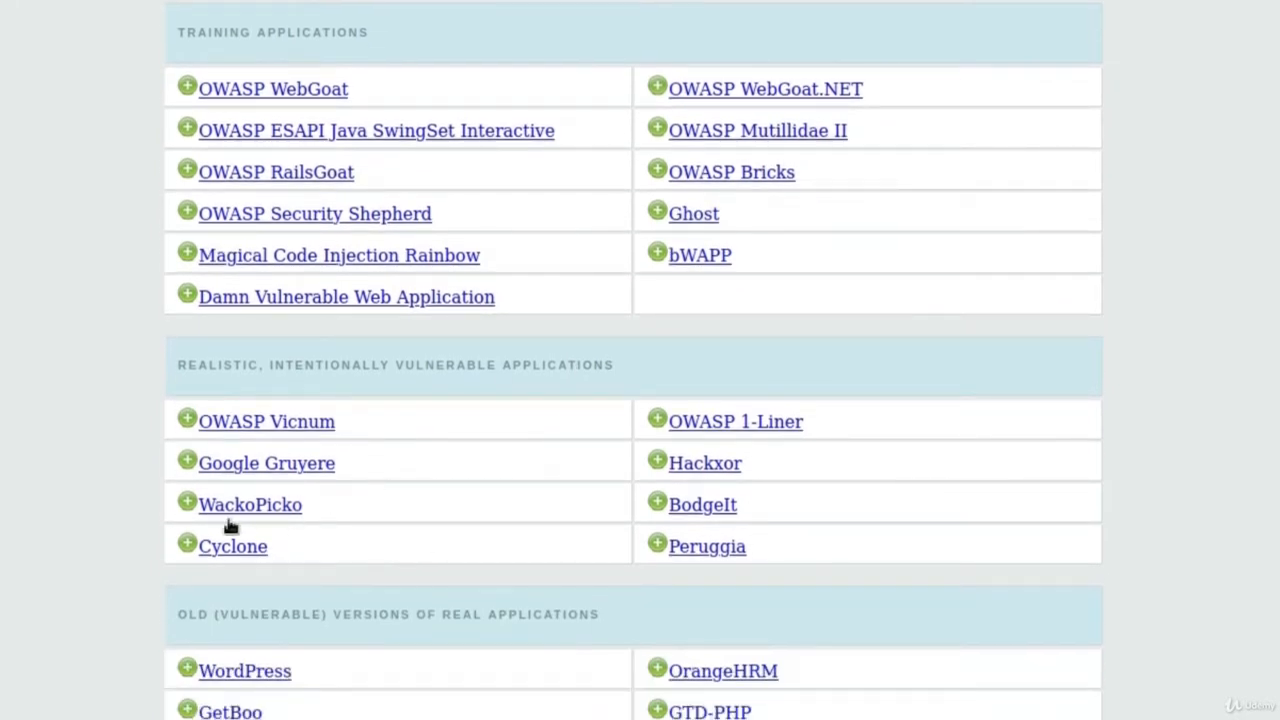
pyautogui.moveTo(344, 374)
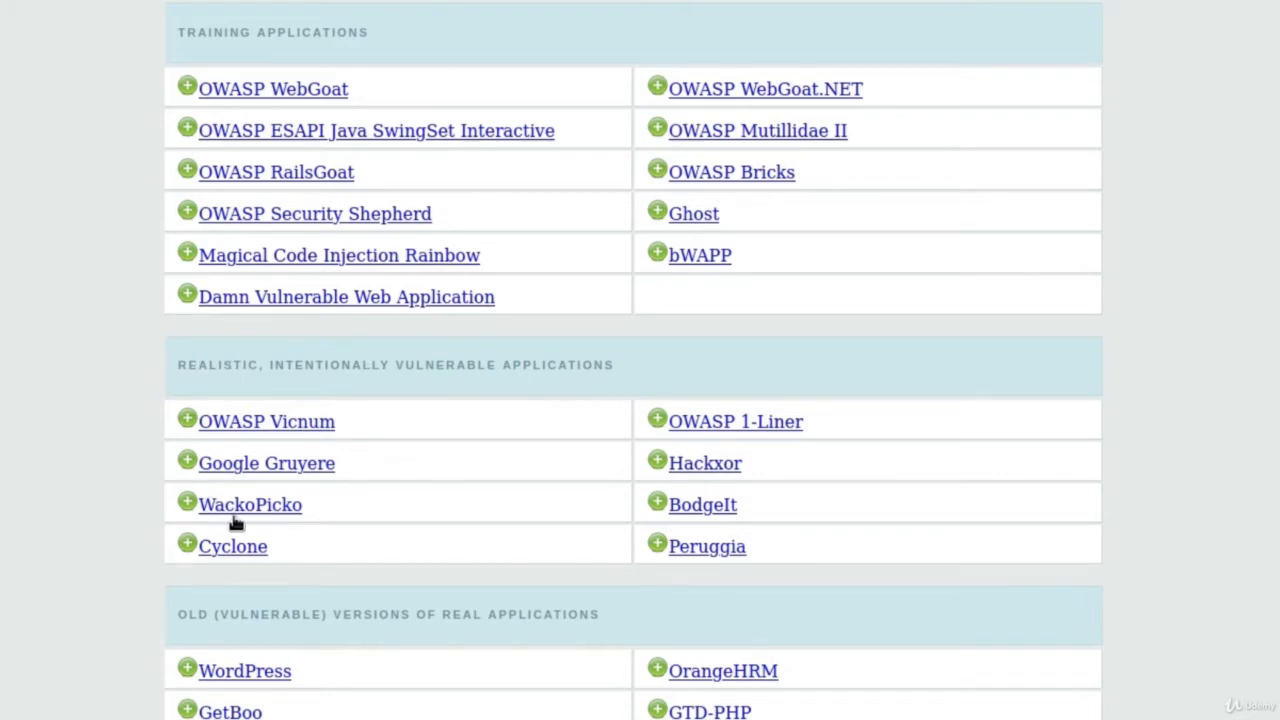
# Open the WackoPicko application and zoom the page in from the Firefox menu
pyautogui.click(250, 504)
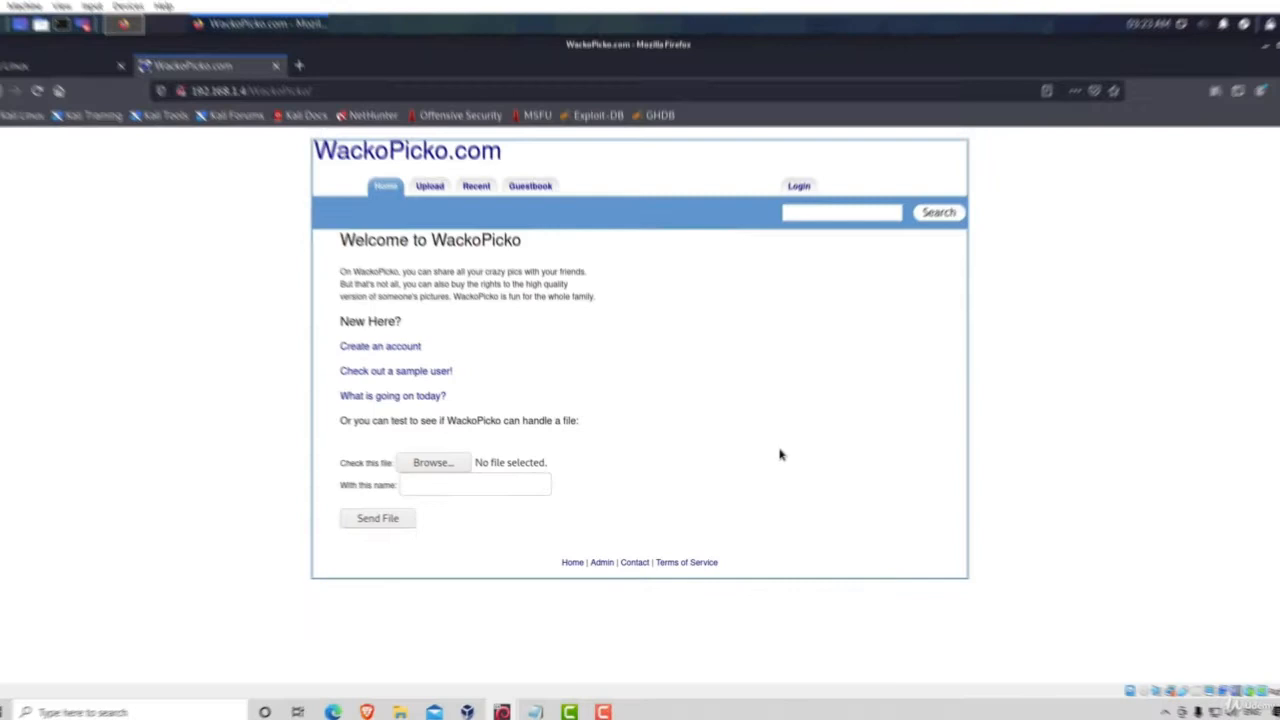
pyautogui.click(1266, 104)
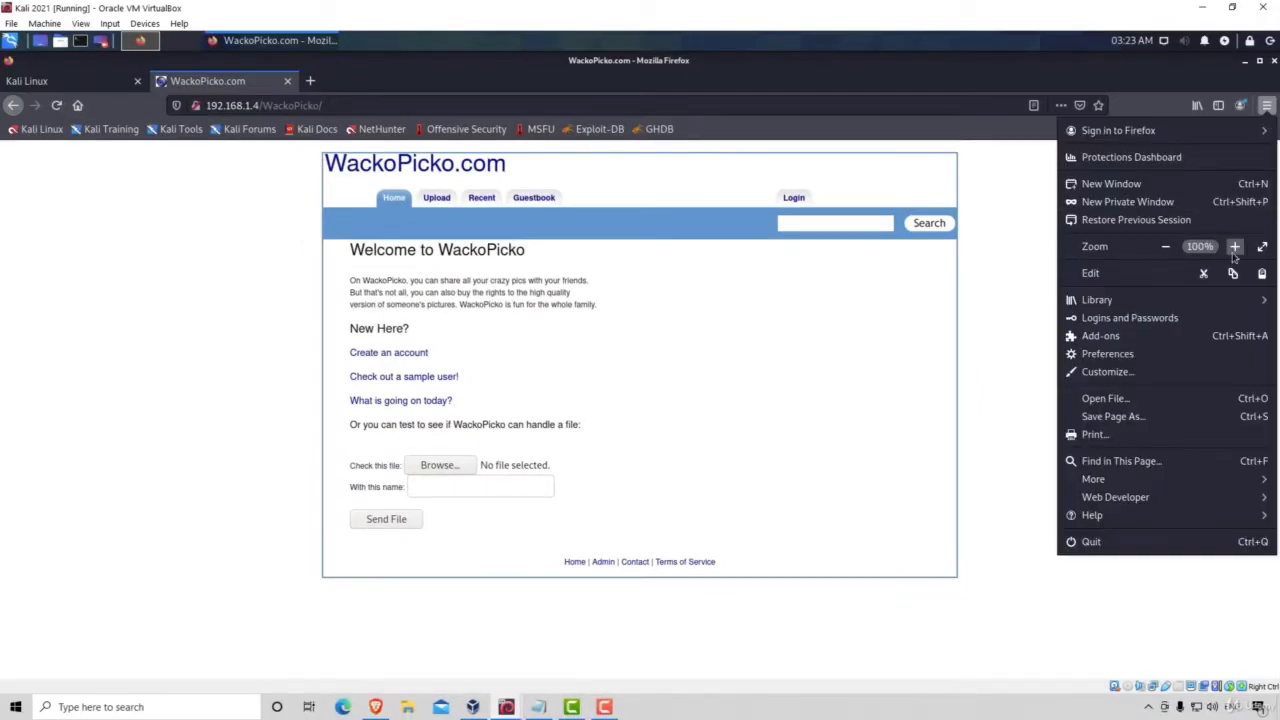
pyautogui.click(1234, 246)
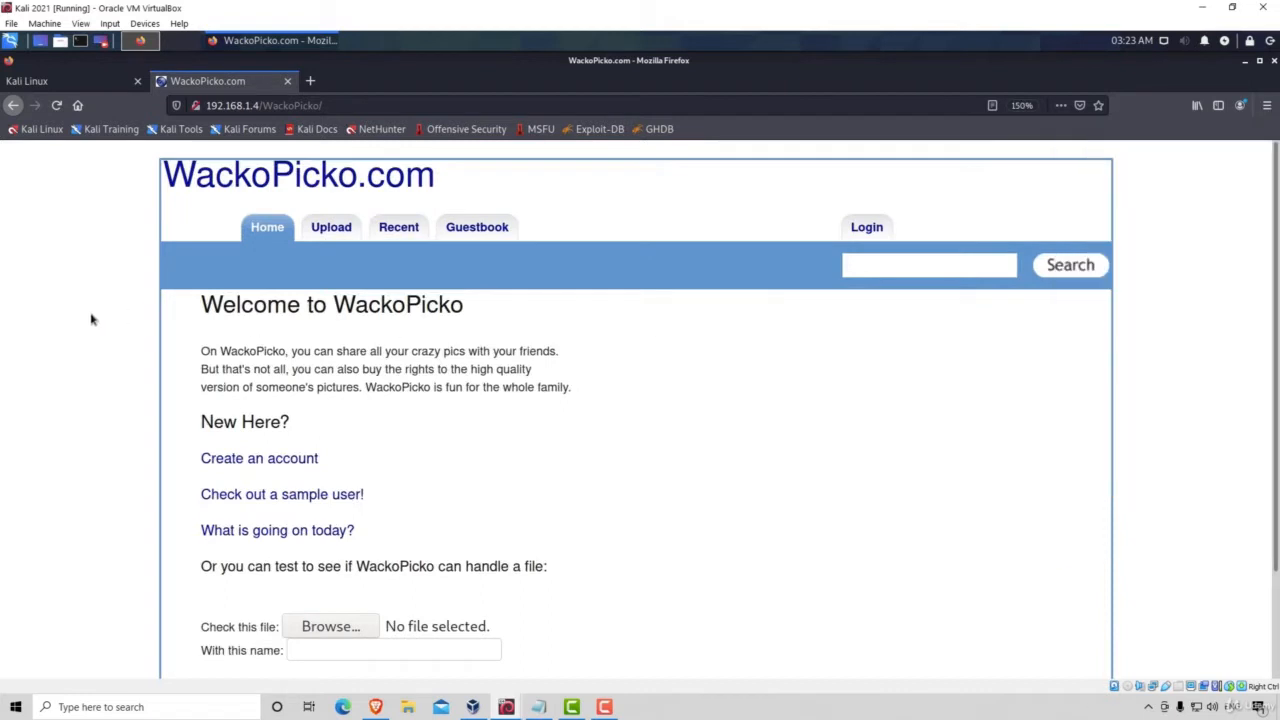
pyautogui.moveTo(378, 314)
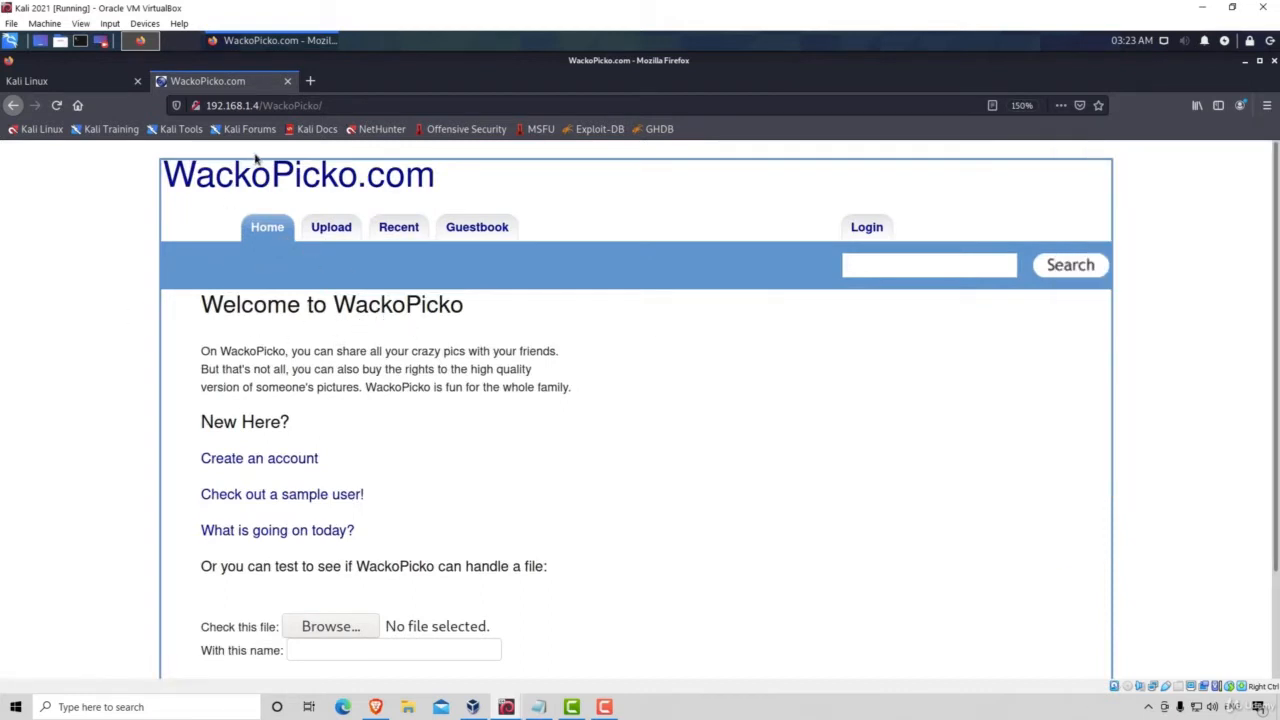
pyautogui.moveTo(528, 334)
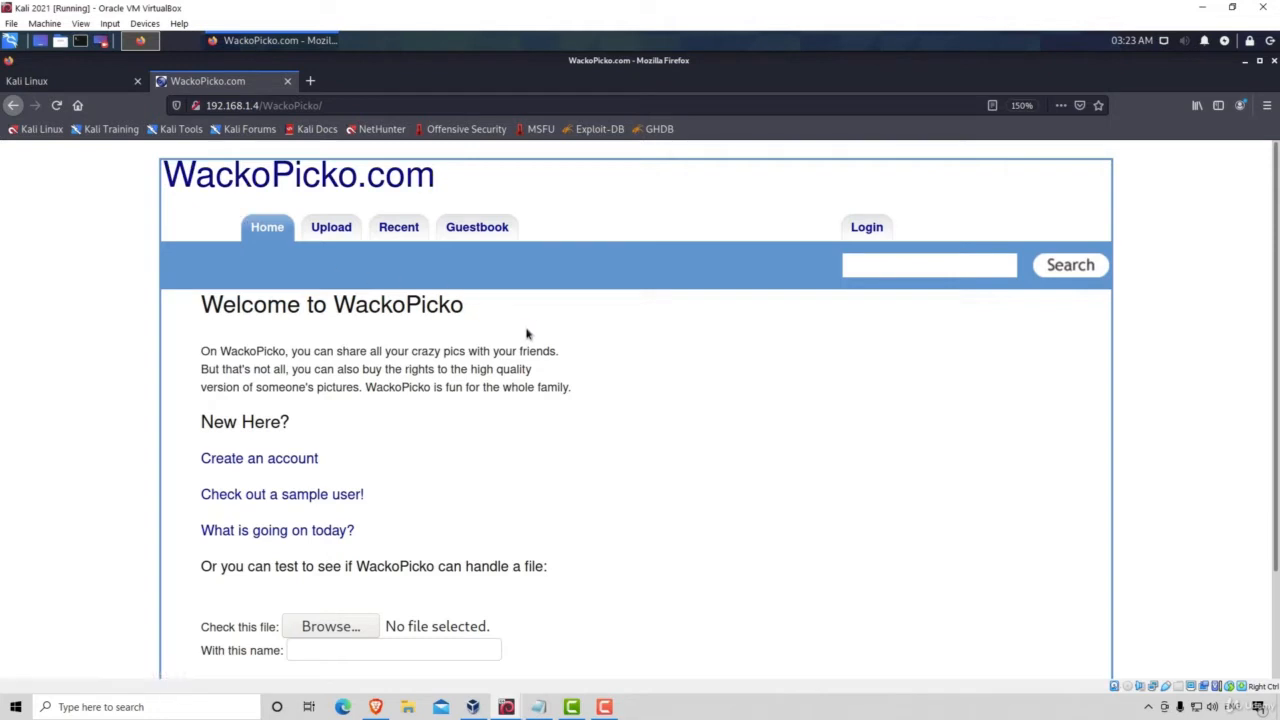
pyautogui.moveTo(518, 334)
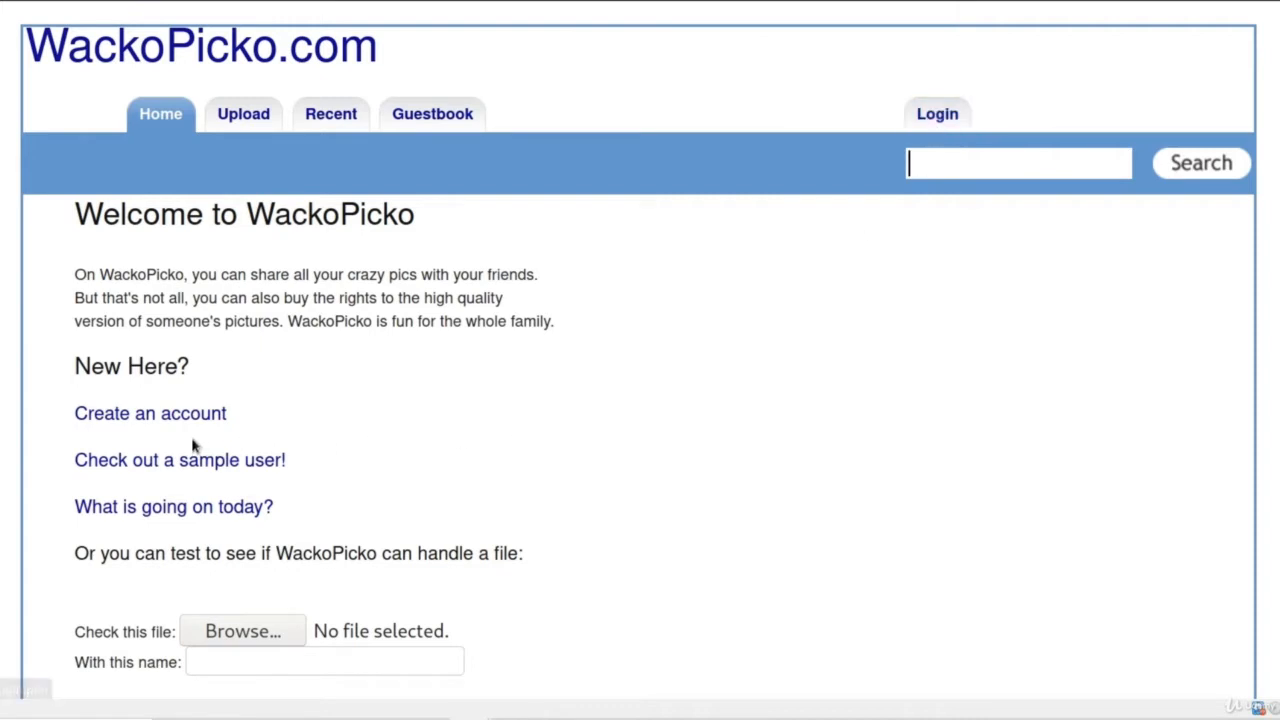
pyautogui.moveTo(536, 376)
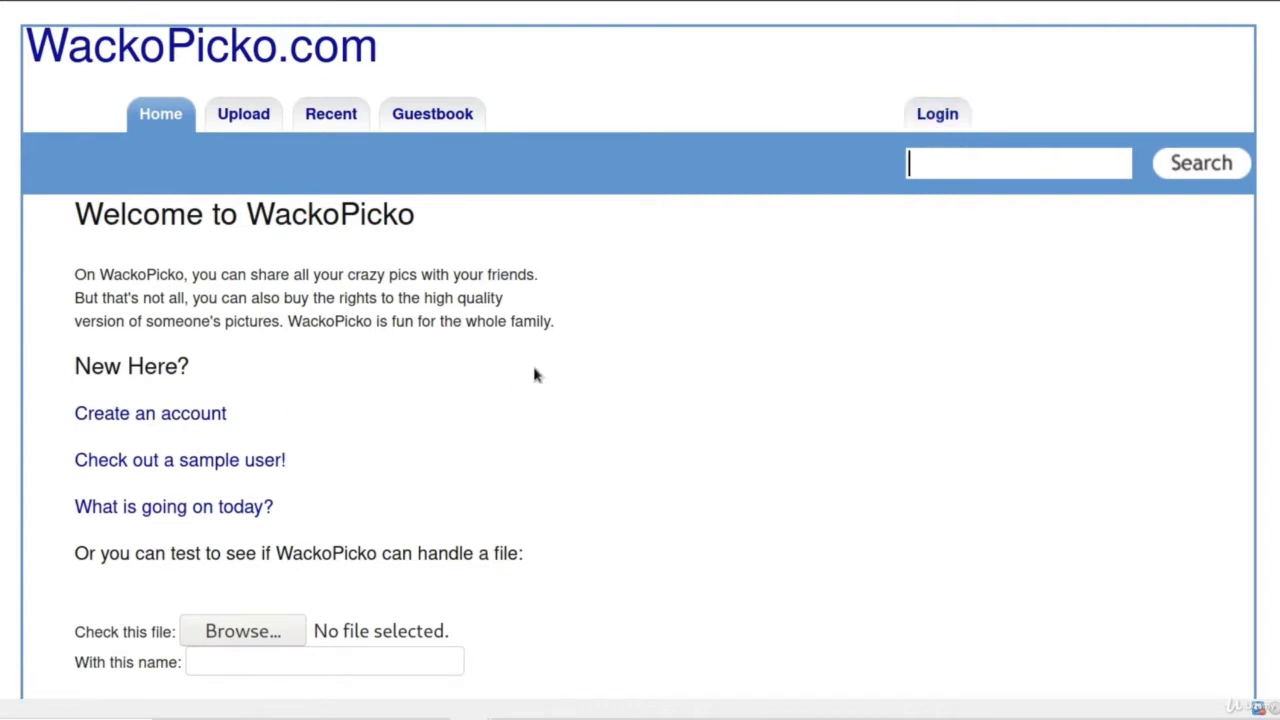
# Scroll to the upload form, select the name field and submit Send File
pyautogui.scroll(-3)
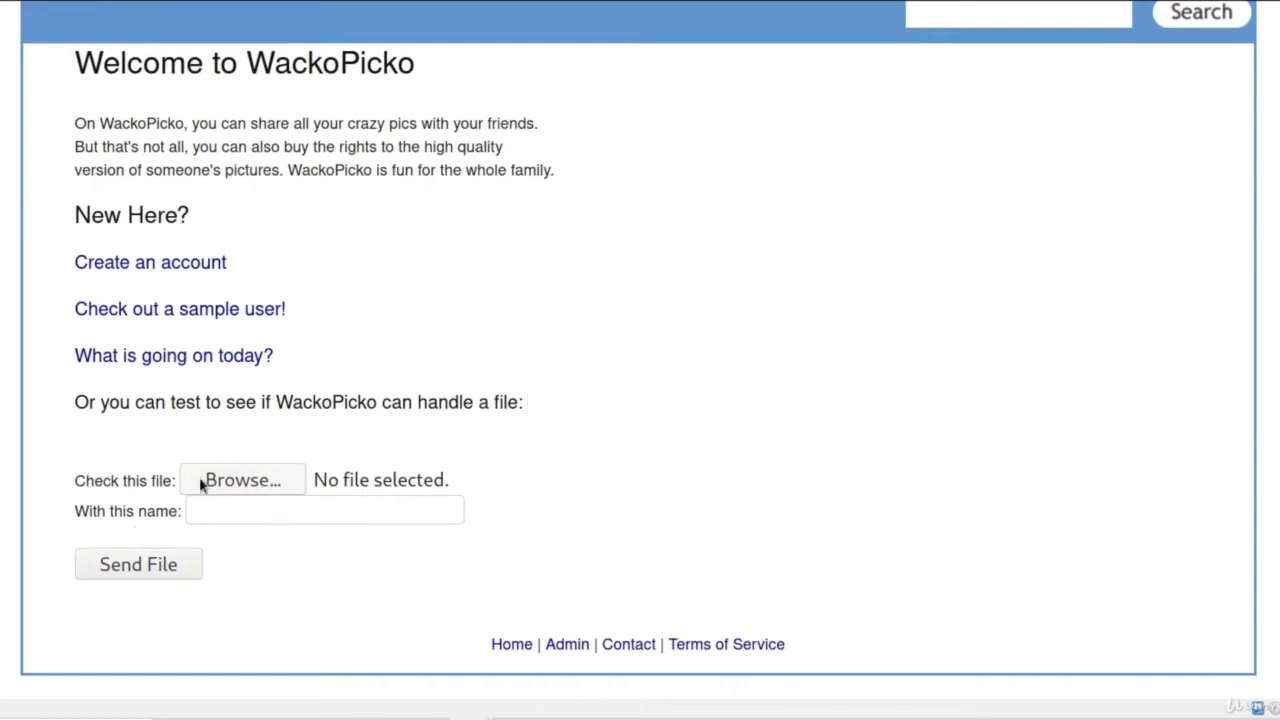
pyautogui.moveTo(264, 502)
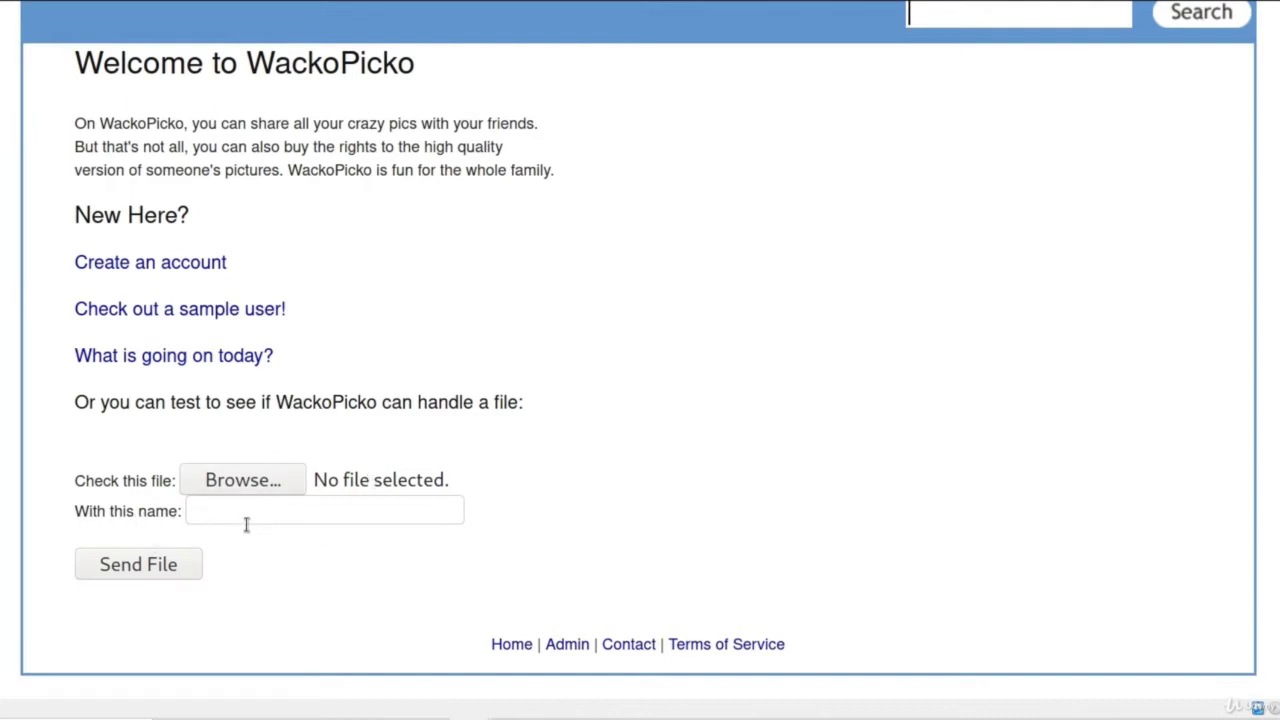
pyautogui.click(324, 510)
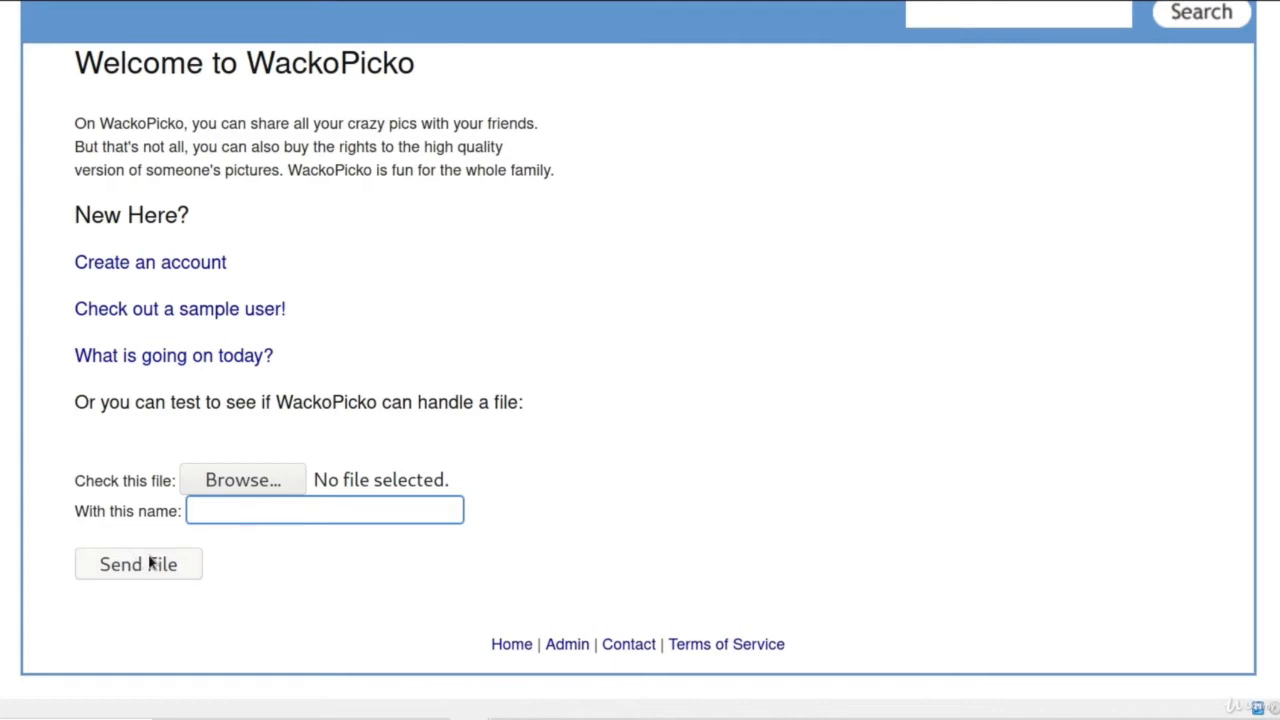
pyautogui.click(324, 510)
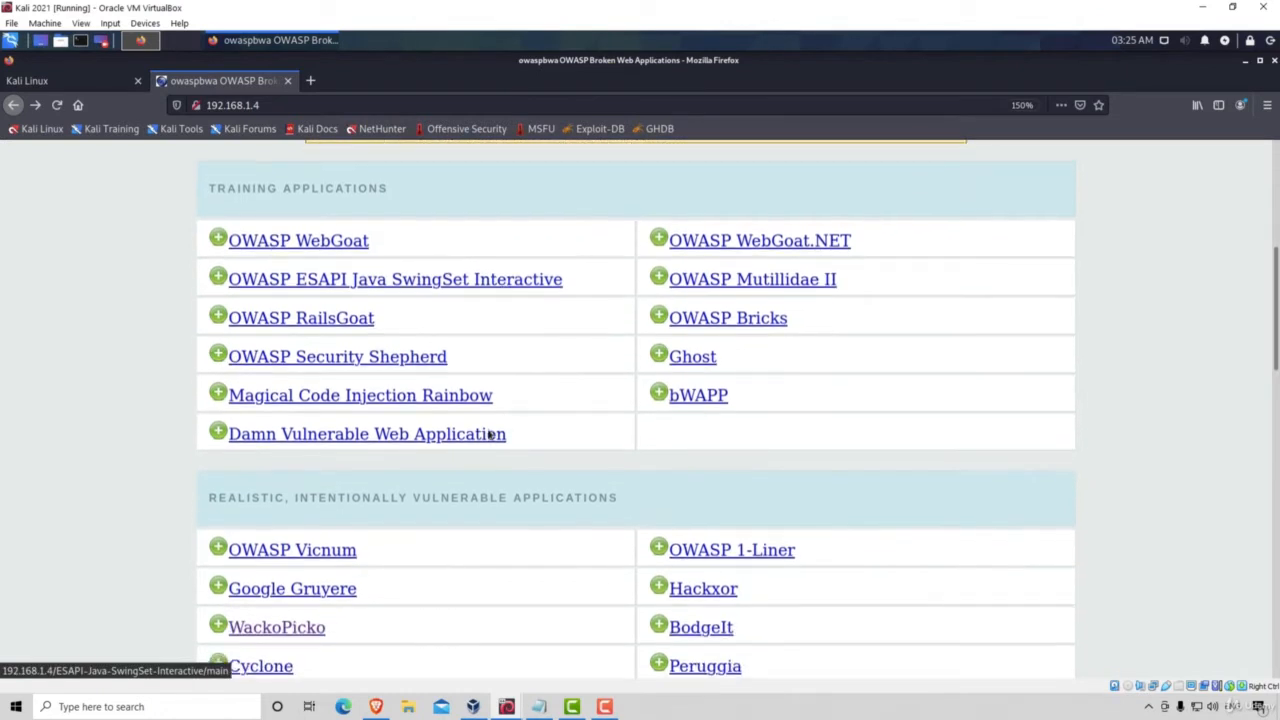
# Open the Damn Vulnerable Web Application from the OWASP BWA list
pyautogui.click(366, 432)
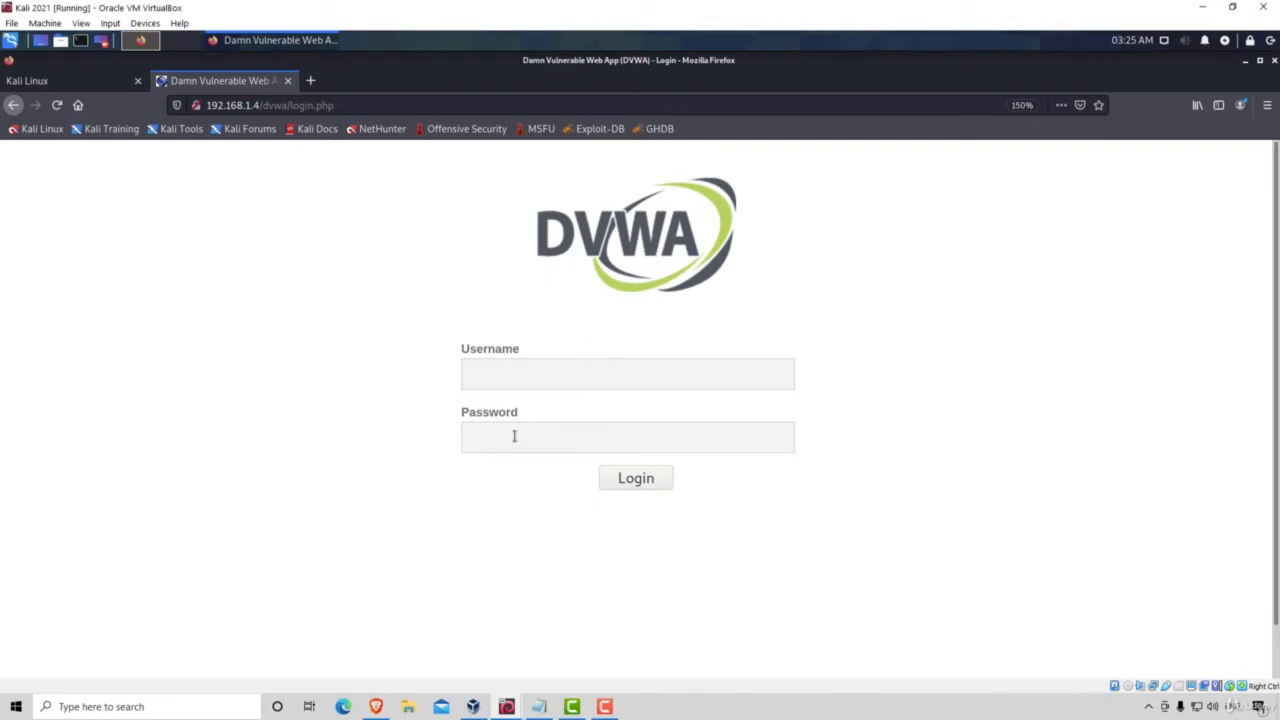
pyautogui.moveTo(92, 96)
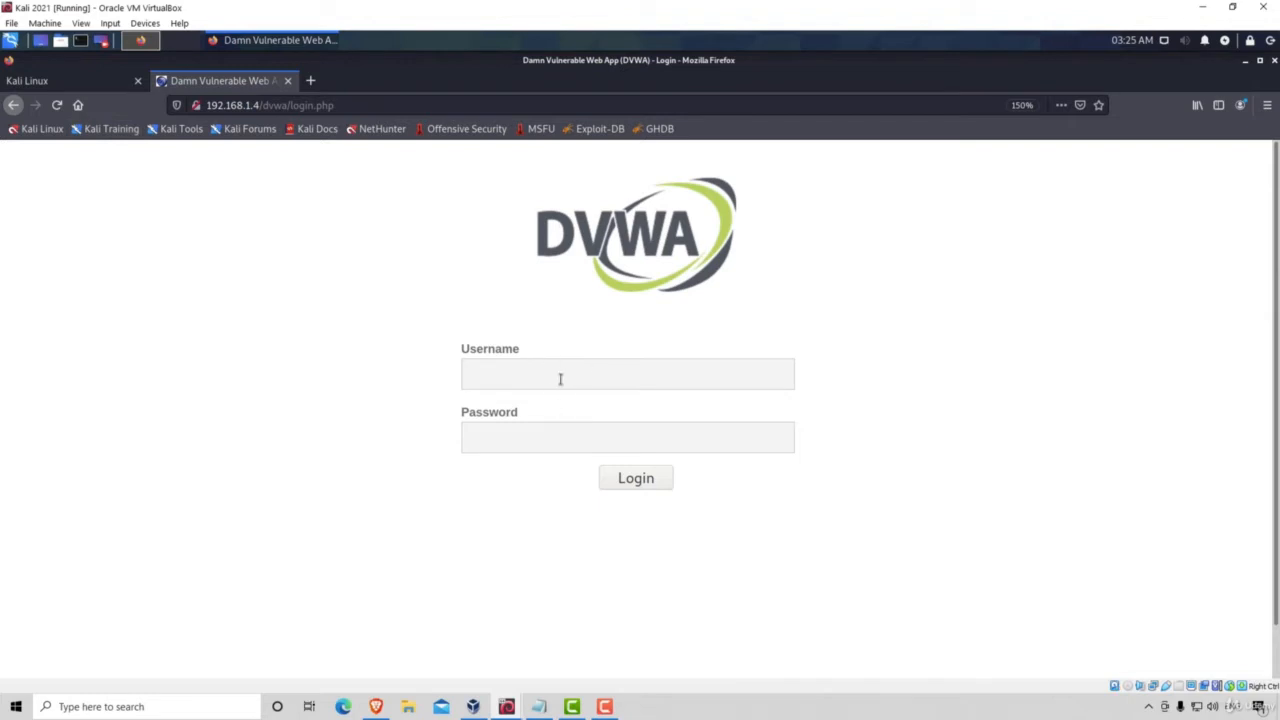
pyautogui.moveTo(528, 418)
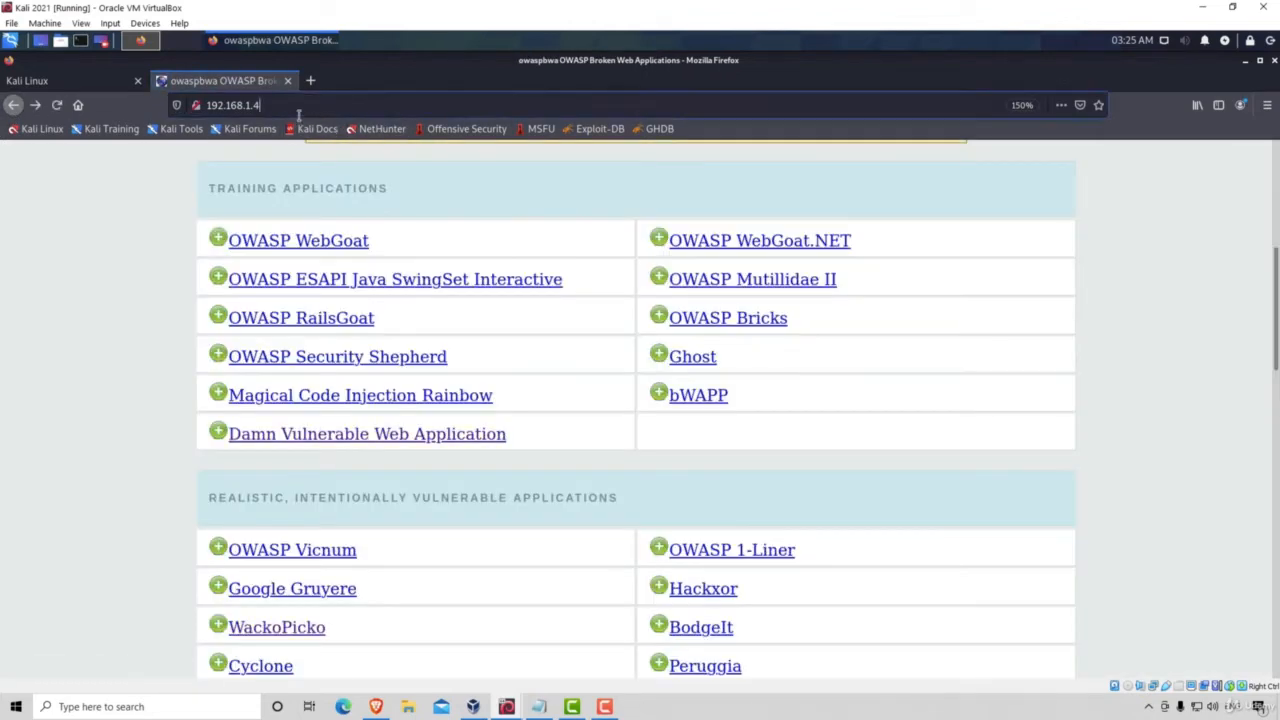
# Request 192.168.1.4/admin, which returns a 404 Not Found page
pyautogui.click(236, 104)
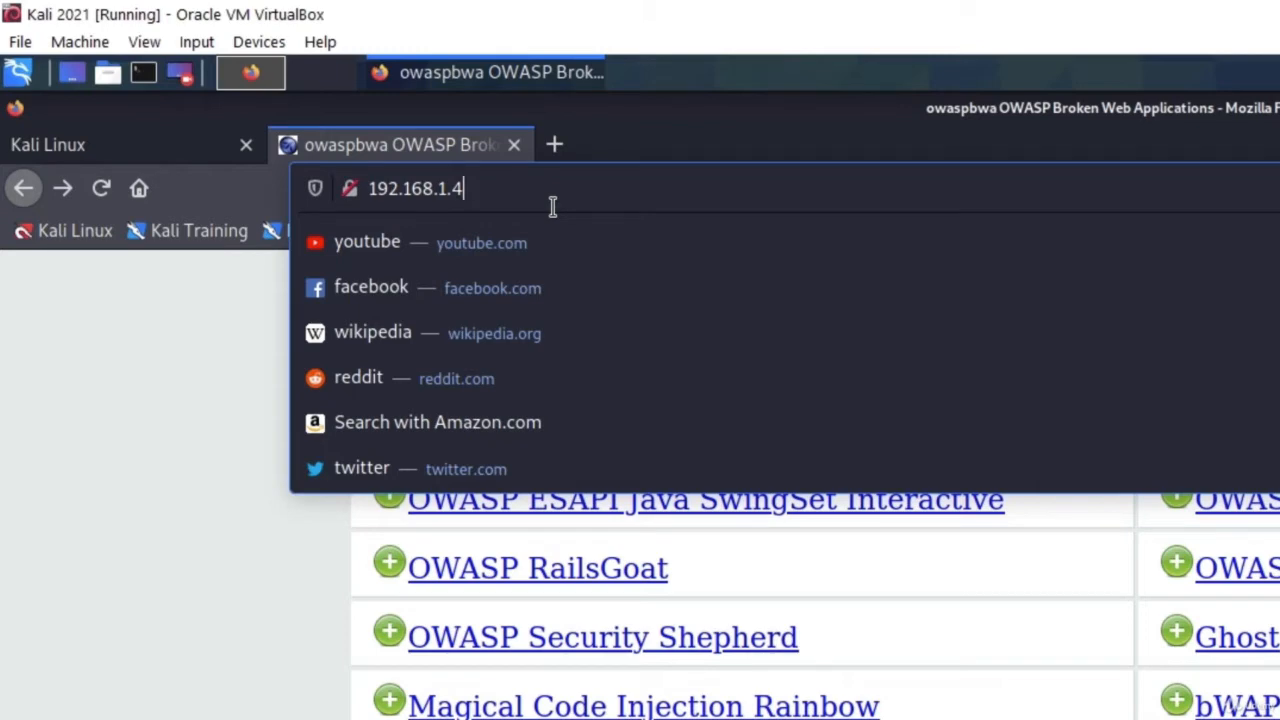
pyautogui.write('/admin')
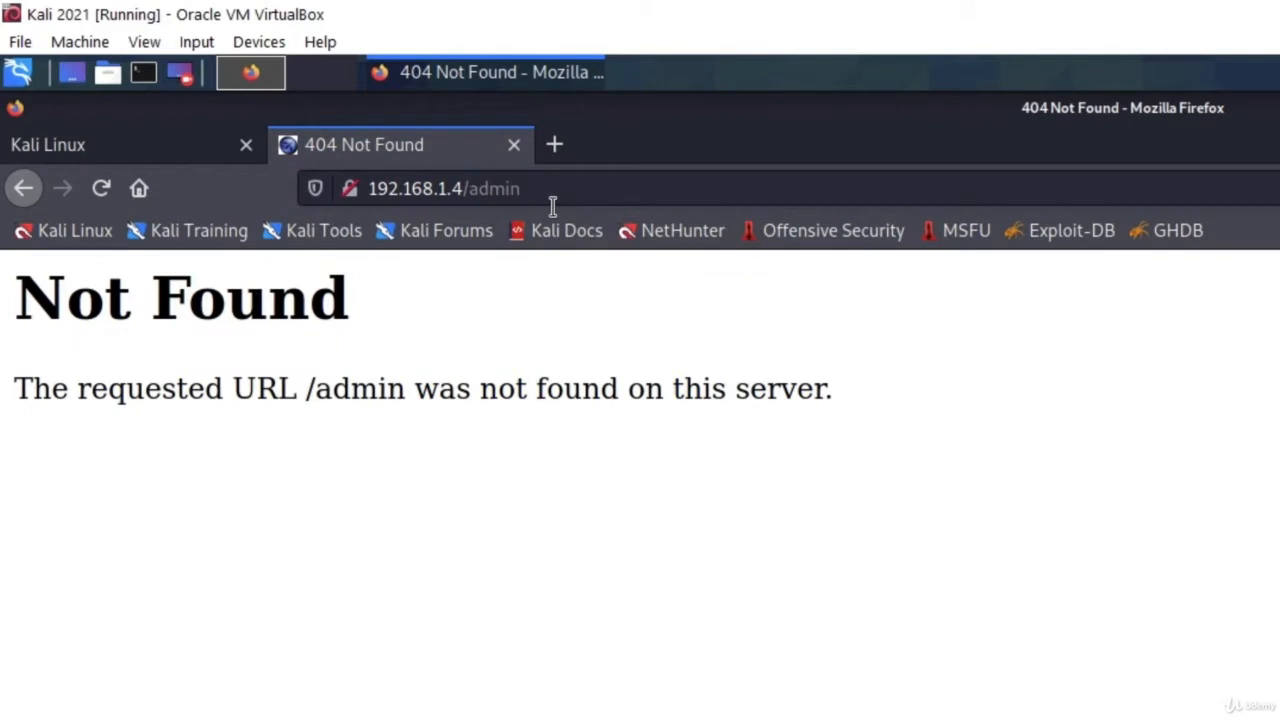
pyautogui.moveTo(612, 212)
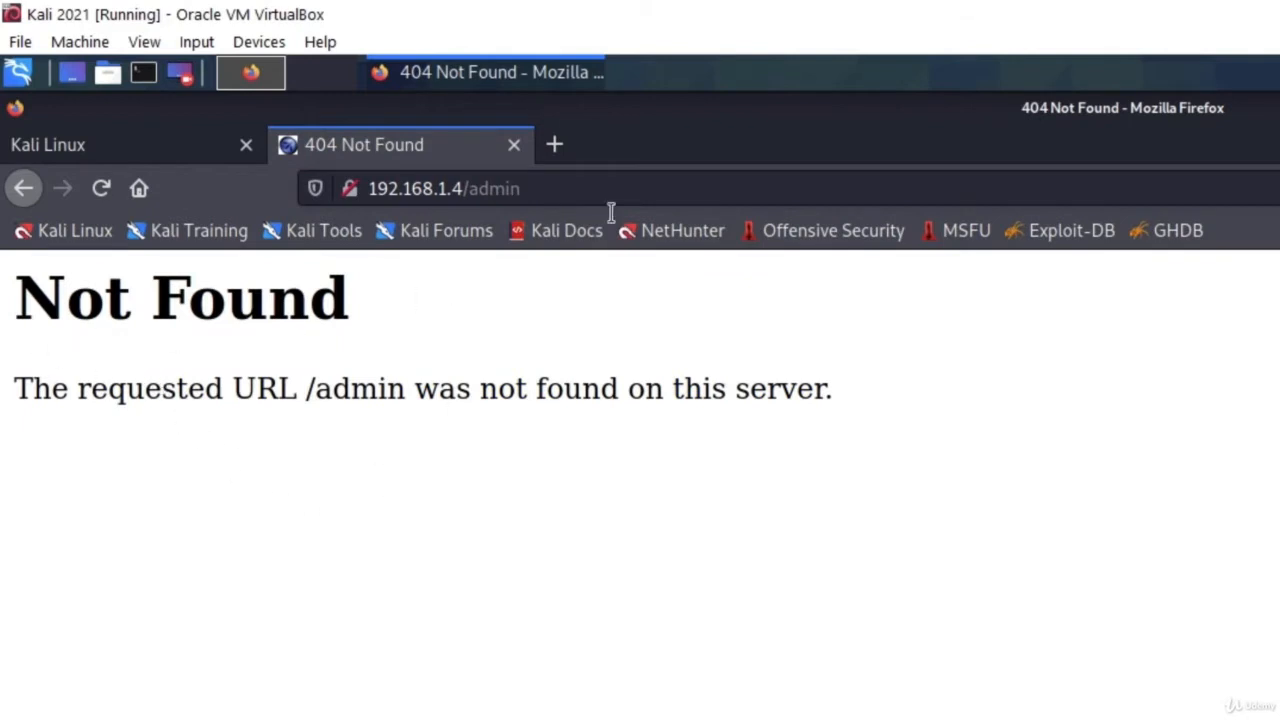
pyautogui.moveTo(256, 390)
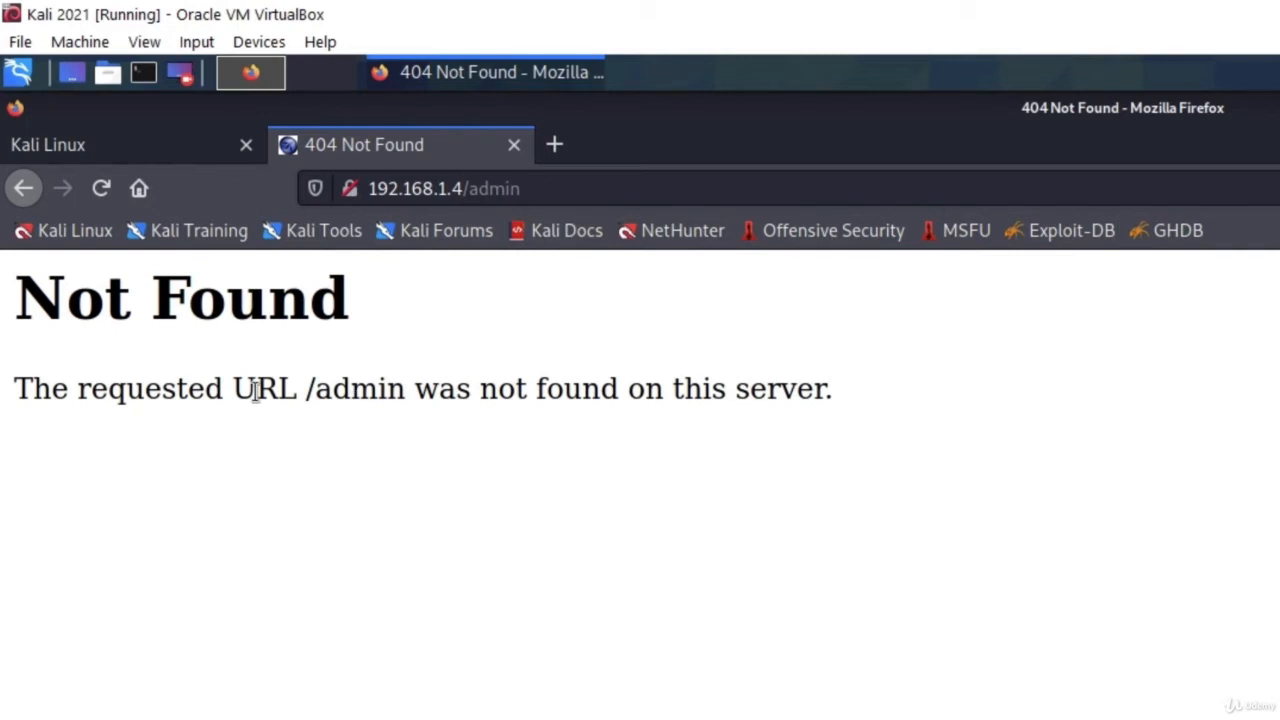
pyautogui.moveTo(396, 428)
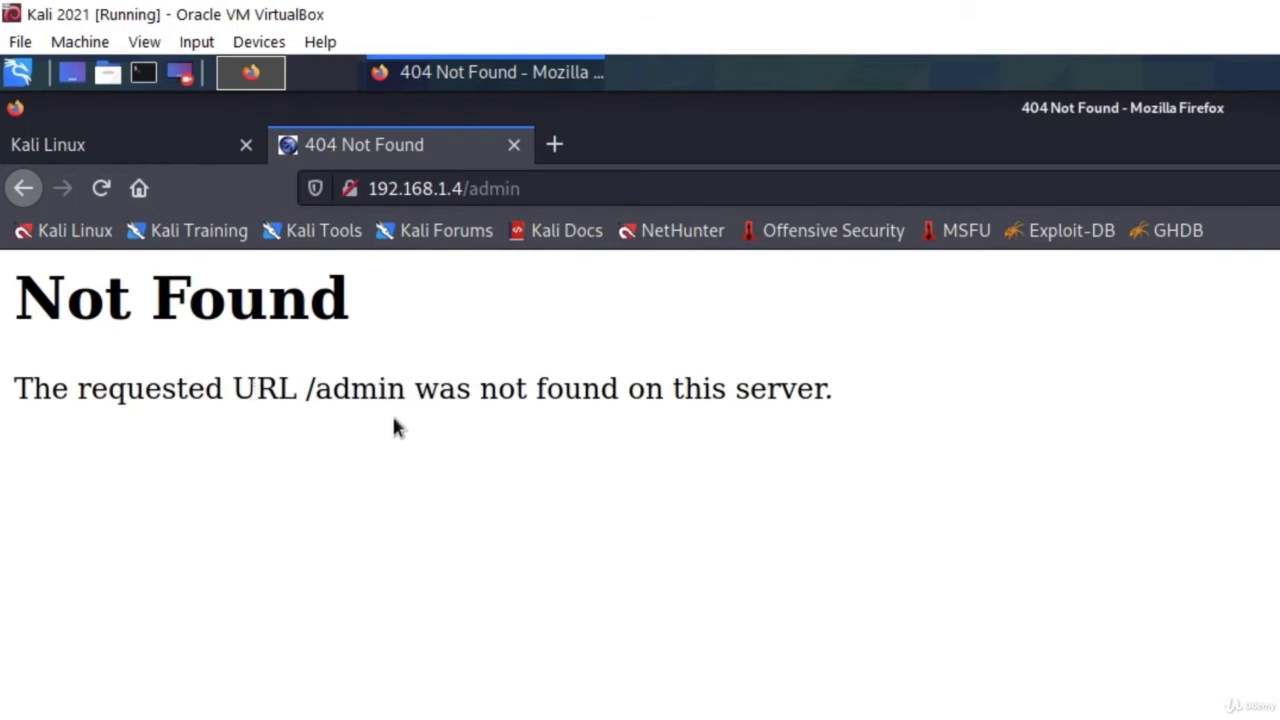
pyautogui.moveTo(470, 432)
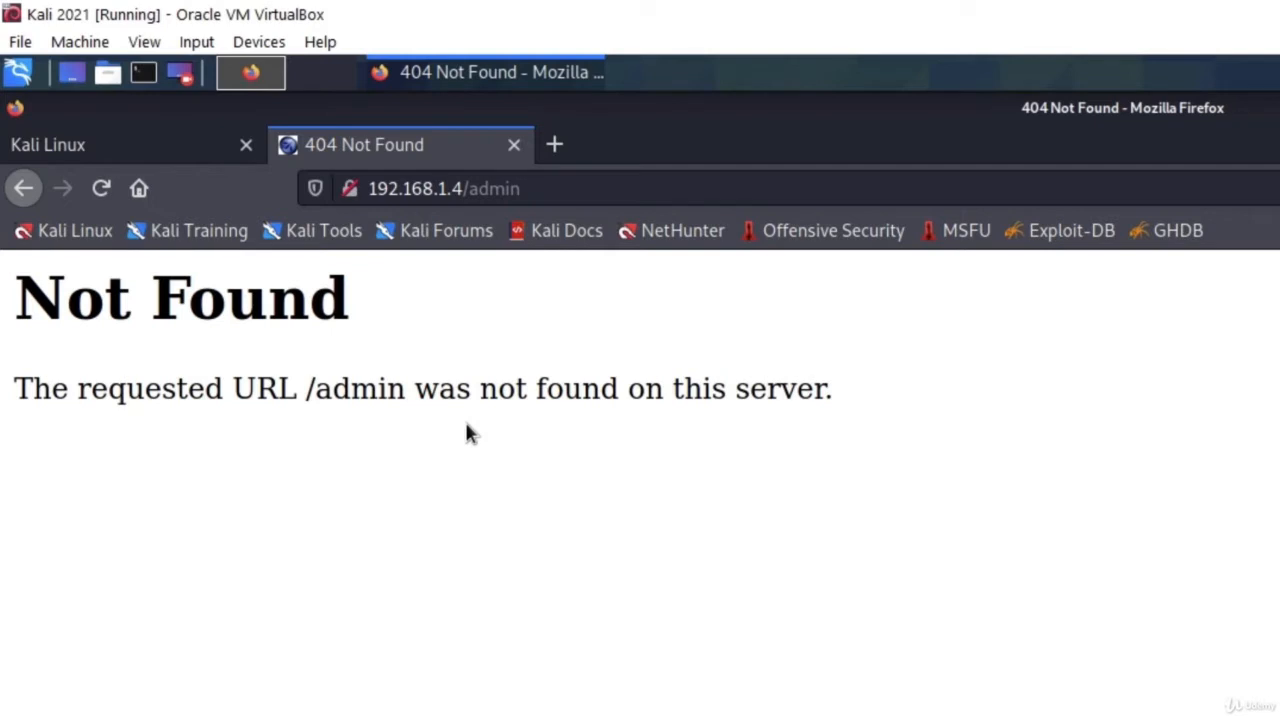
pyautogui.moveTo(468, 432)
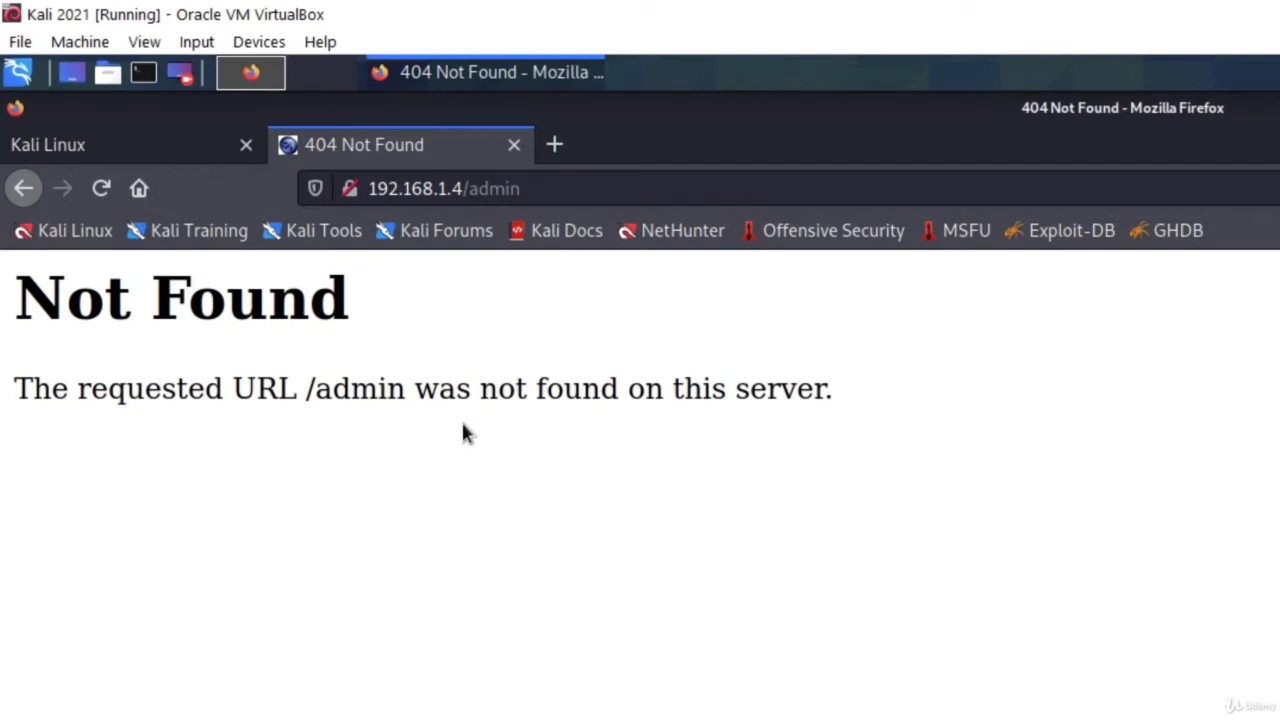
pyautogui.moveTo(348, 432)
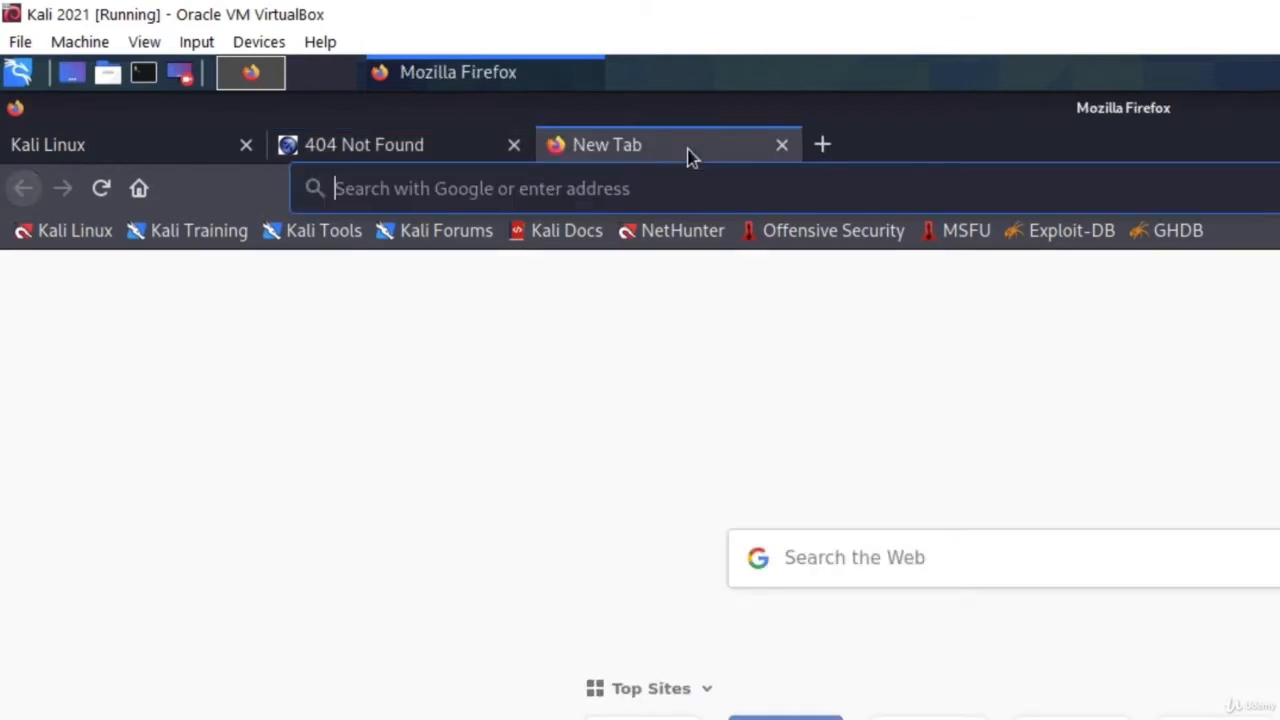
# Load tesla.com in the new tab and dismiss the region selection popup
pyautogui.click(480, 188)
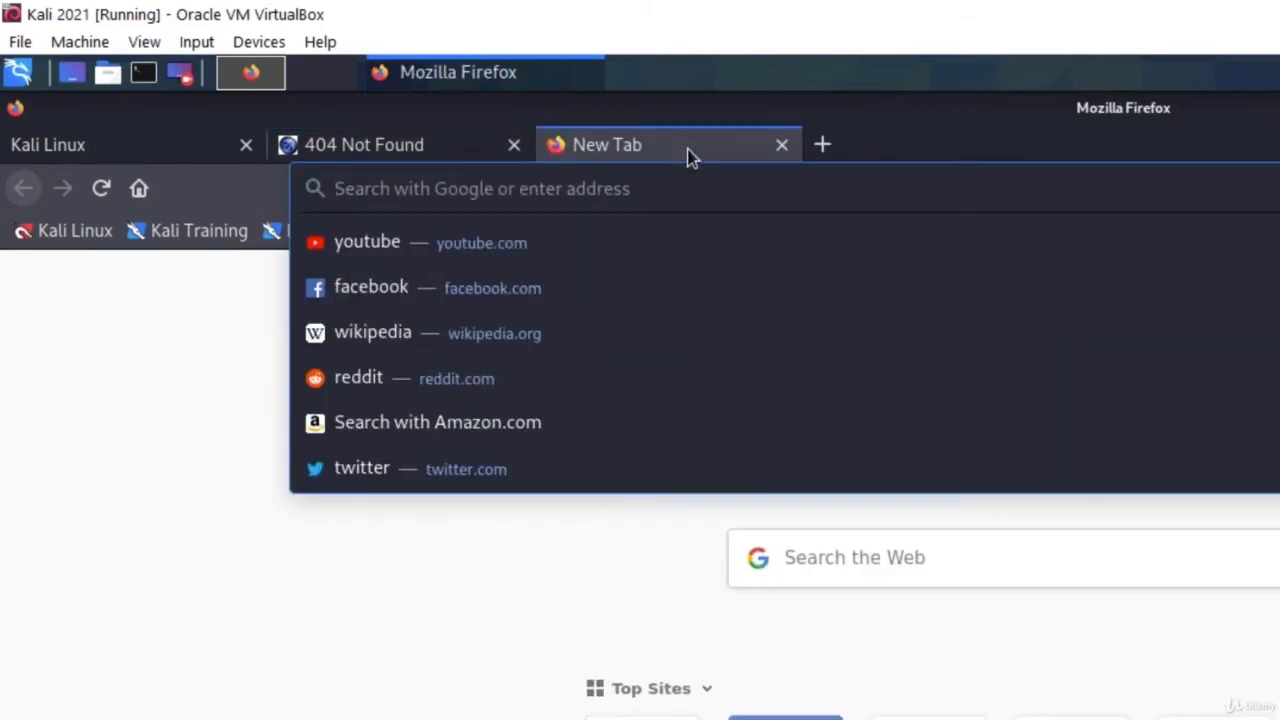
pyautogui.write('tesla.com')
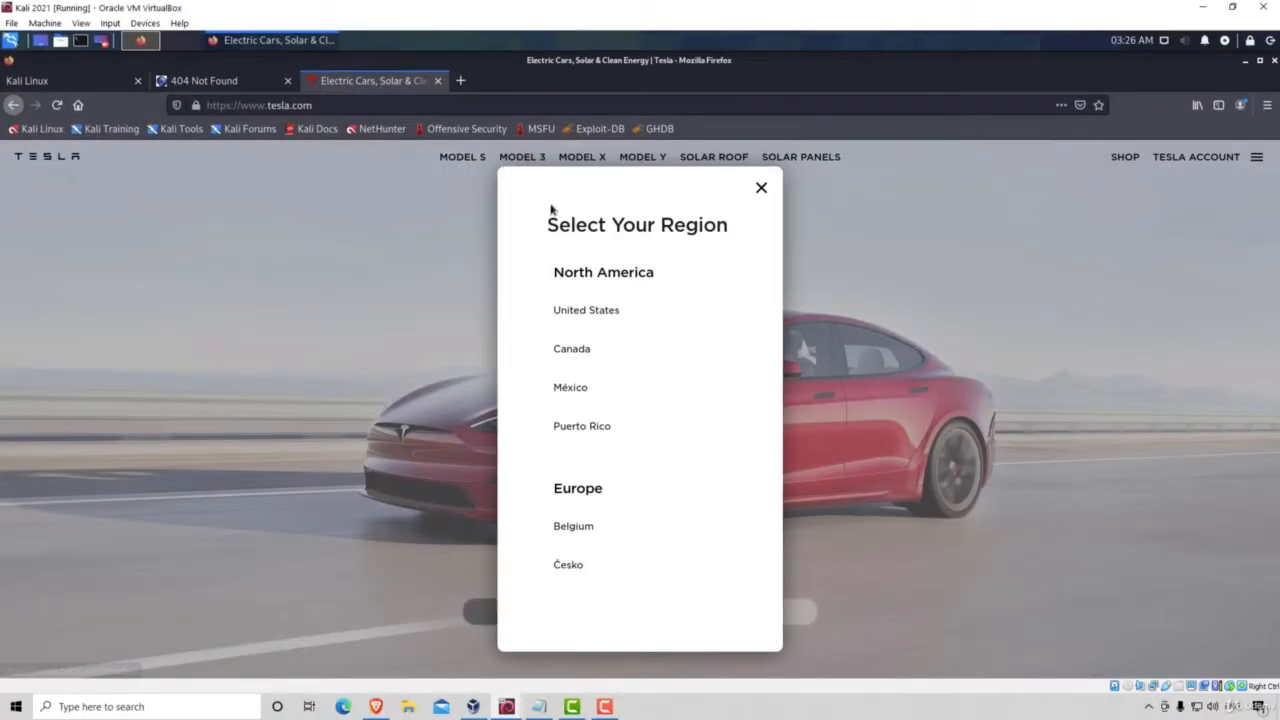
pyautogui.moveTo(744, 206)
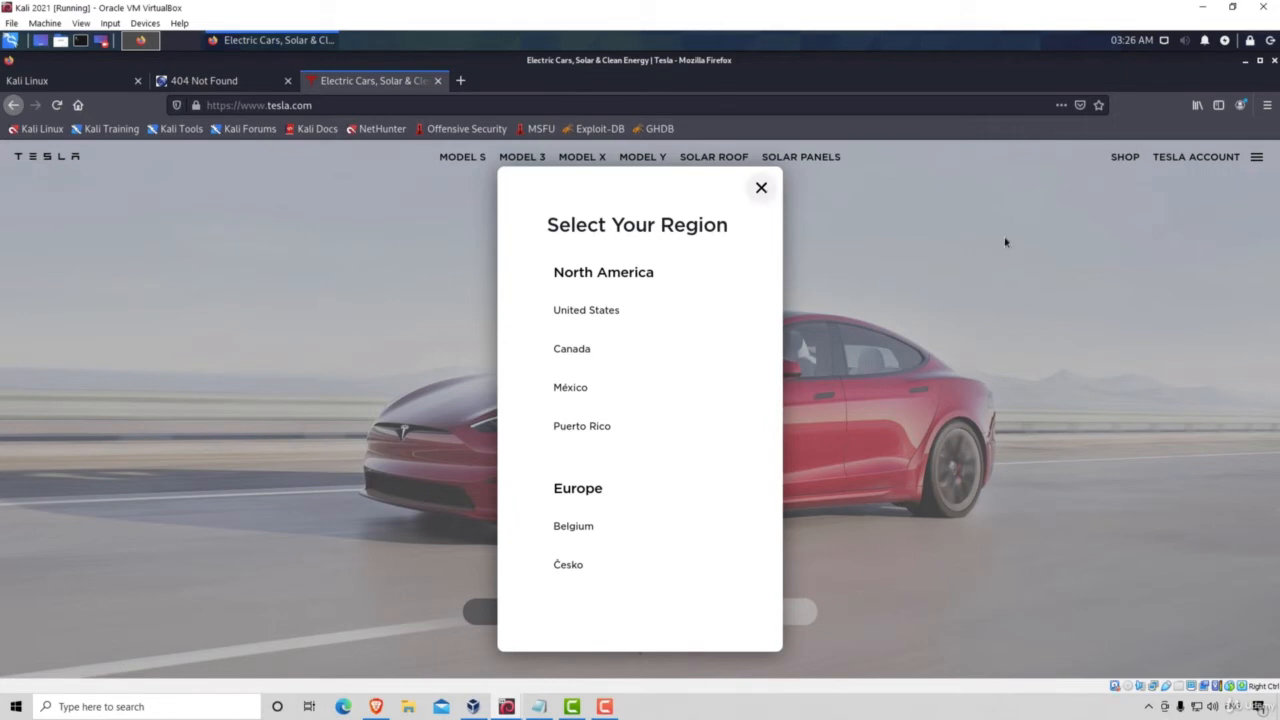
pyautogui.click(760, 188)
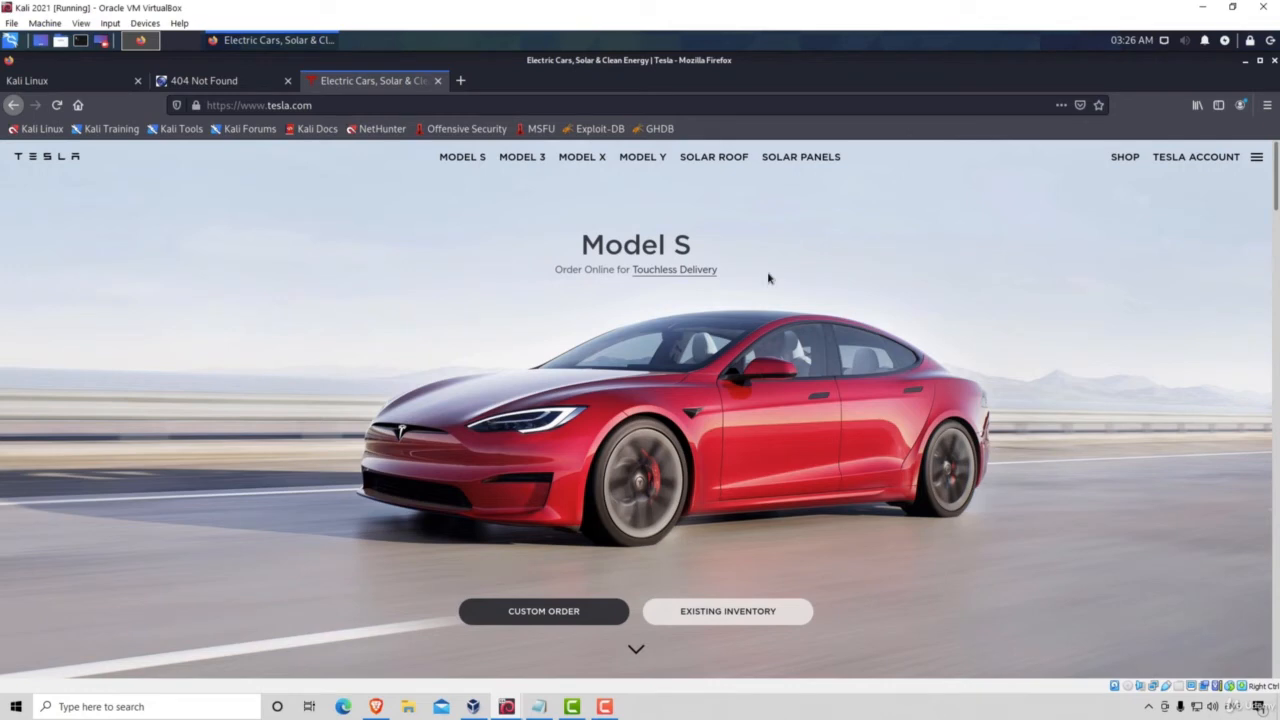
pyautogui.moveTo(674, 268)
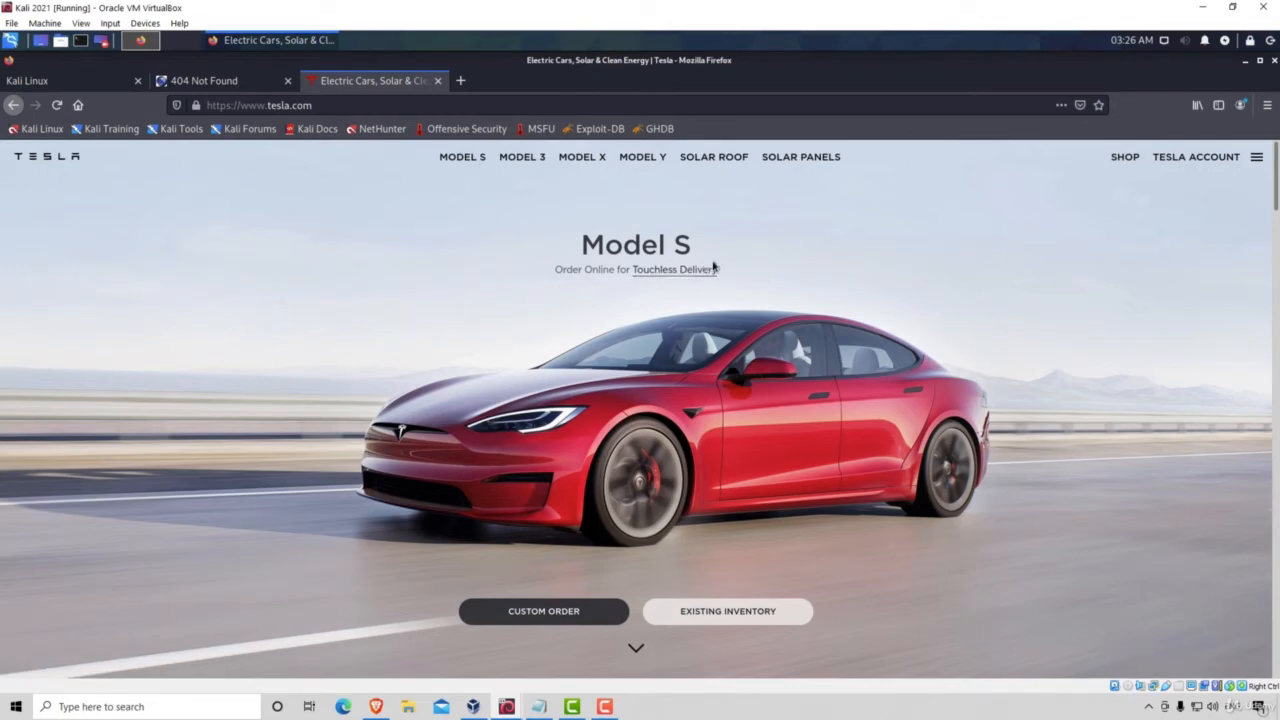
# Toggle the site menu, then go to the Tesla account sign-in page
pyautogui.click(1256, 156)
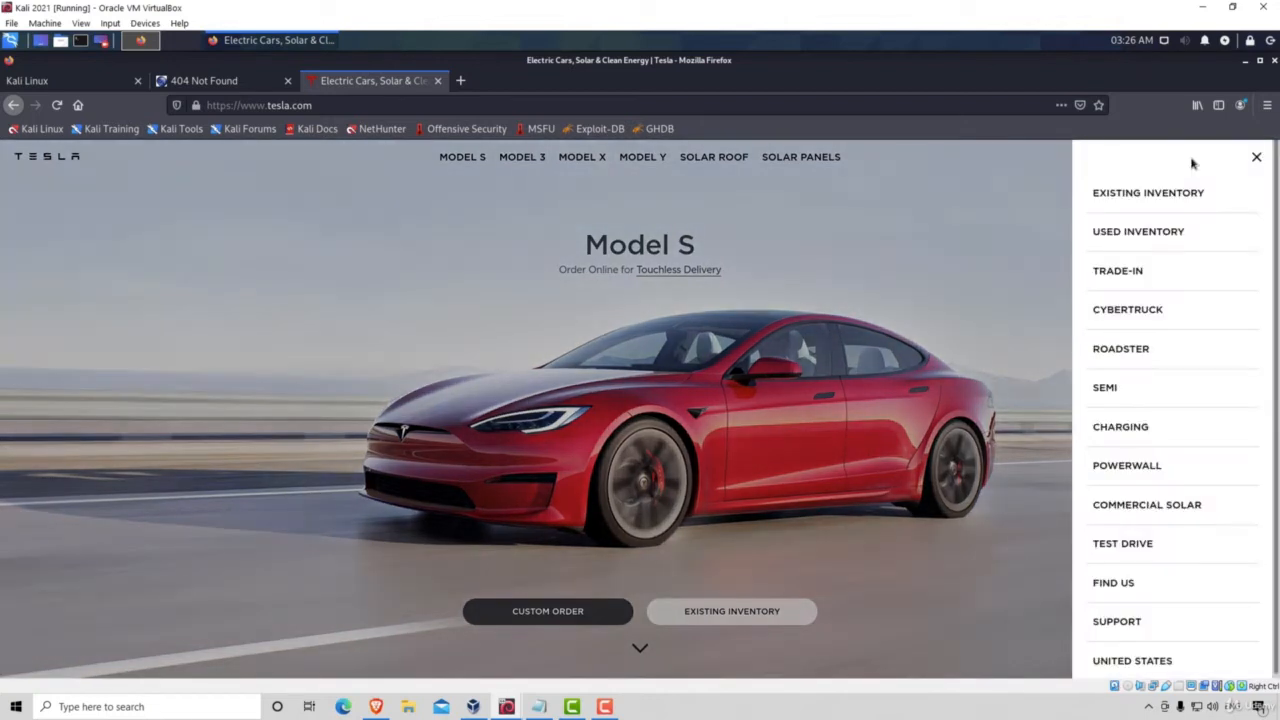
pyautogui.click(1256, 156)
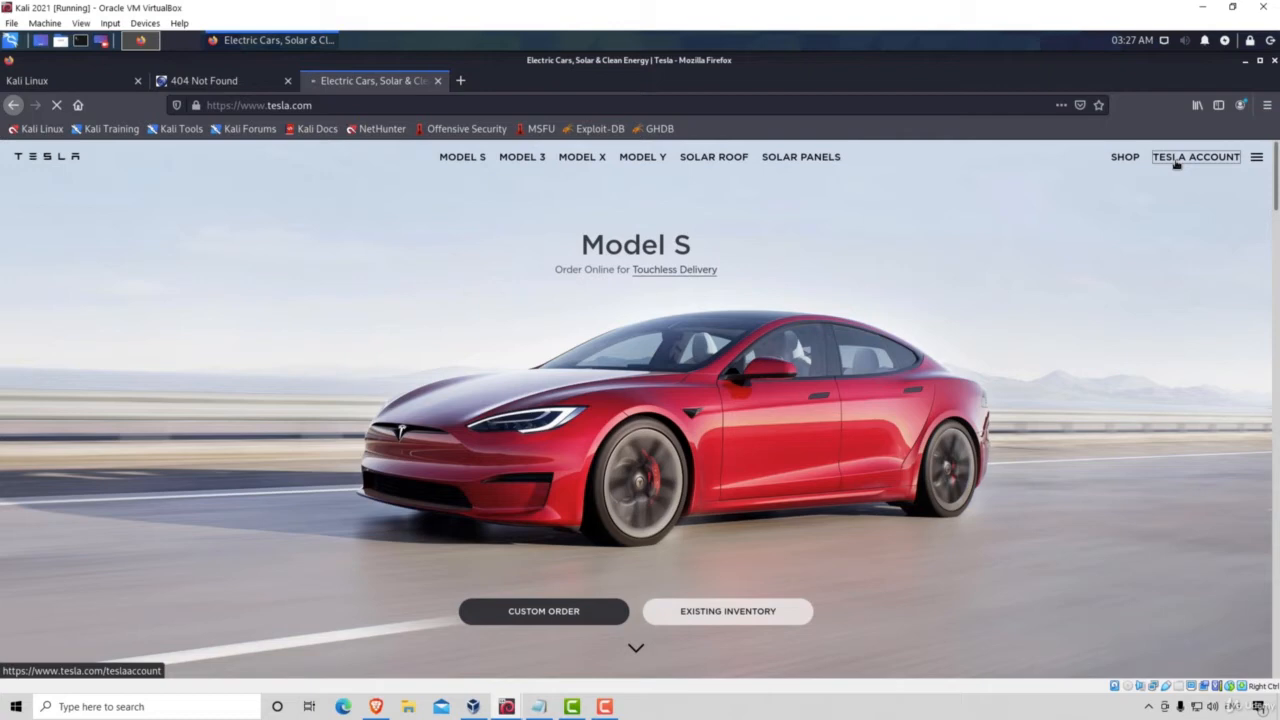
pyautogui.click(1196, 156)
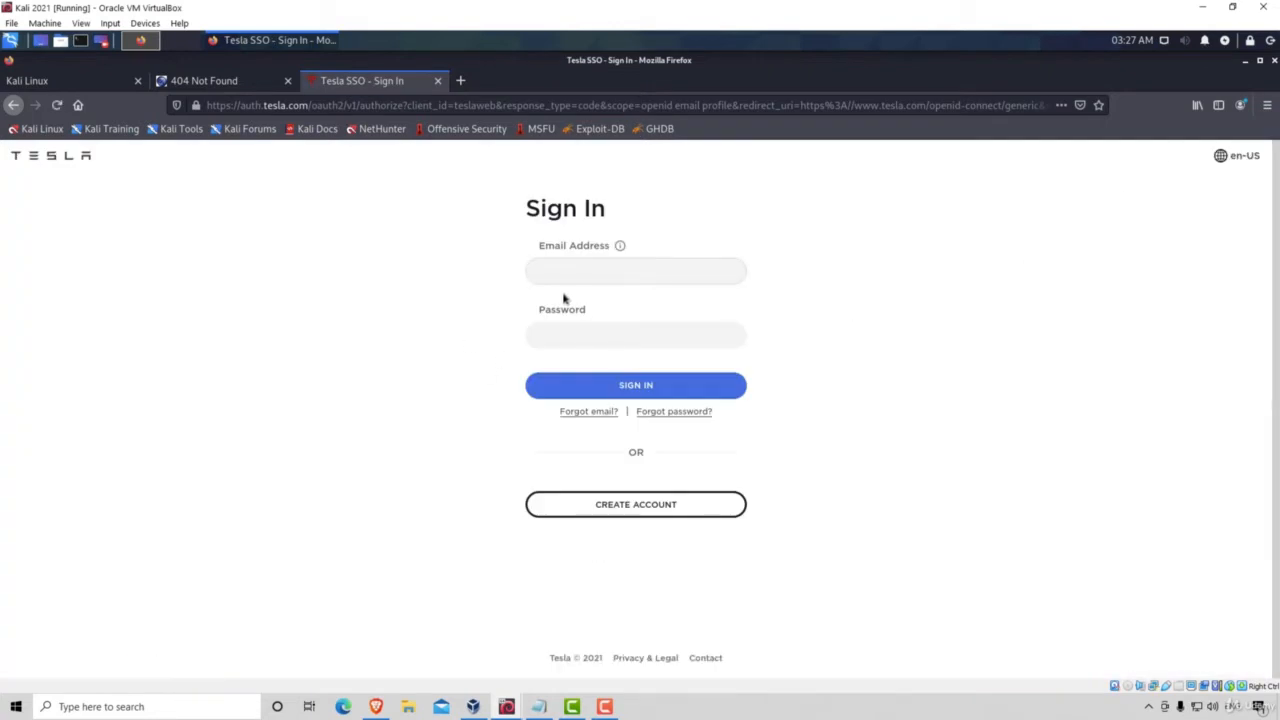
pyautogui.click(636, 270)
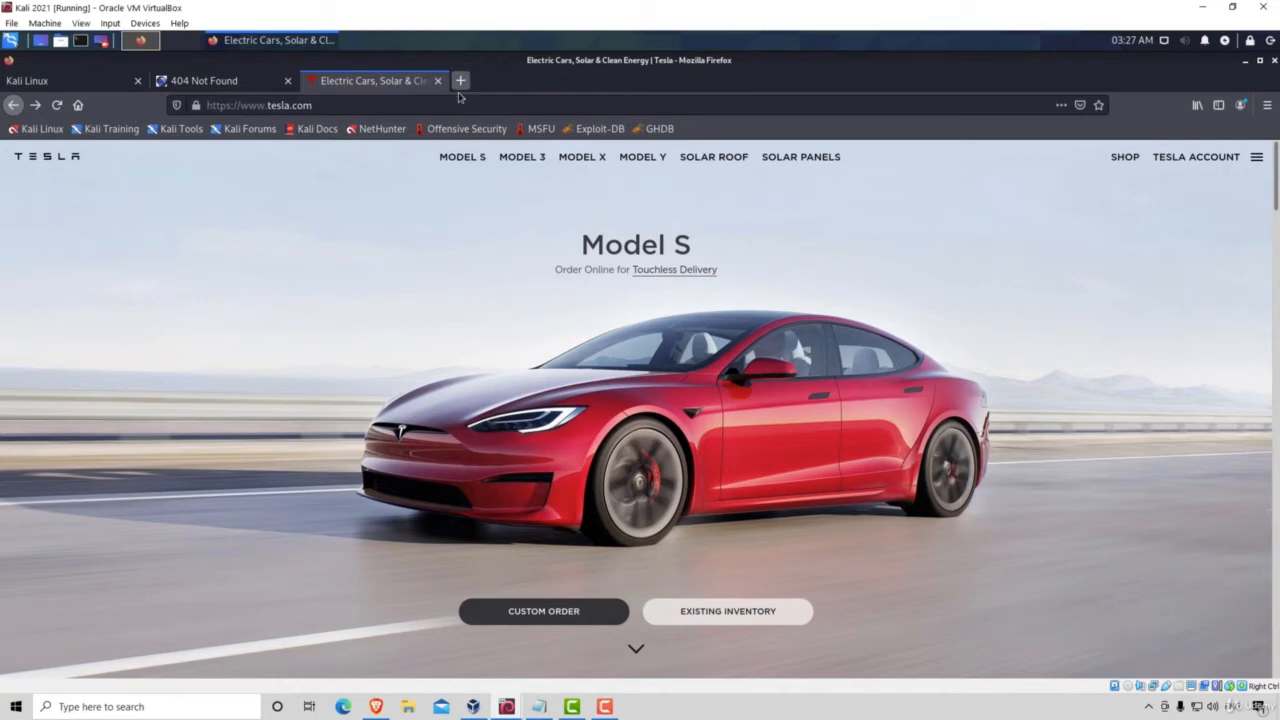
# Open a new tab with Google, glance back at the Tesla tab, and return to Google
pyautogui.click(460, 80)
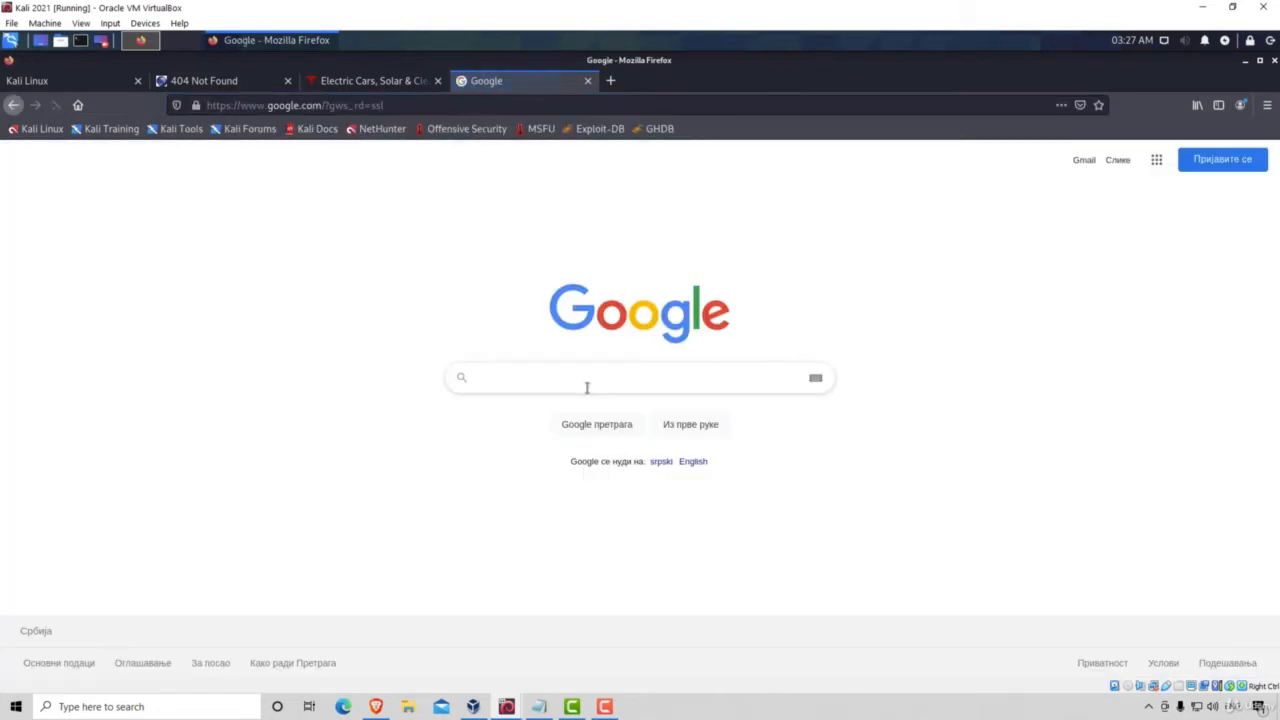
pyautogui.click(372, 80)
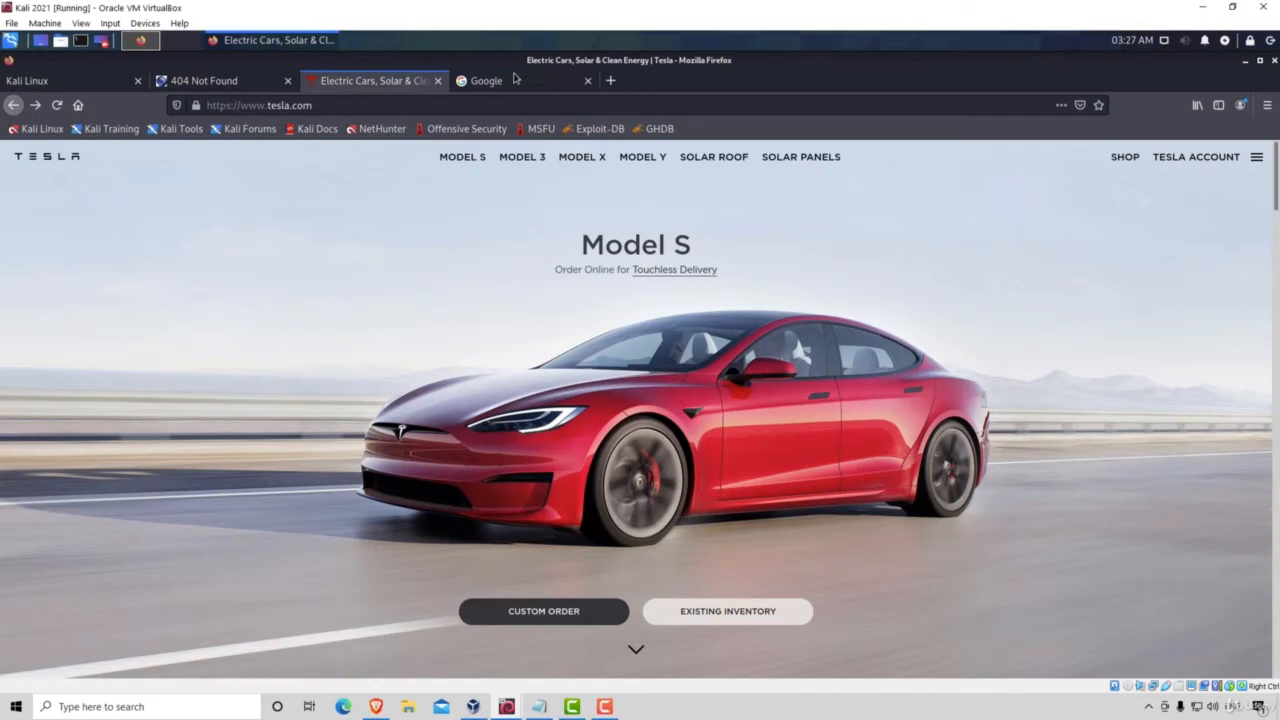
pyautogui.click(484, 80)
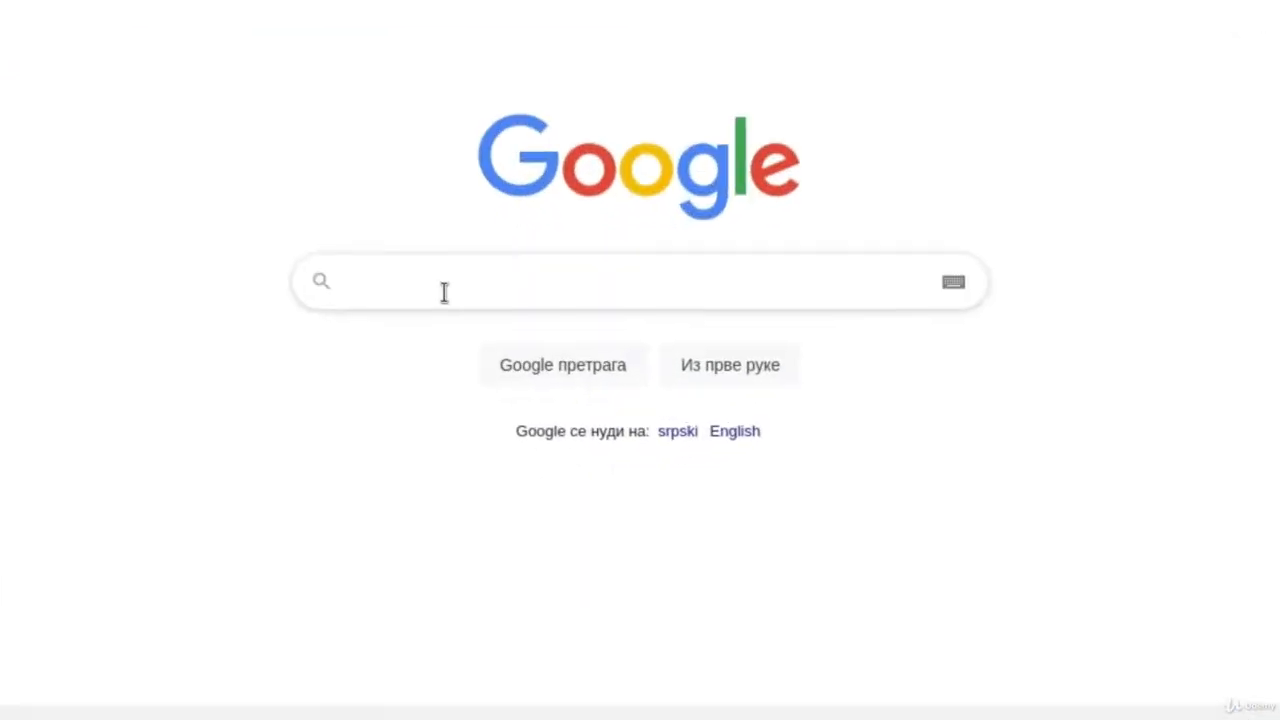
# Search Google for site:tesla.com filetype:pdf
pyautogui.write('site:tesla')
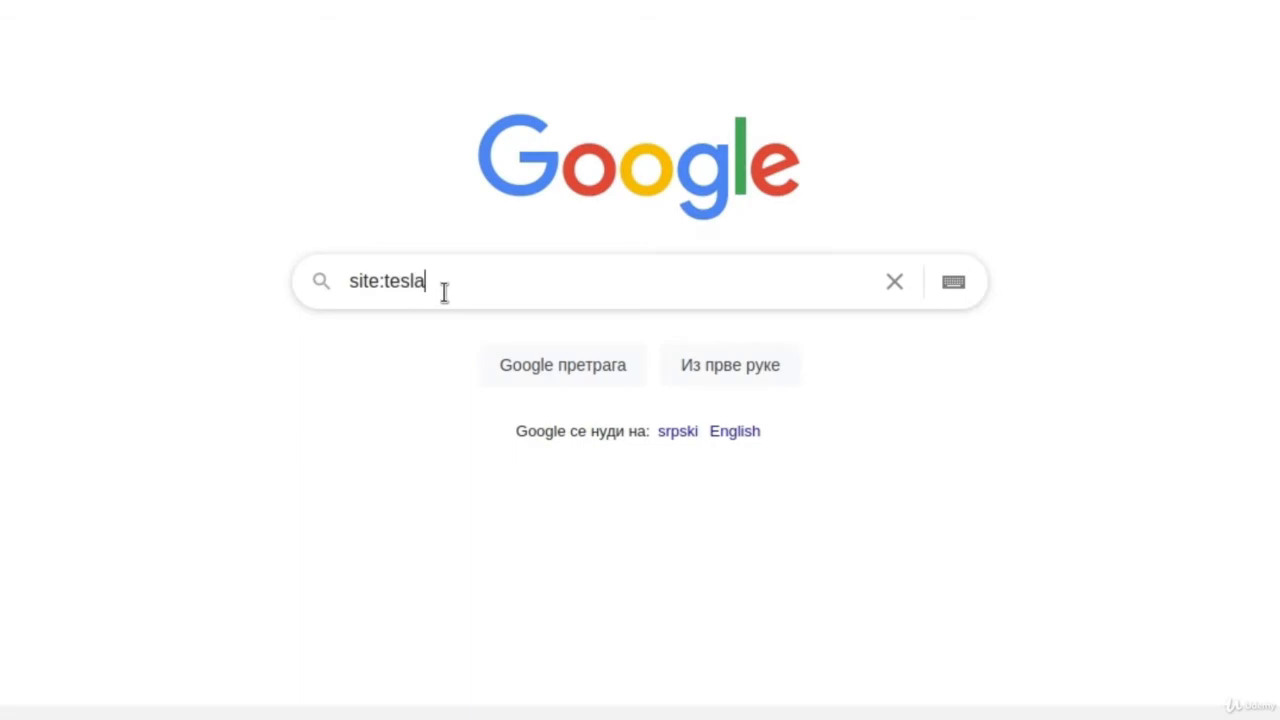
pyautogui.write('.com')
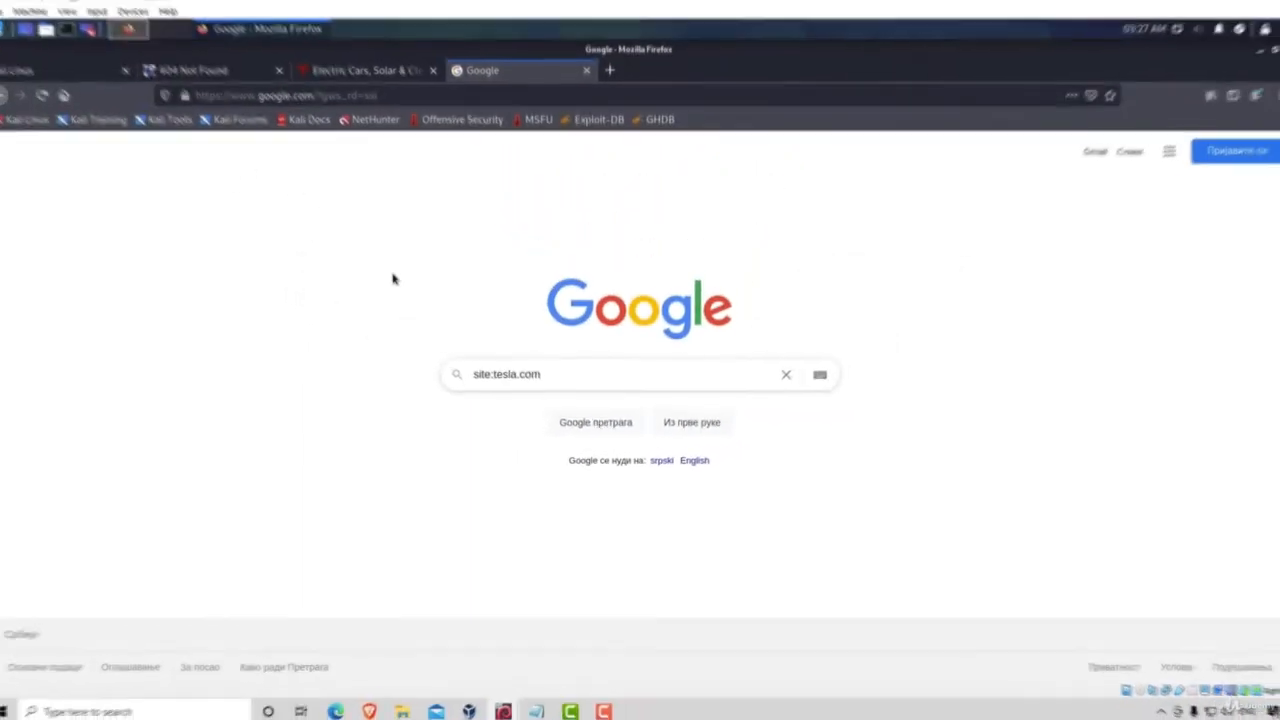
pyautogui.click(370, 80)
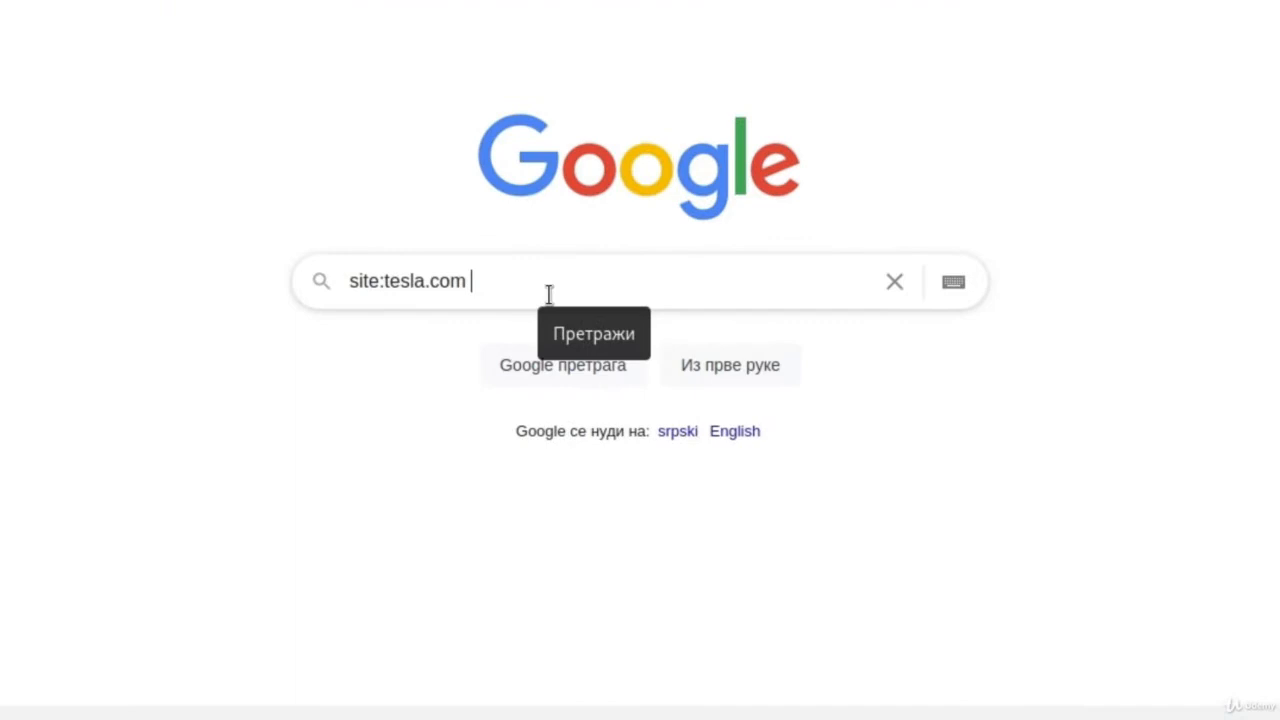
pyautogui.write('filetype:')
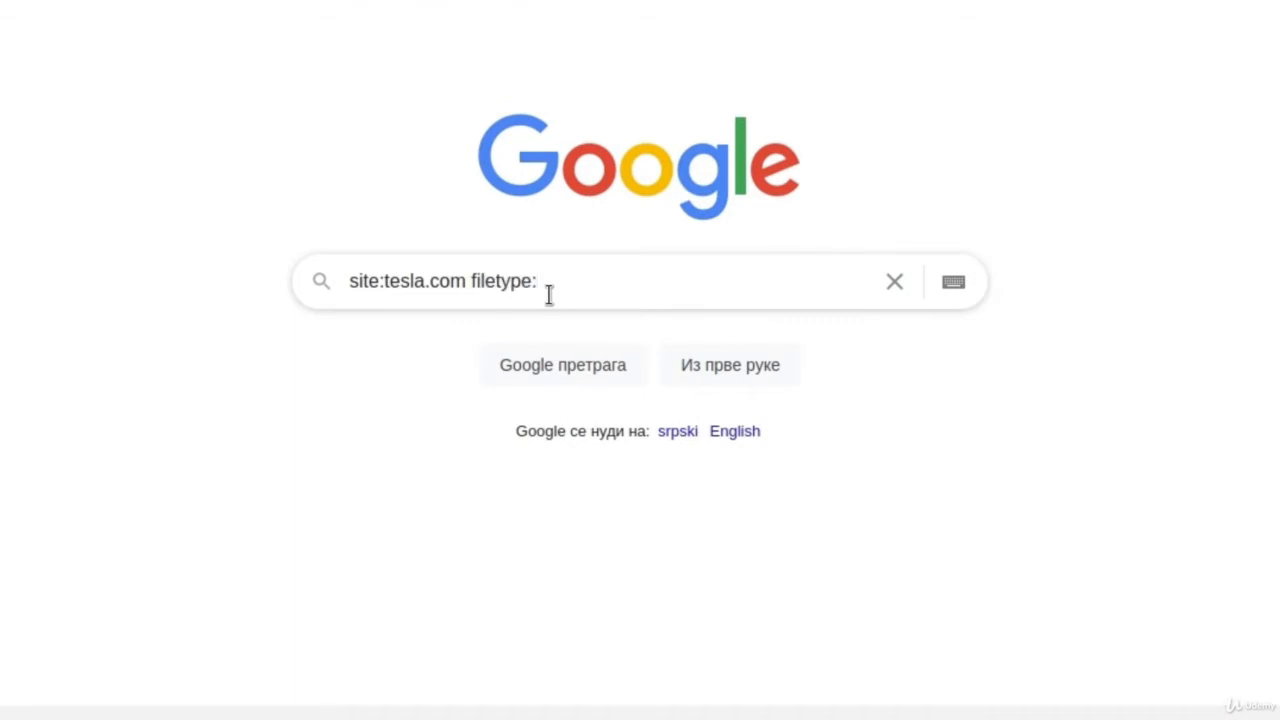
pyautogui.write('pdf')
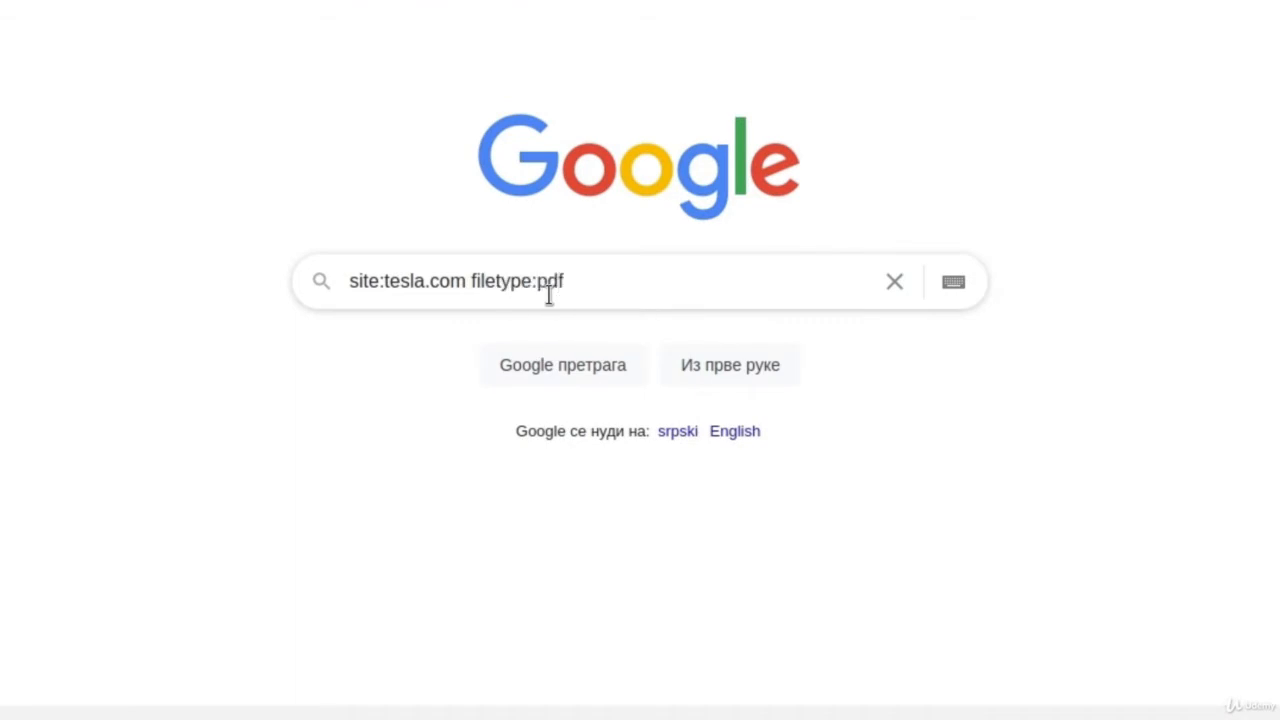
pyautogui.press('Enter')
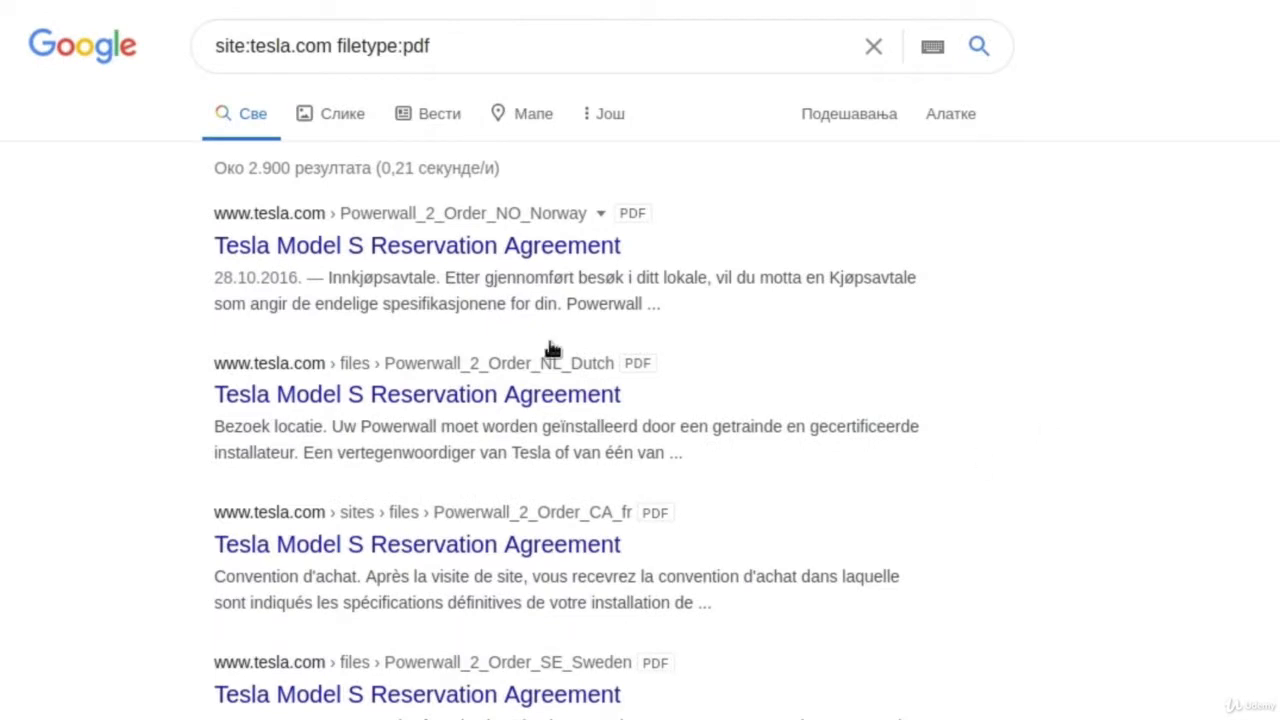
pyautogui.moveTo(648, 384)
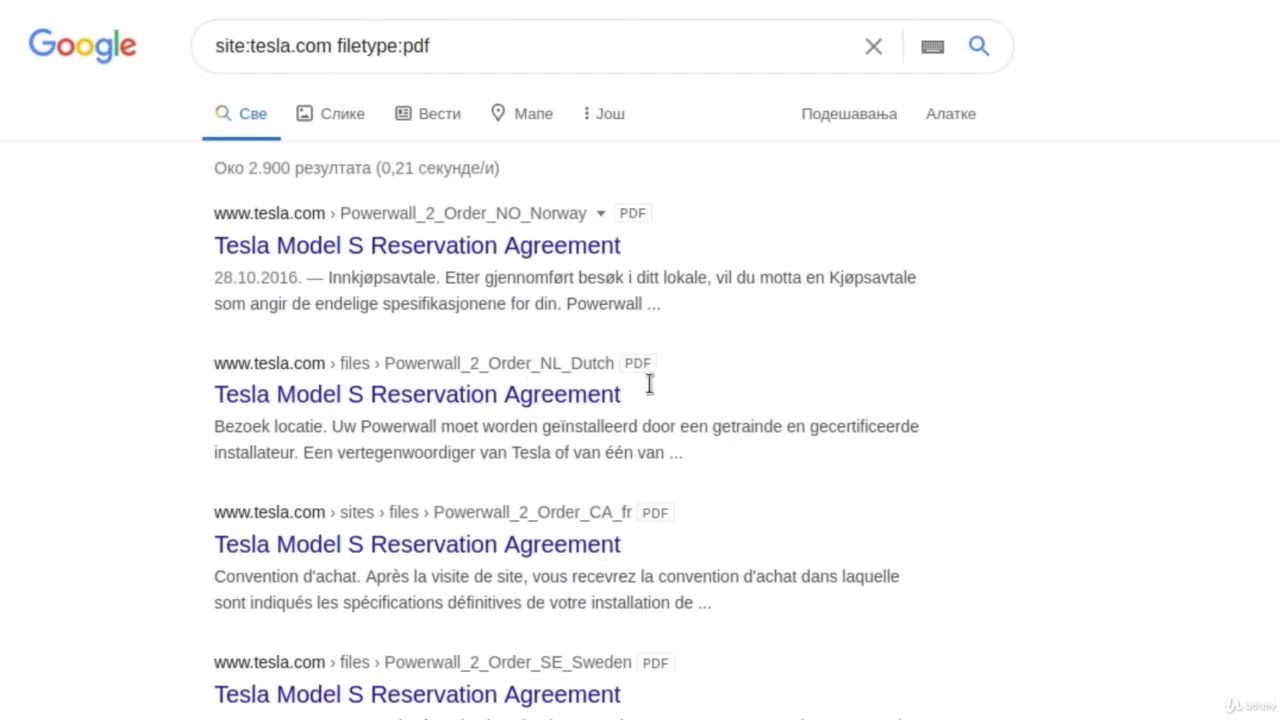
pyautogui.moveTo(976, 636)
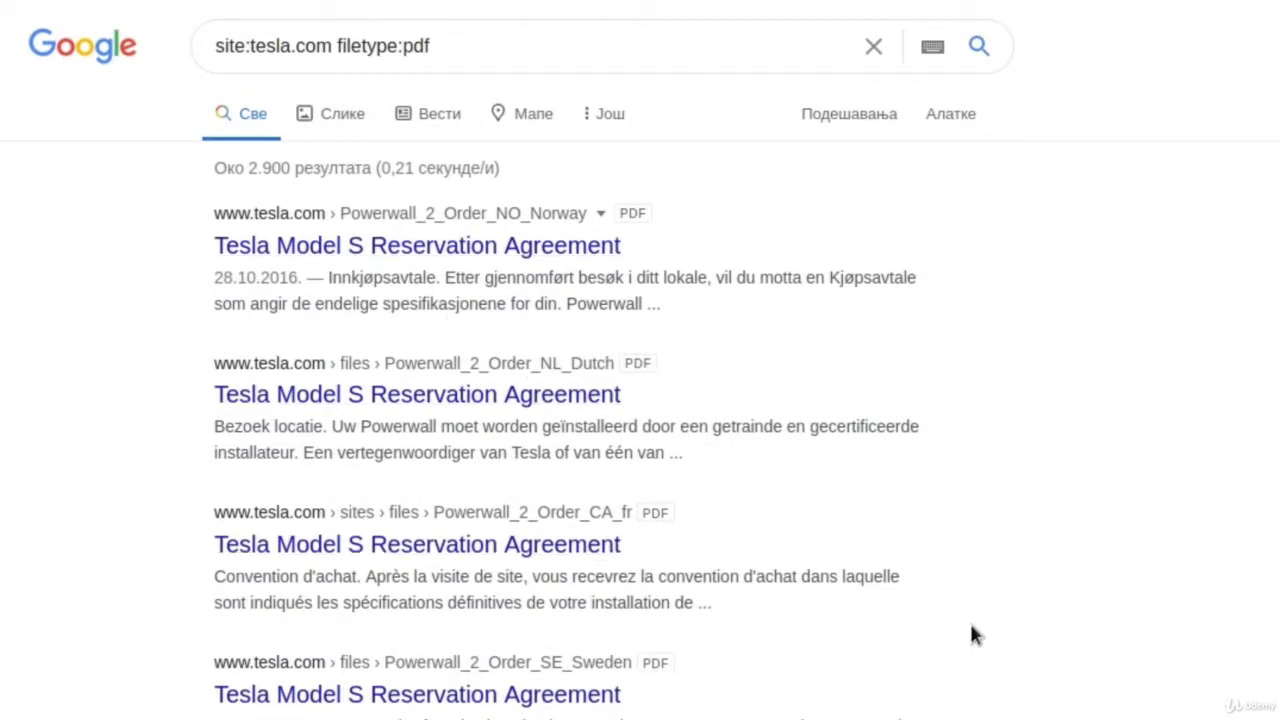
# Scroll through the roughly 2,900 Tesla PDF results and back up
pyautogui.moveTo(214, 212); pyautogui.dragTo(620, 244)
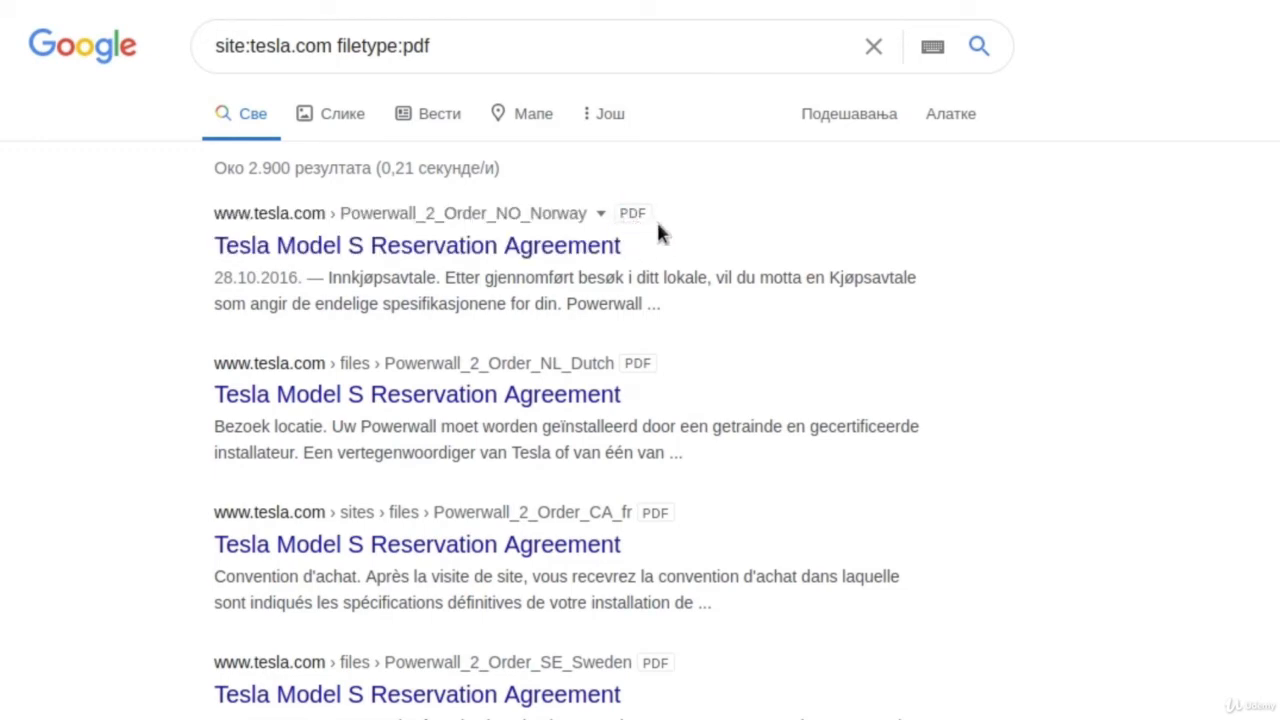
pyautogui.scroll(-3)
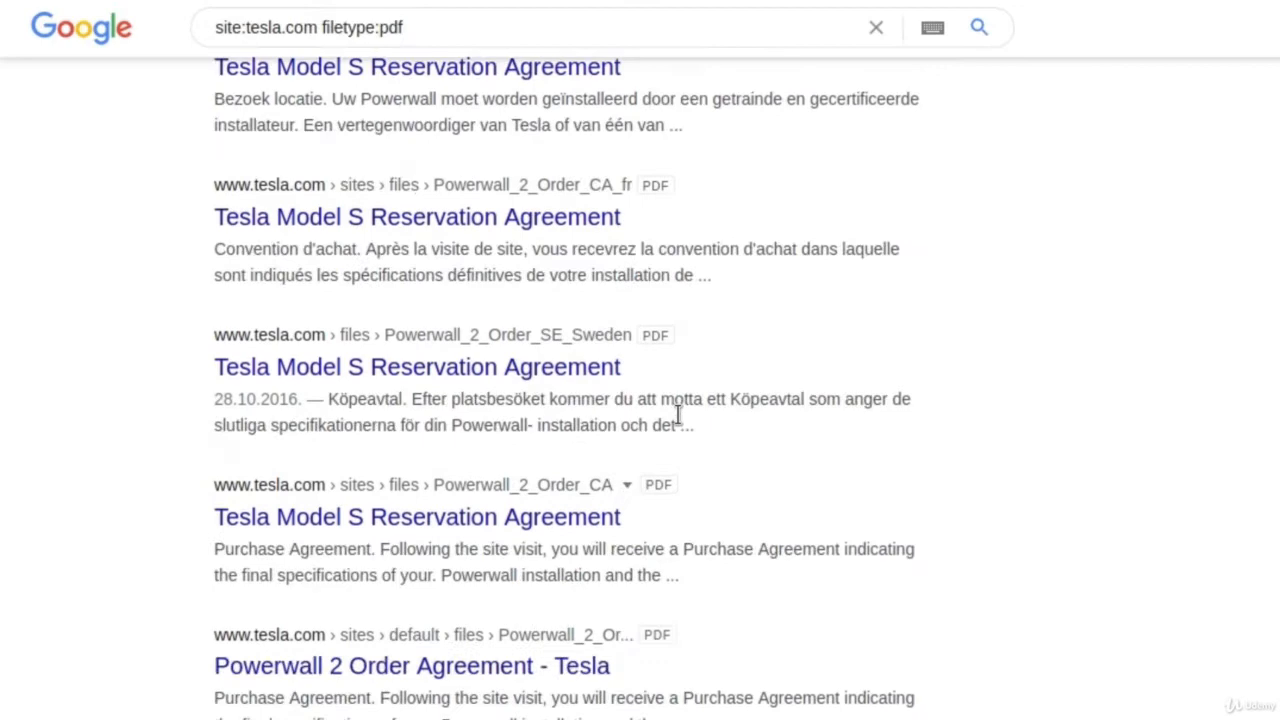
pyautogui.scroll(-3)
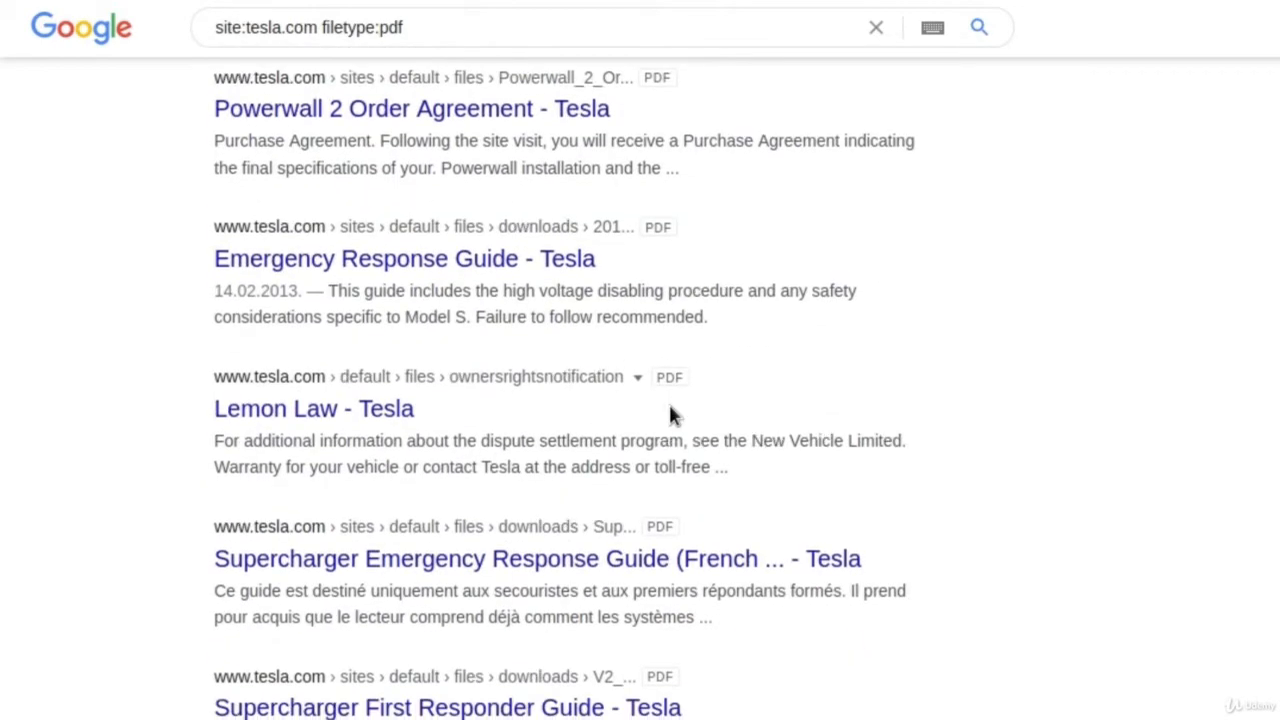
pyautogui.scroll(-3)
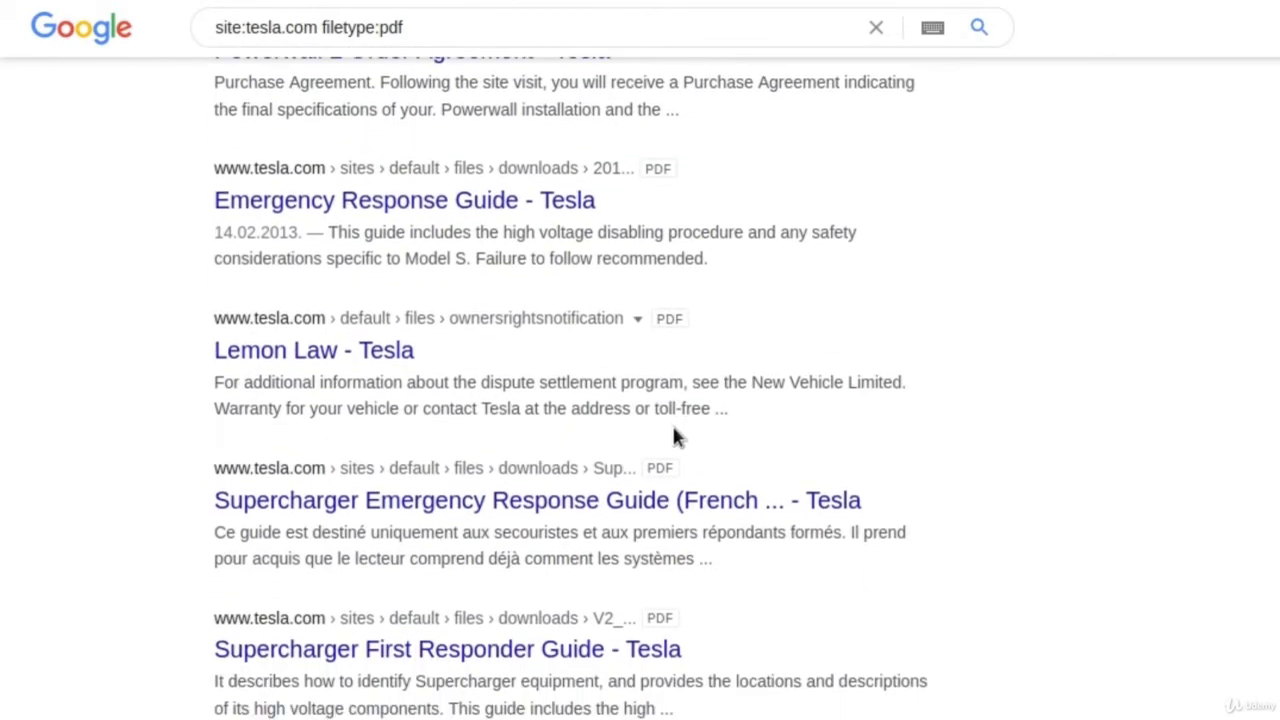
pyautogui.scroll(-3)
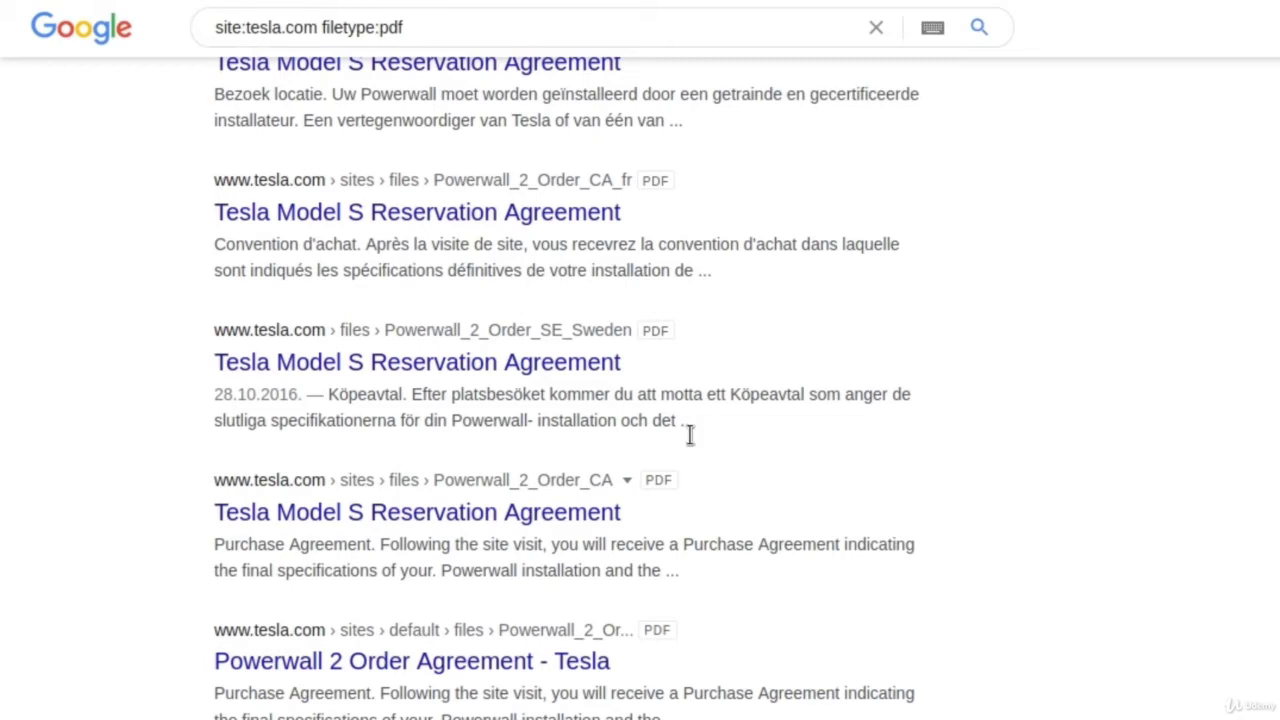
pyautogui.scroll(3)
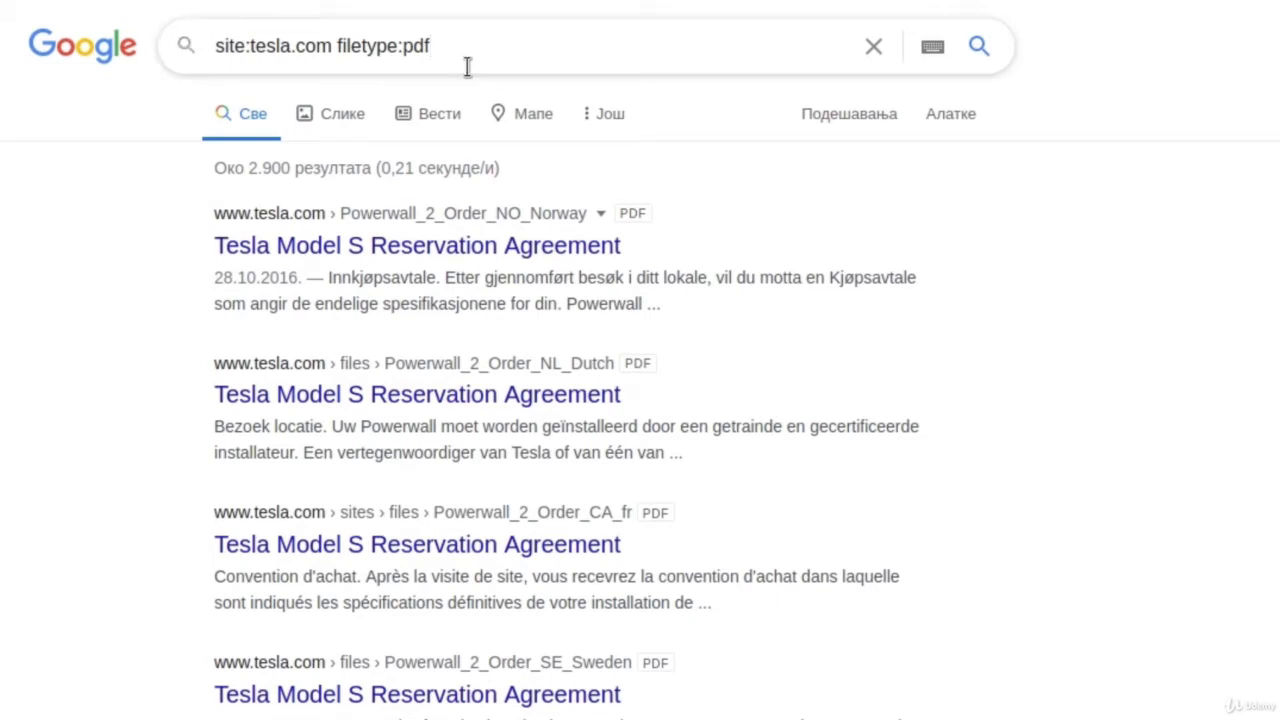
pyautogui.press('Backspace')
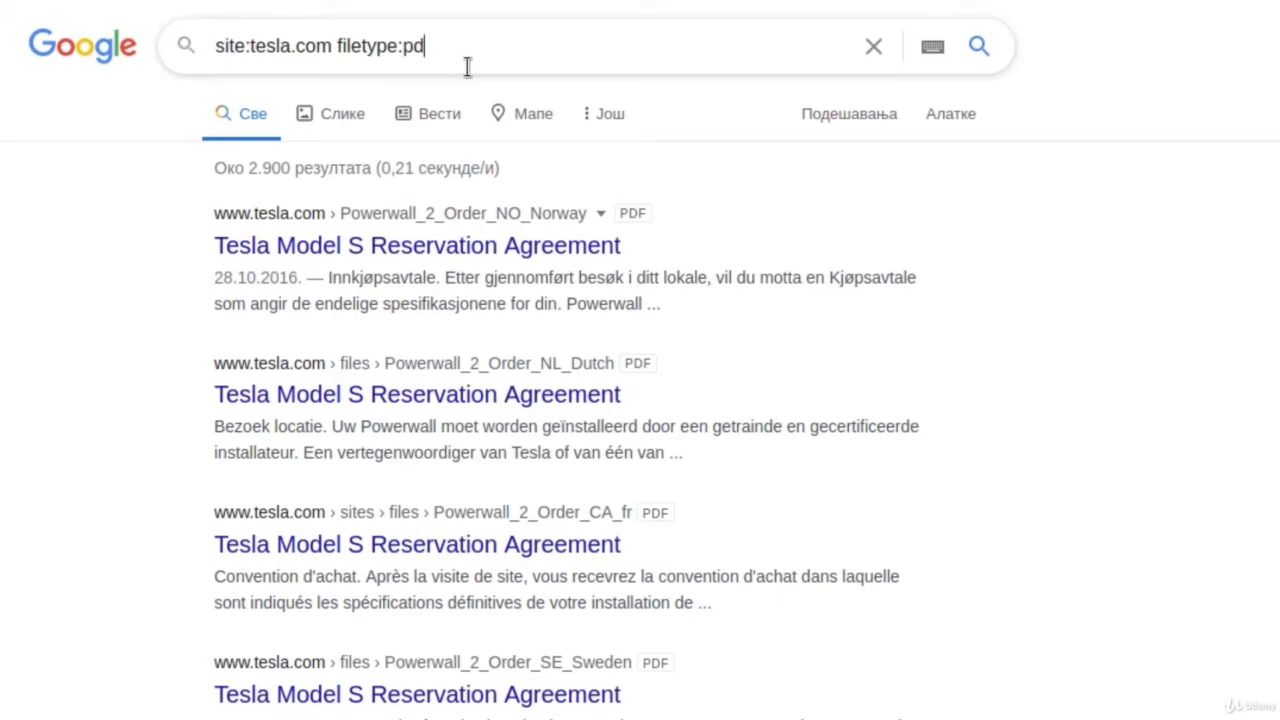
pyautogui.click(872, 46)
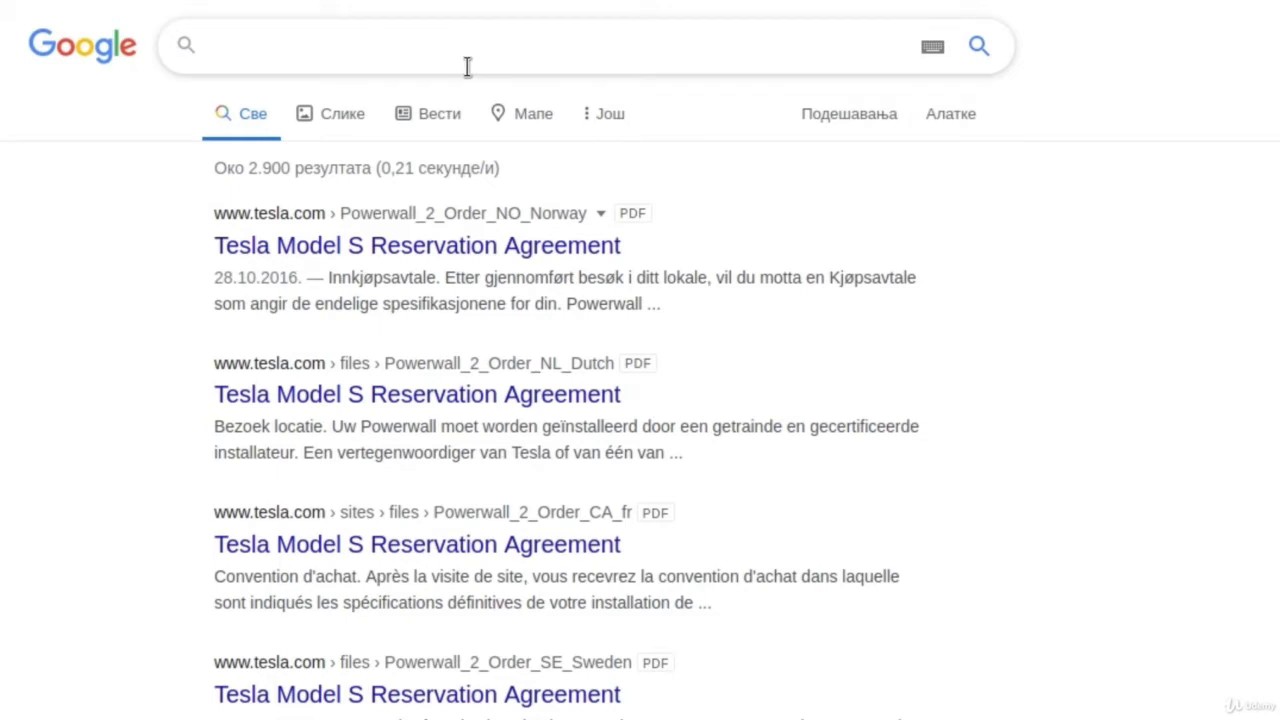
pyautogui.write('"@')
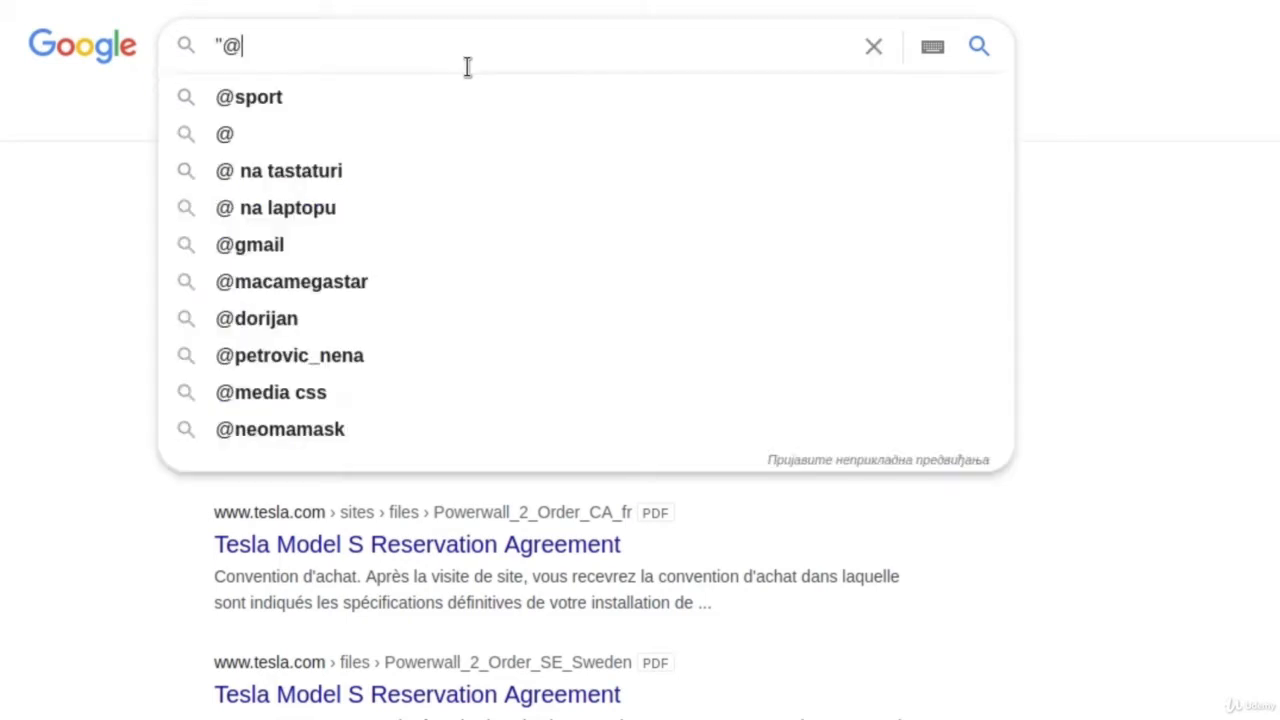
pyautogui.write('tesla.com')
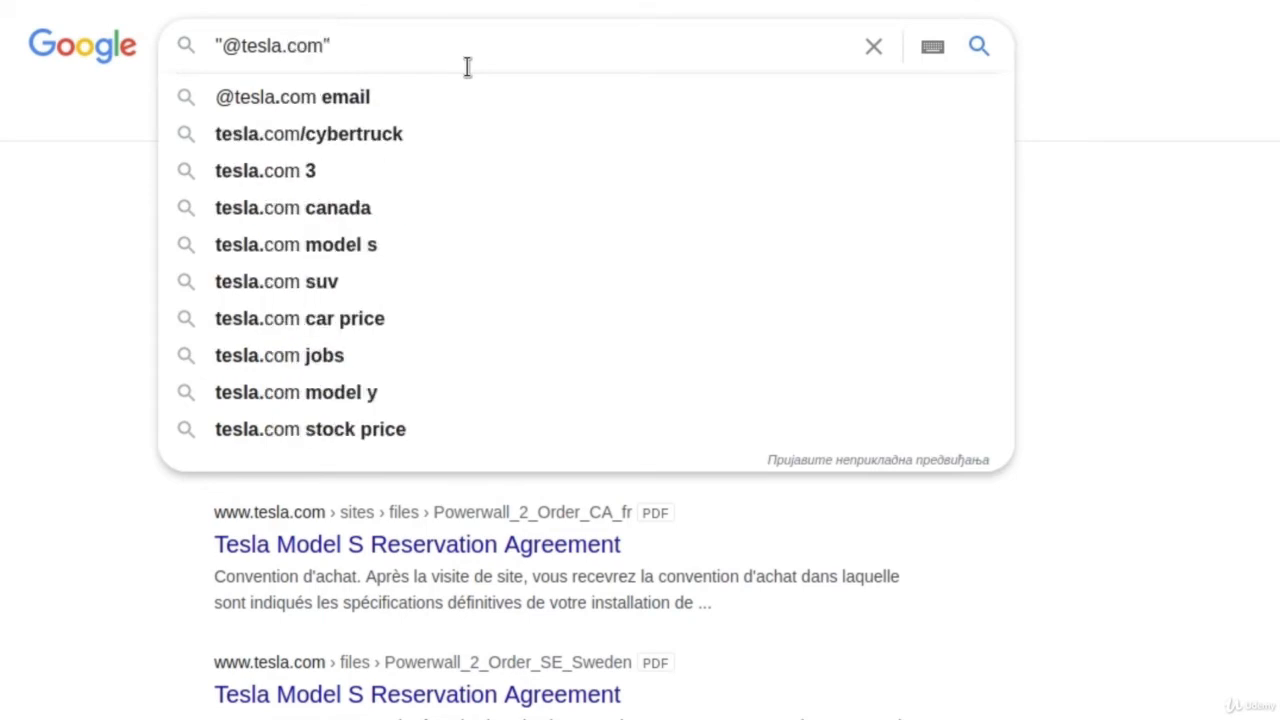
pyautogui.write('-site')
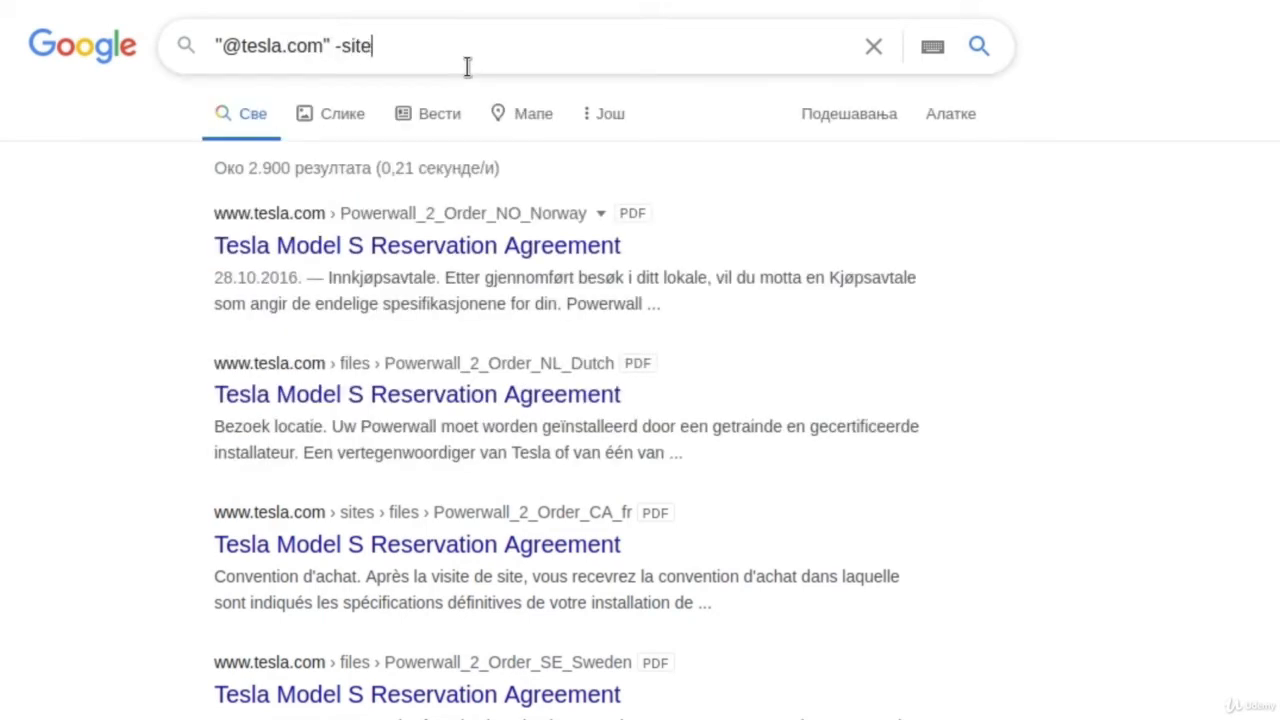
pyautogui.write(':')
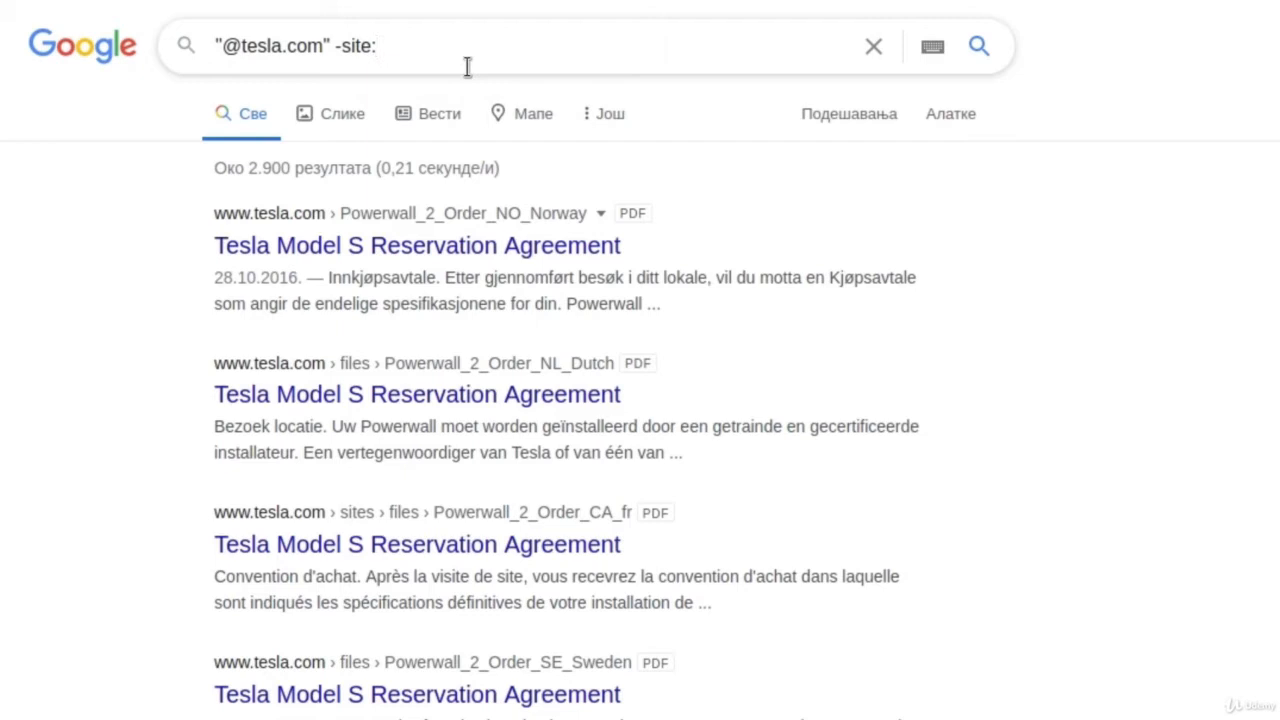
pyautogui.write('tesla.com')
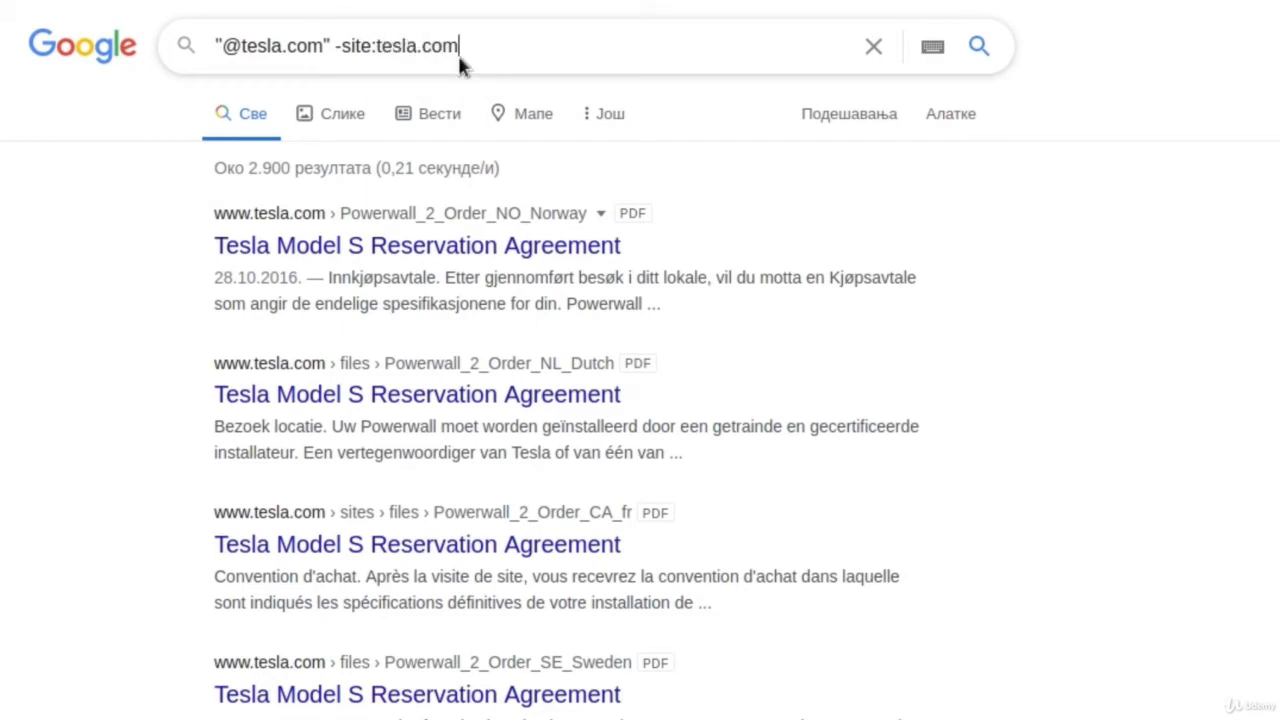
pyautogui.press('Enter')
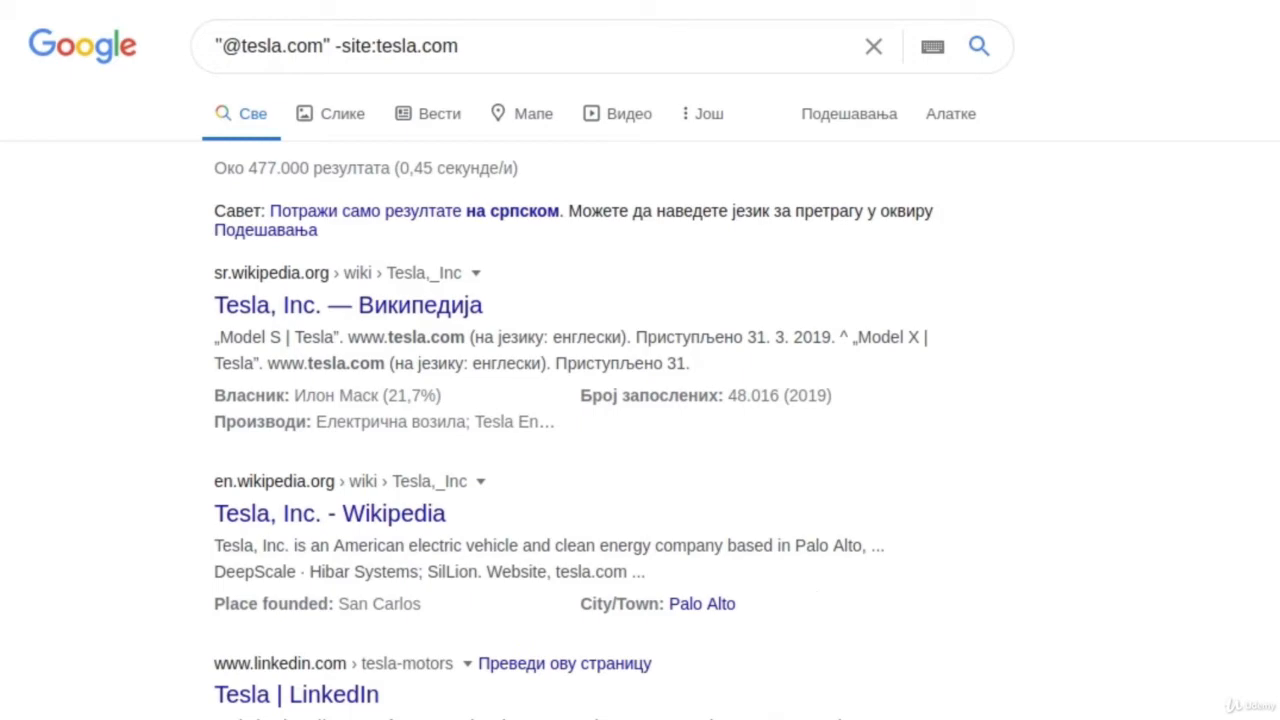
# Scroll through the outside results quoting tesla.com email addresses
pyautogui.scroll(-3)
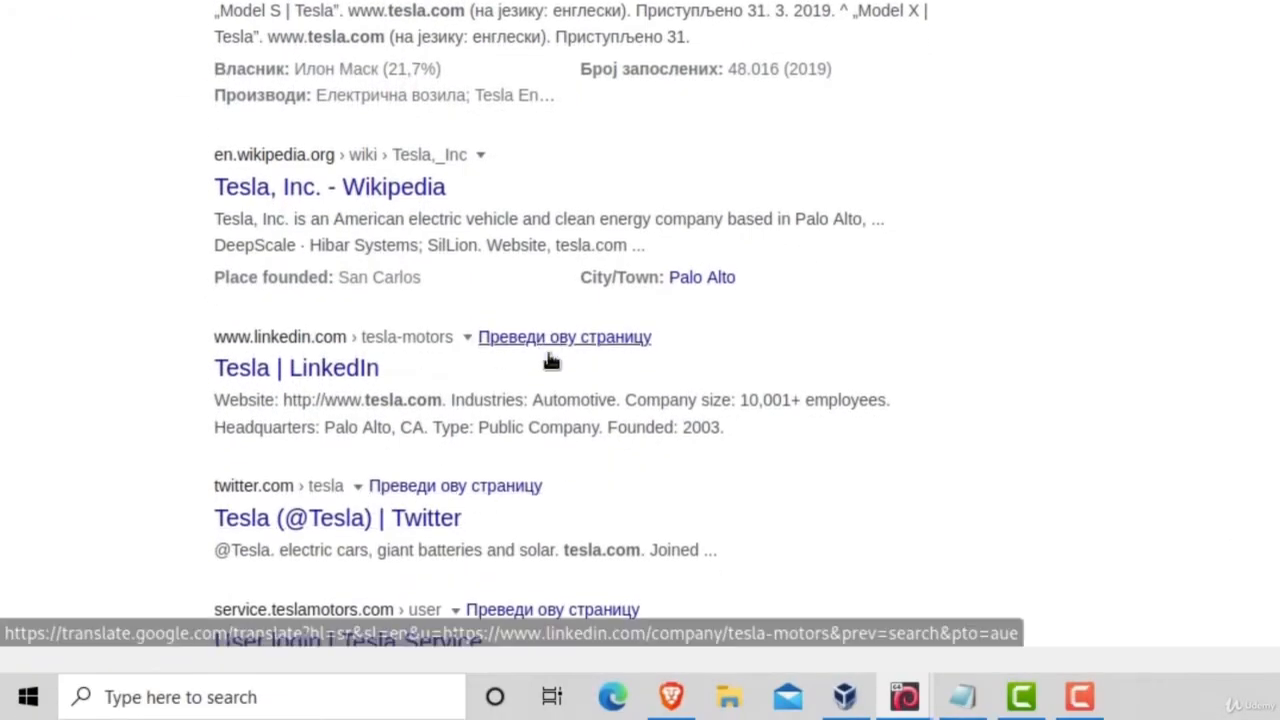
pyautogui.scroll(-3)
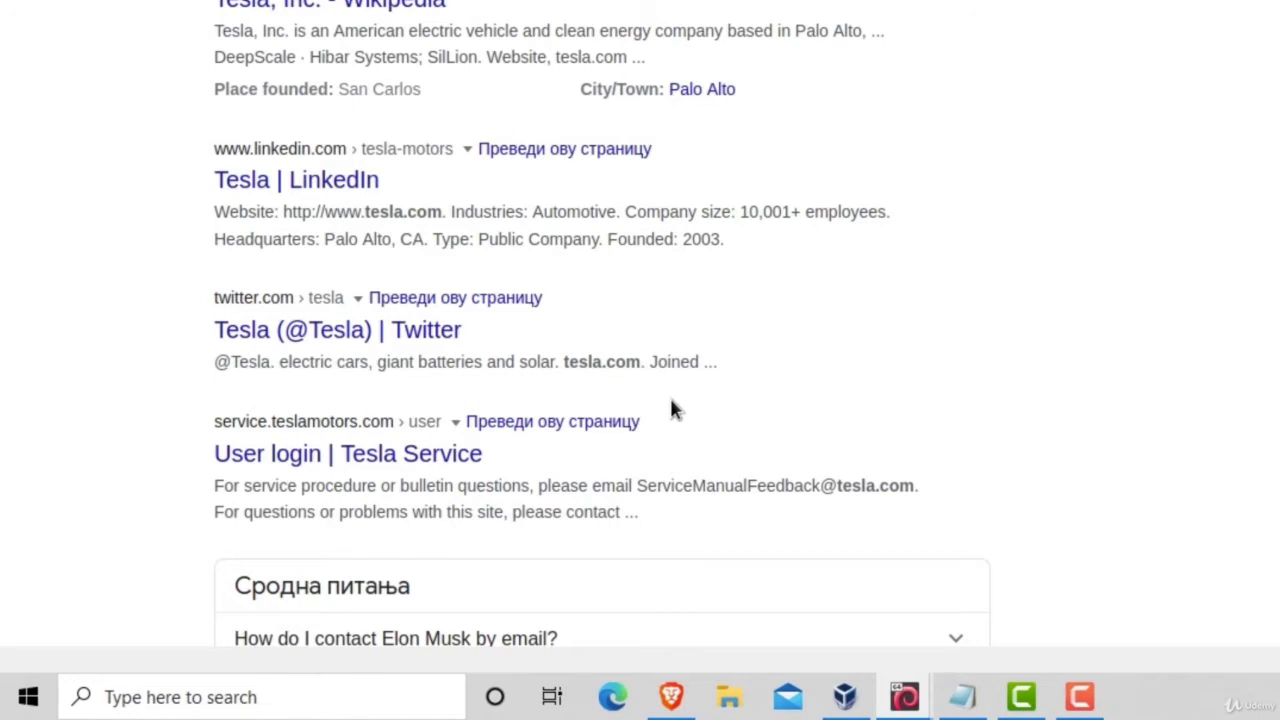
pyautogui.doubleClick(680, 486)
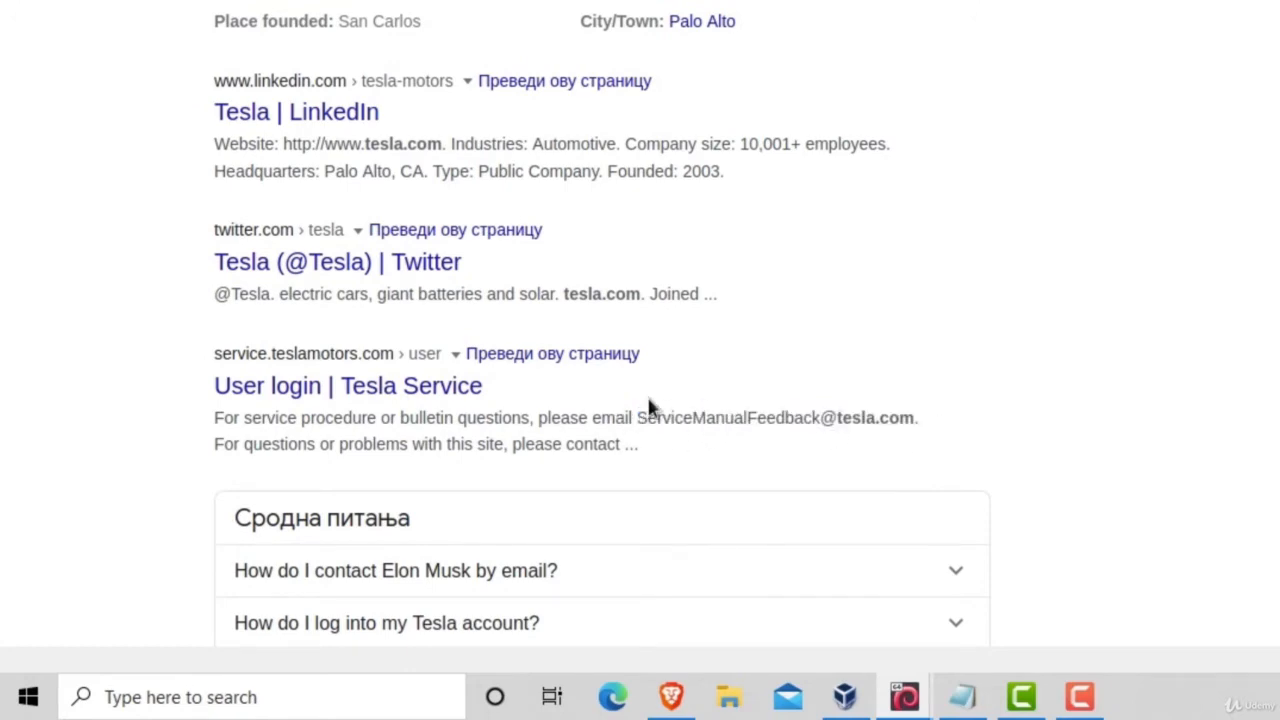
pyautogui.moveTo(804, 420)
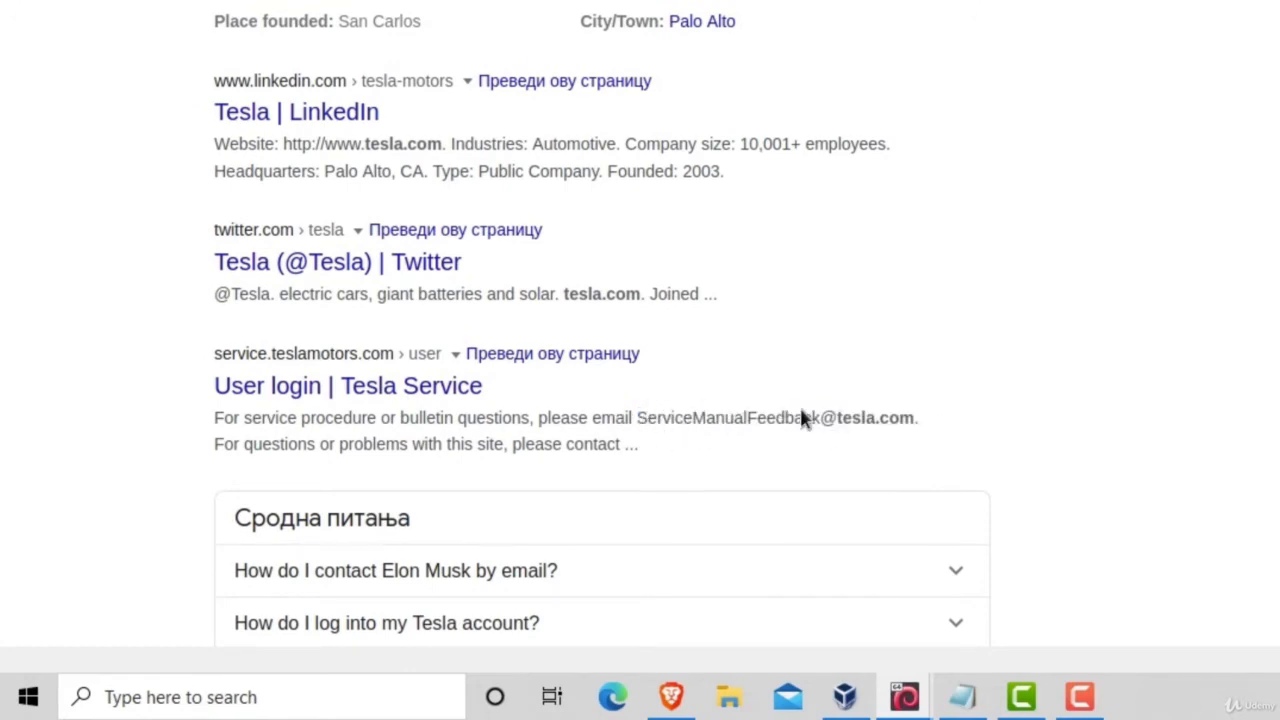
pyautogui.scroll(3)
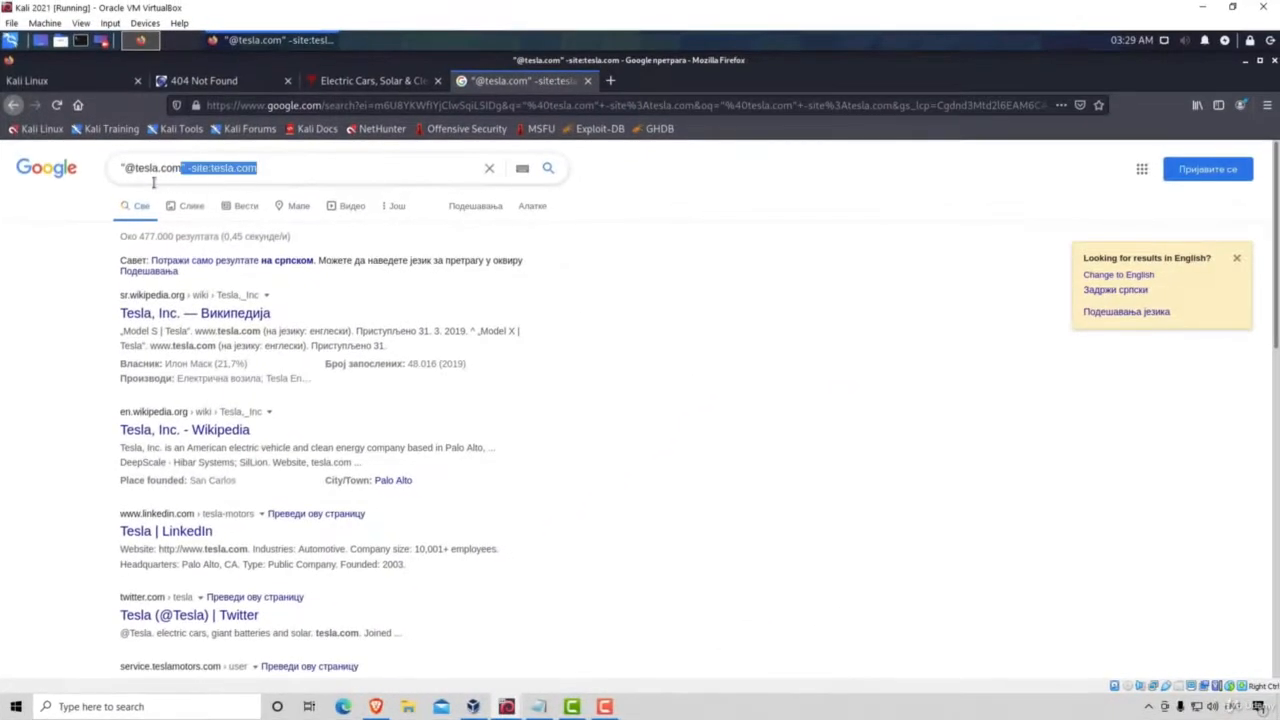
pyautogui.click(488, 168)
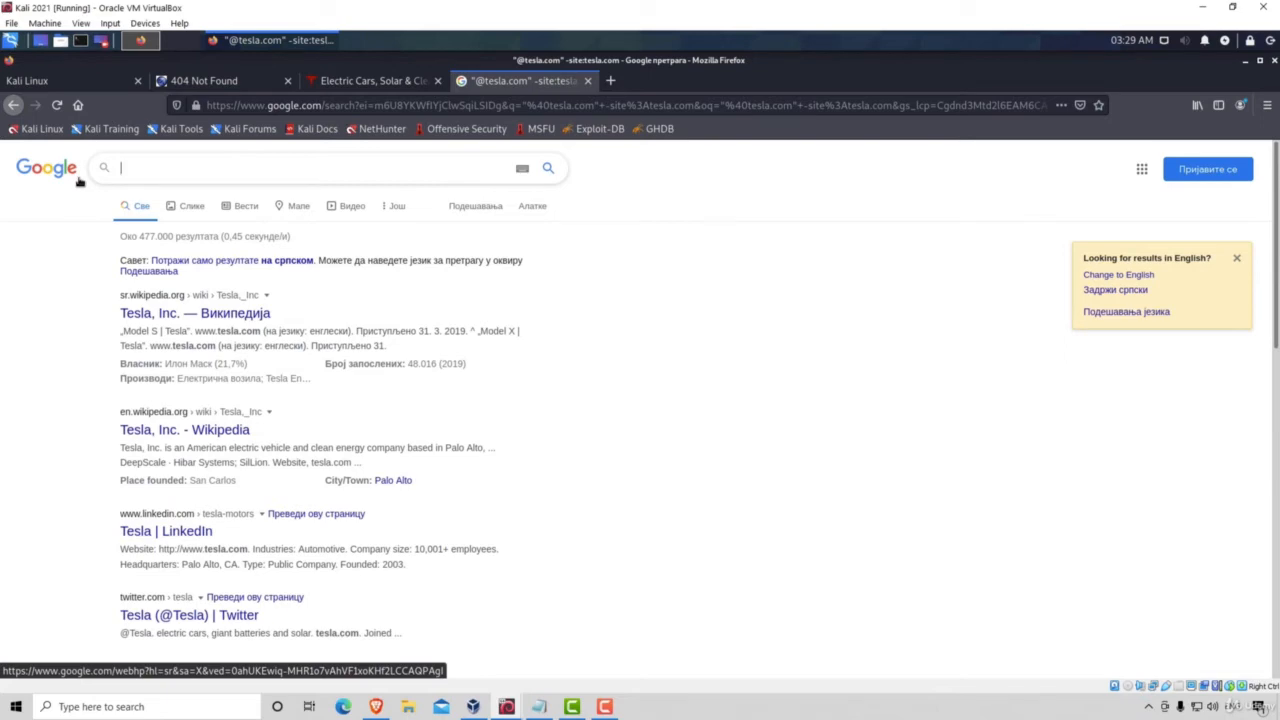
pyautogui.write('"')
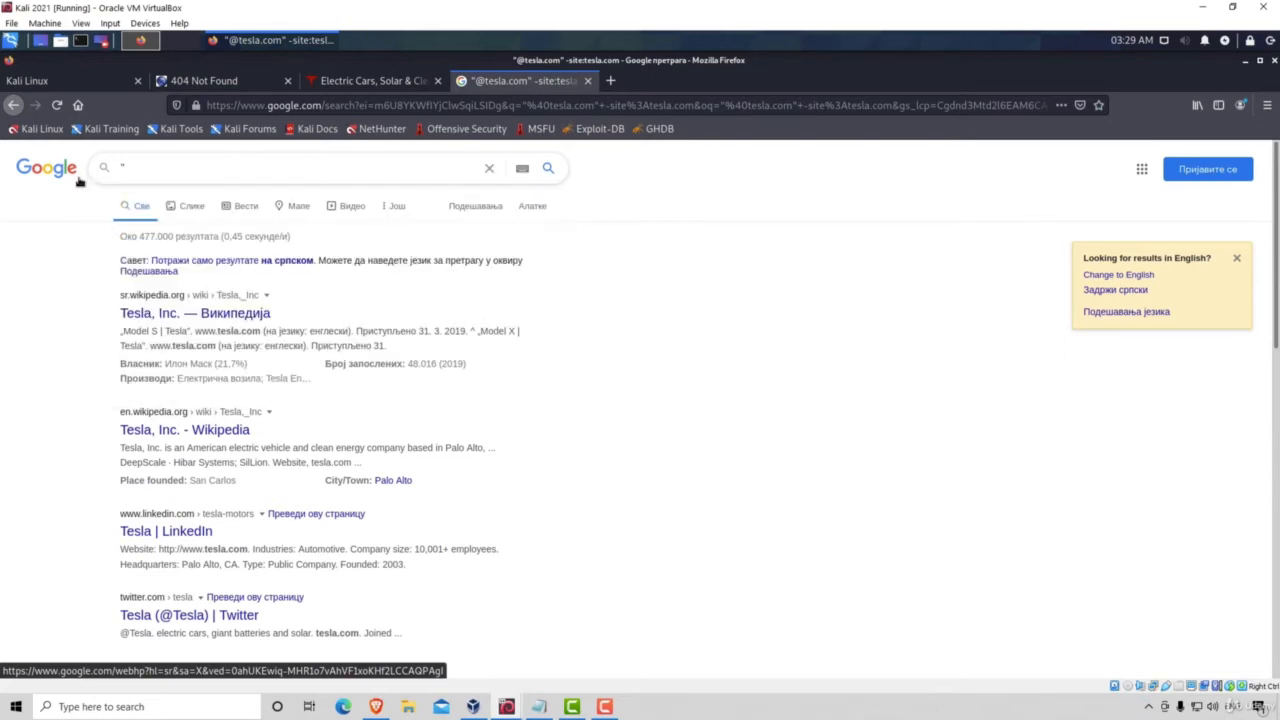
pyautogui.write('@etf.b')
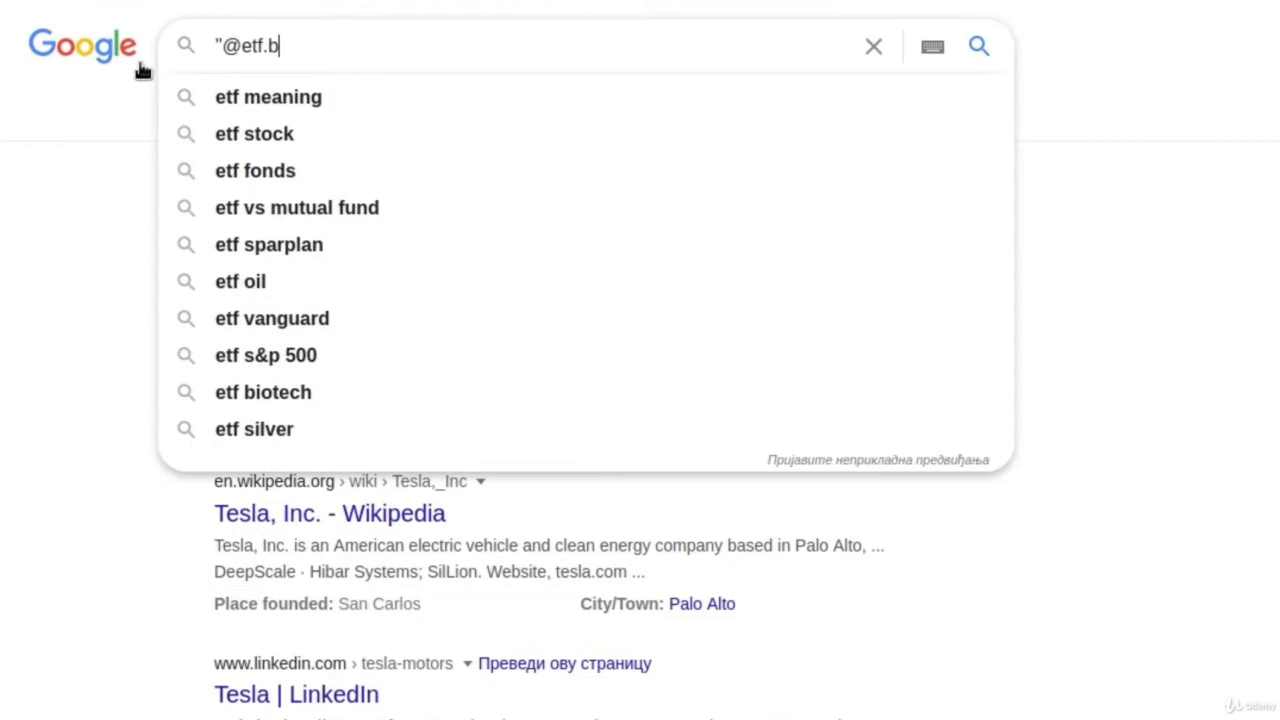
pyautogui.write('g.ac.rs" -site:')
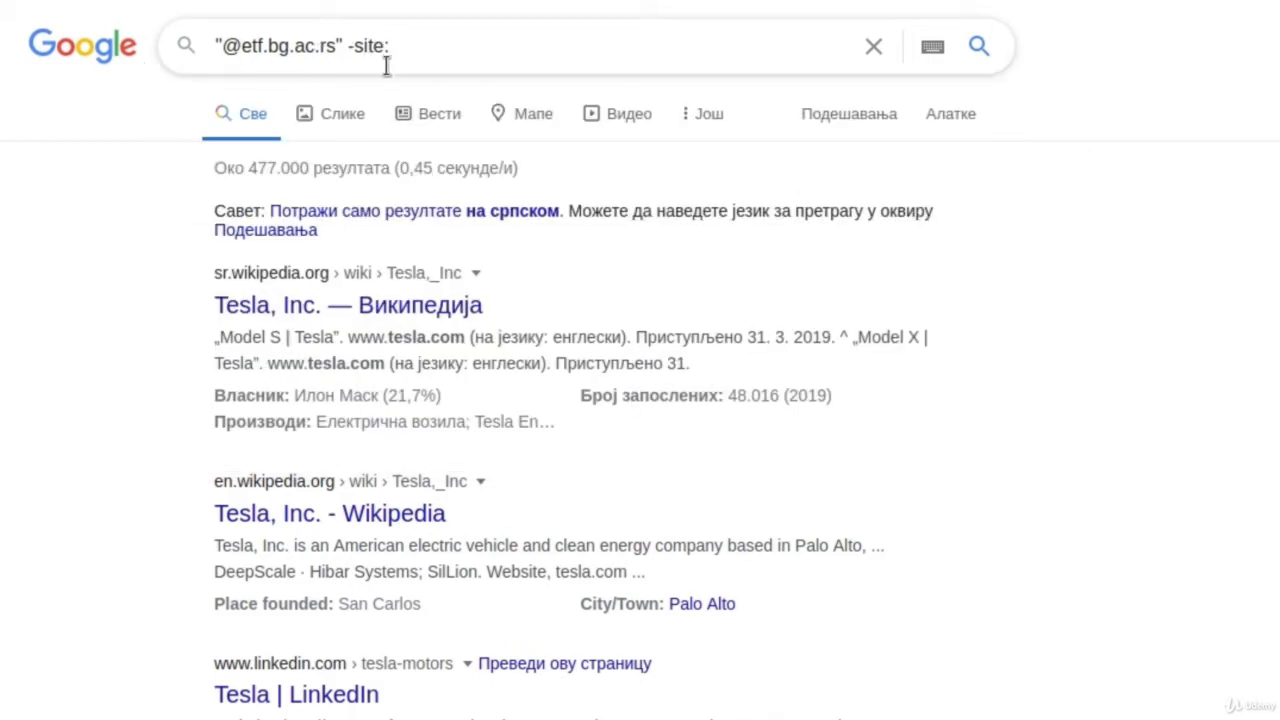
pyautogui.write('etf.bg.ac.rs')
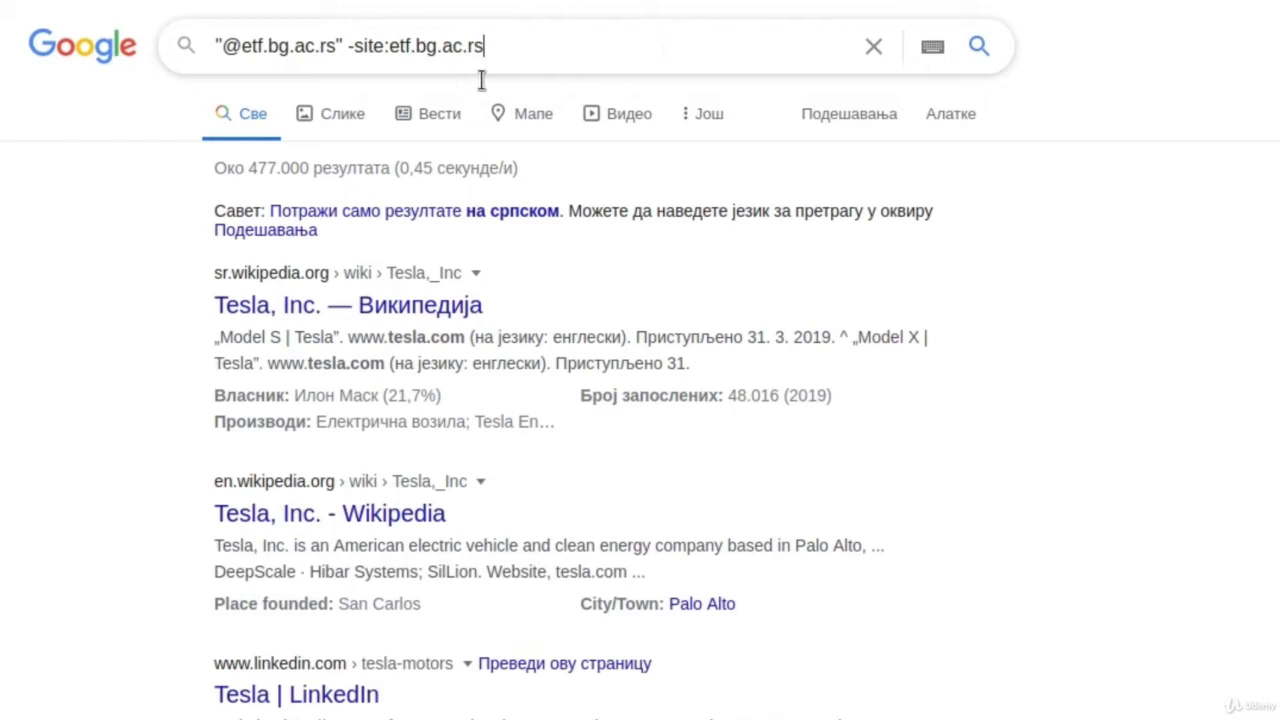
pyautogui.press('enter')
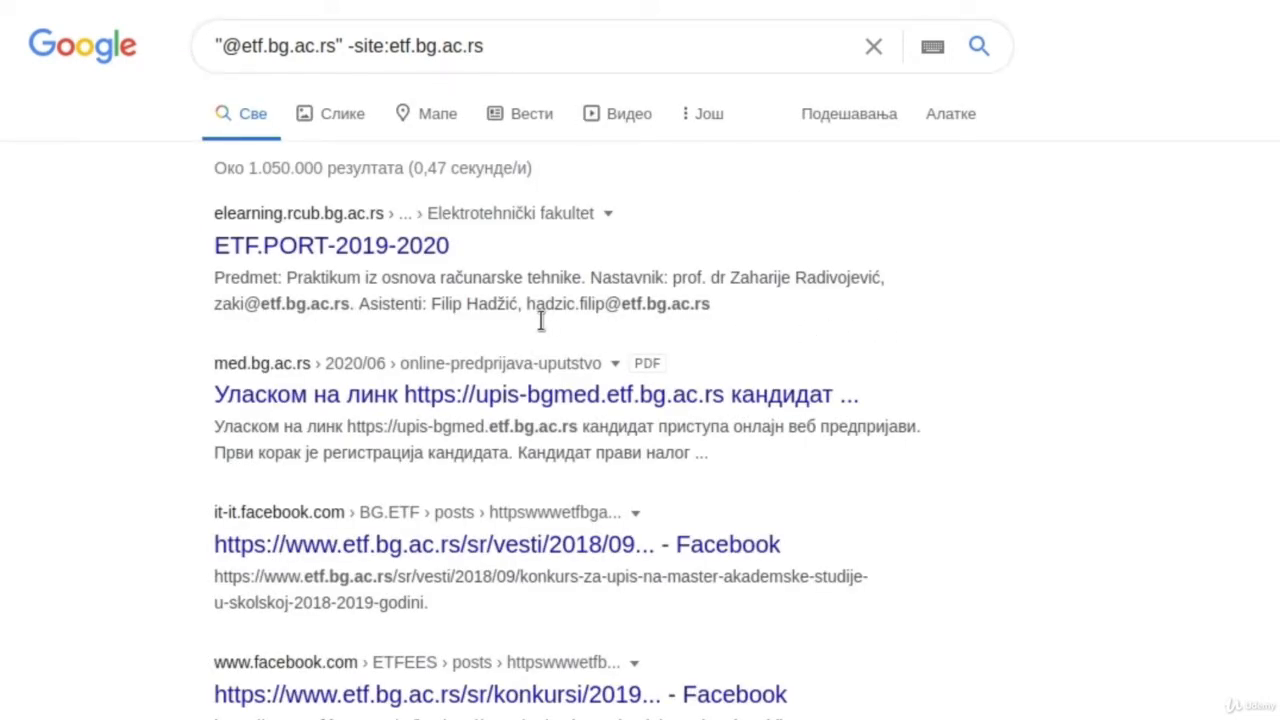
pyautogui.moveTo(784, 320)
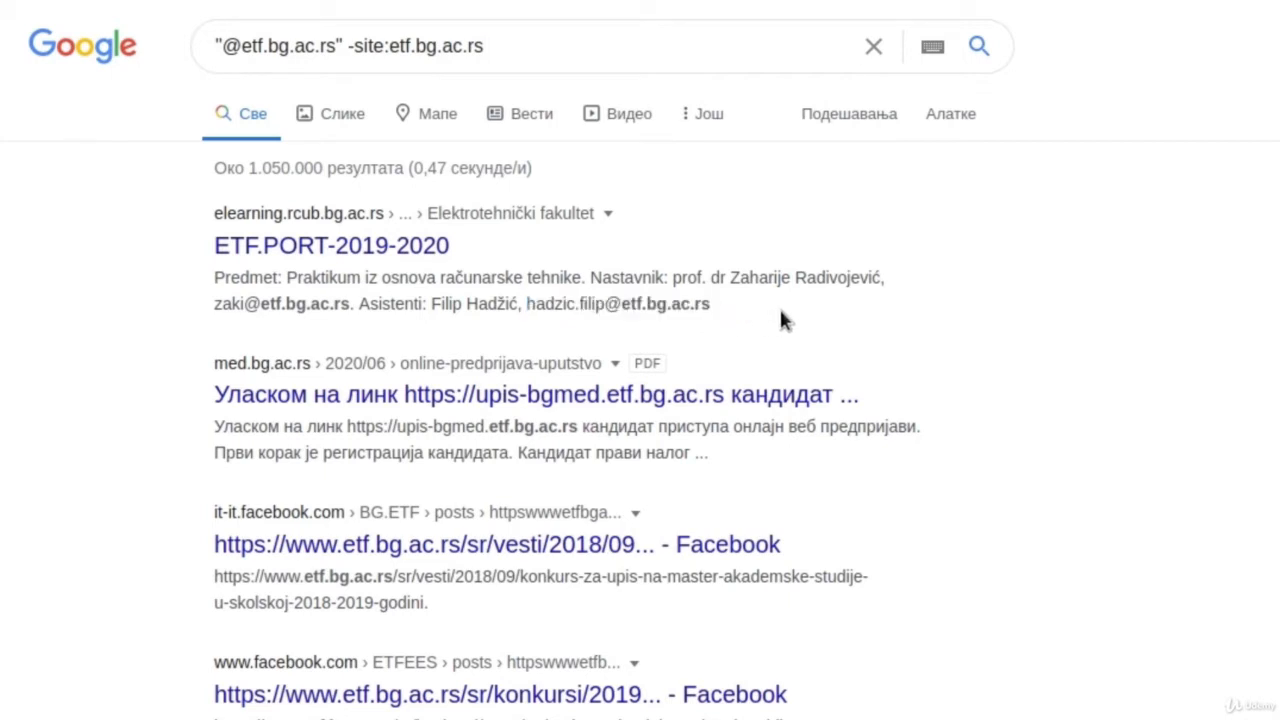
pyautogui.moveTo(820, 330)
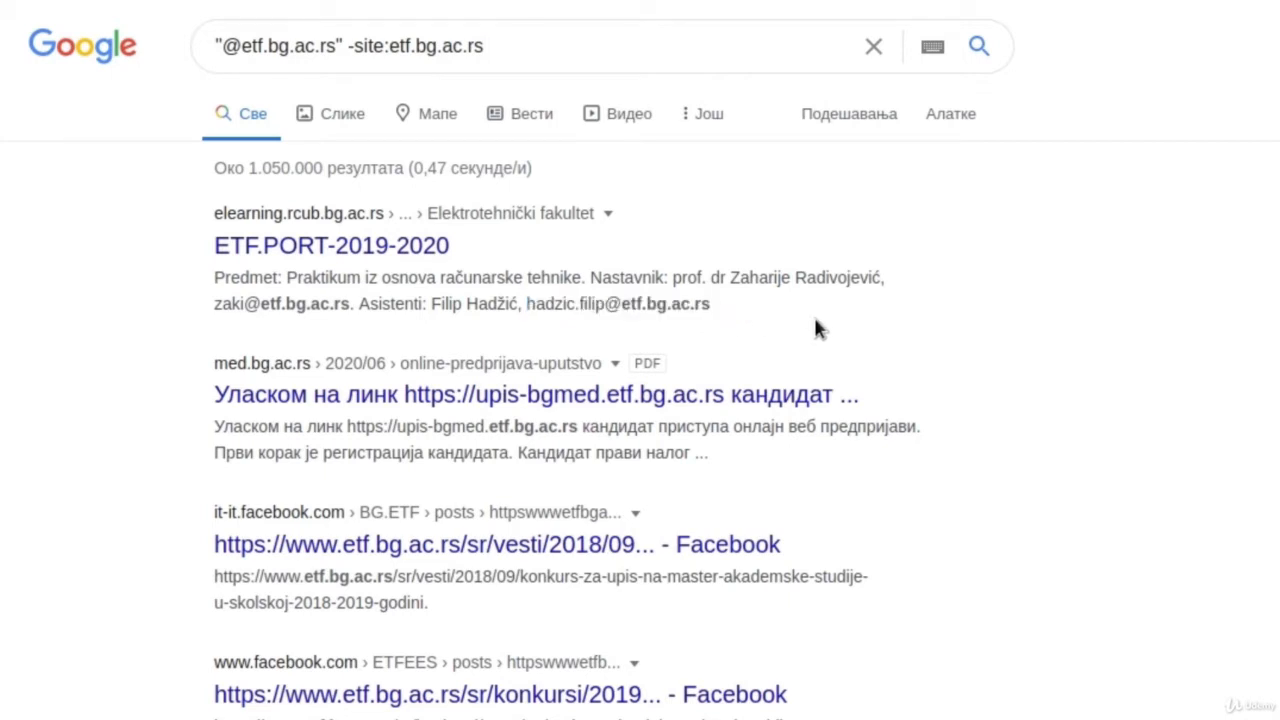
# Scroll through the results quoting etf.bg.ac.rs email addresses on outside sites
pyautogui.scroll(-3)
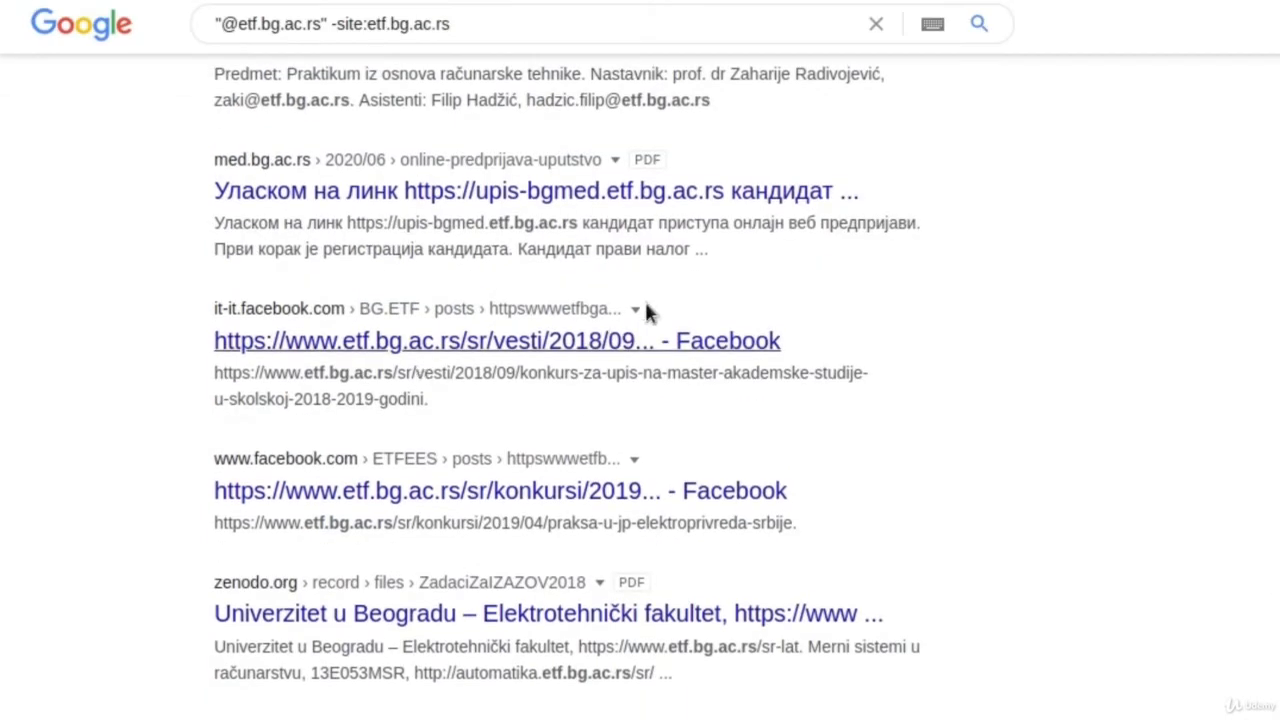
pyautogui.moveTo(884, 340)
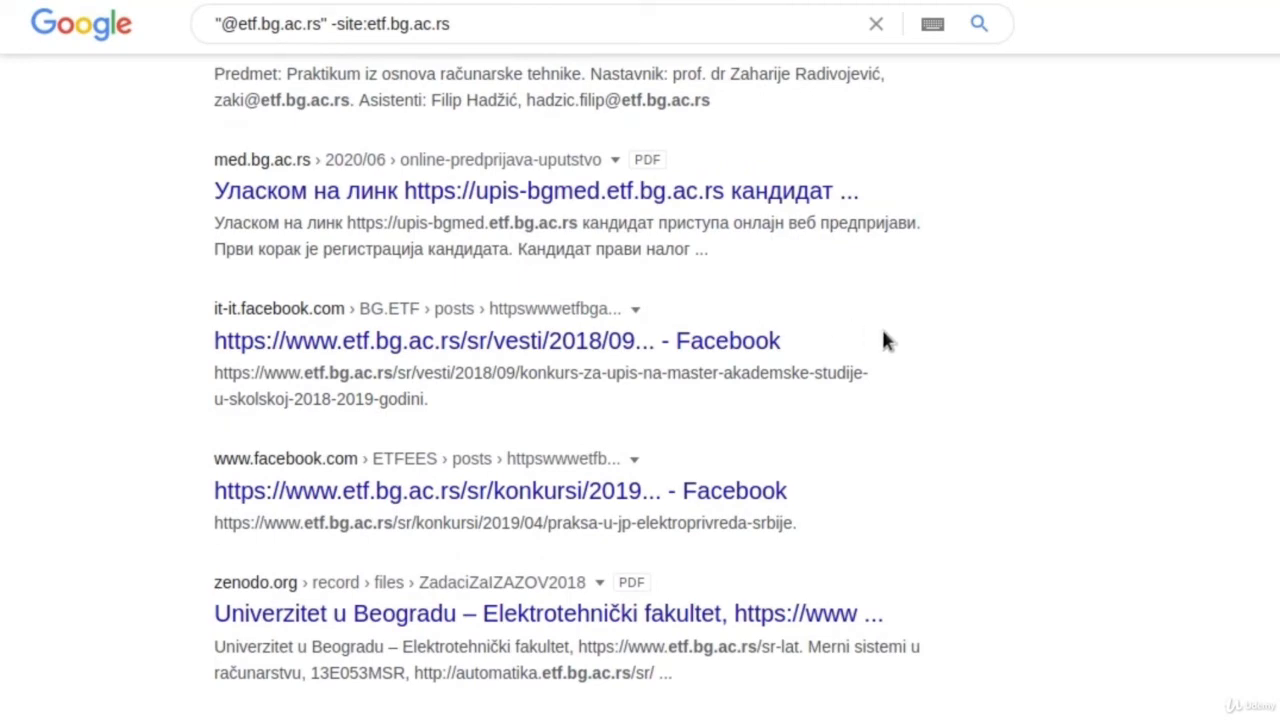
pyautogui.scroll(-3)
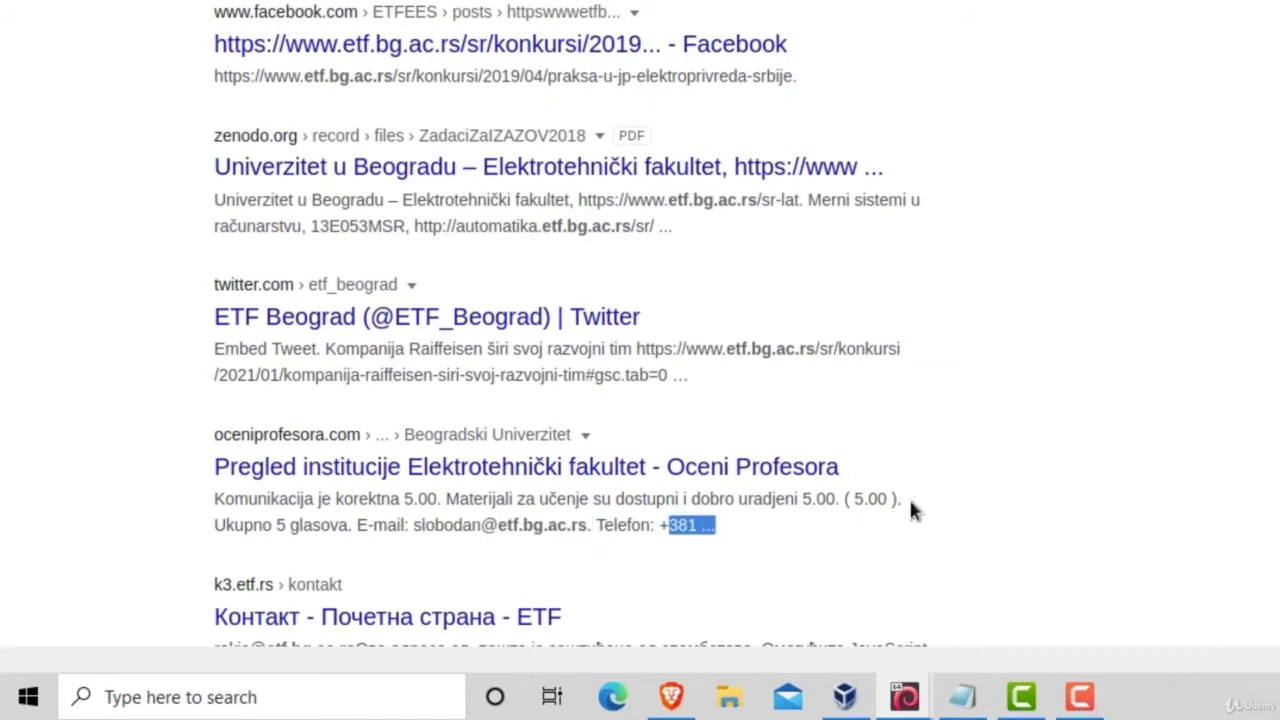
pyautogui.scroll(-3)
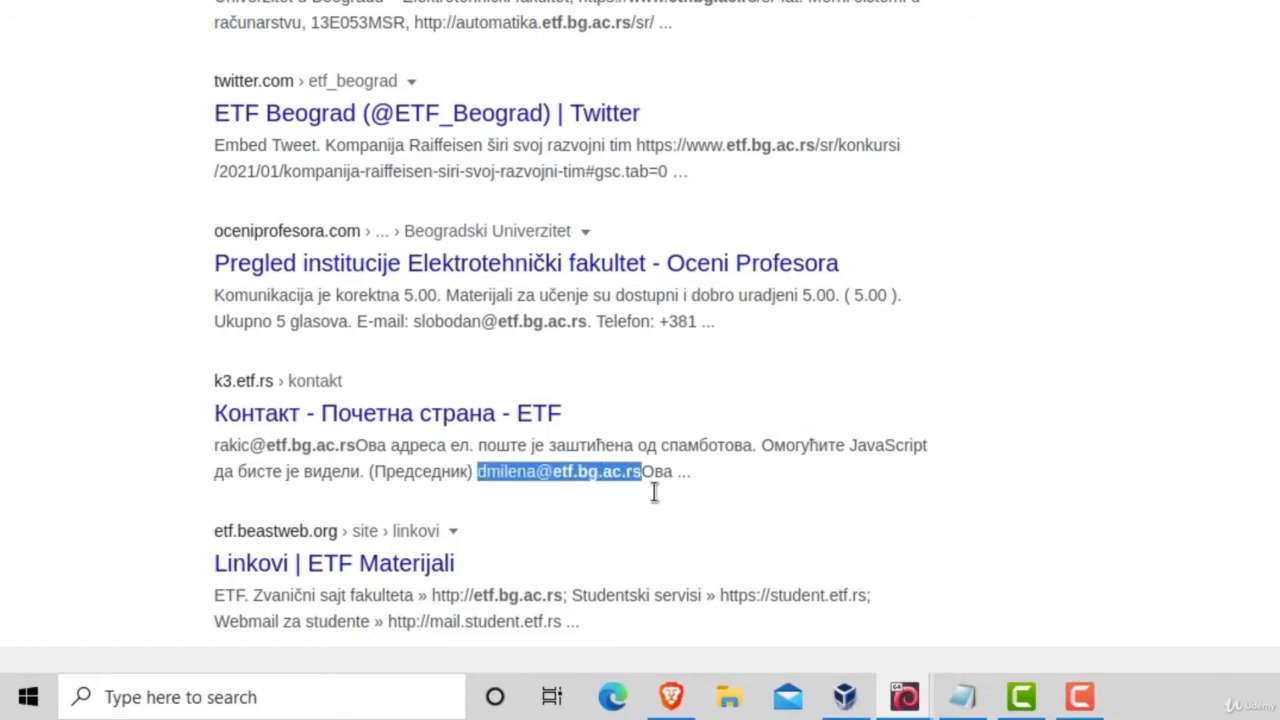
pyautogui.scroll(-3)
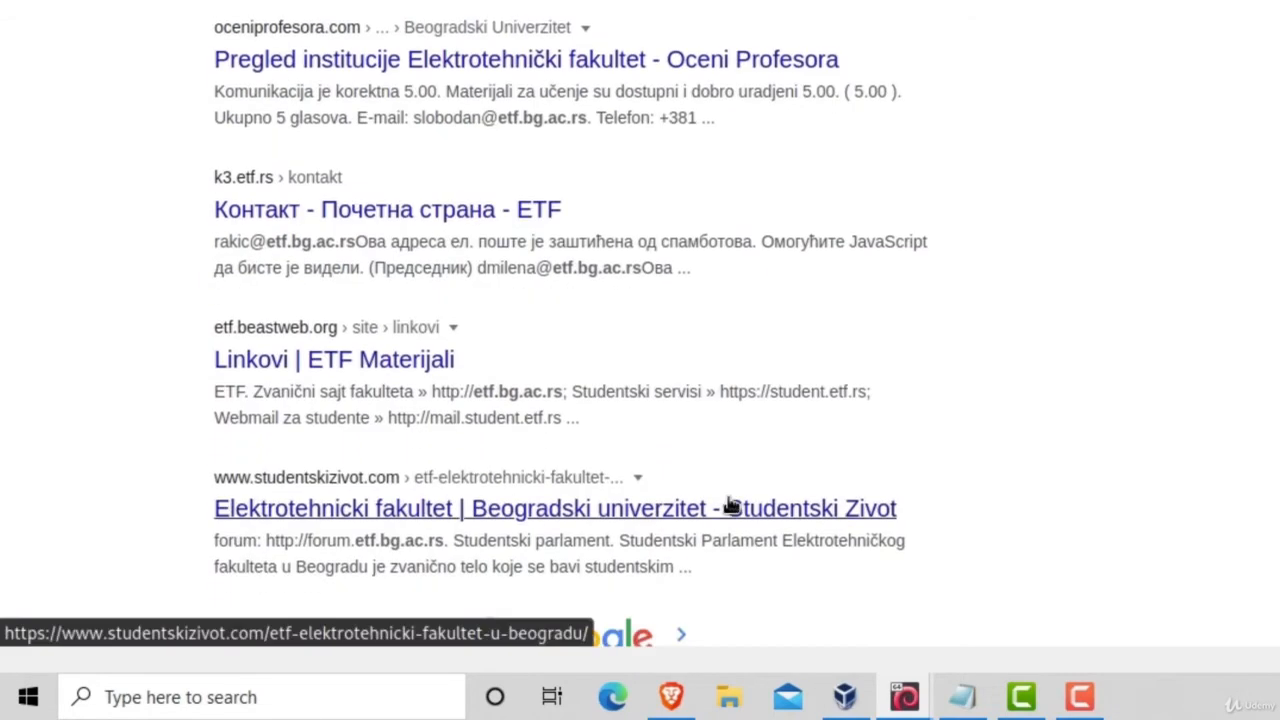
pyautogui.moveTo(706, 456)
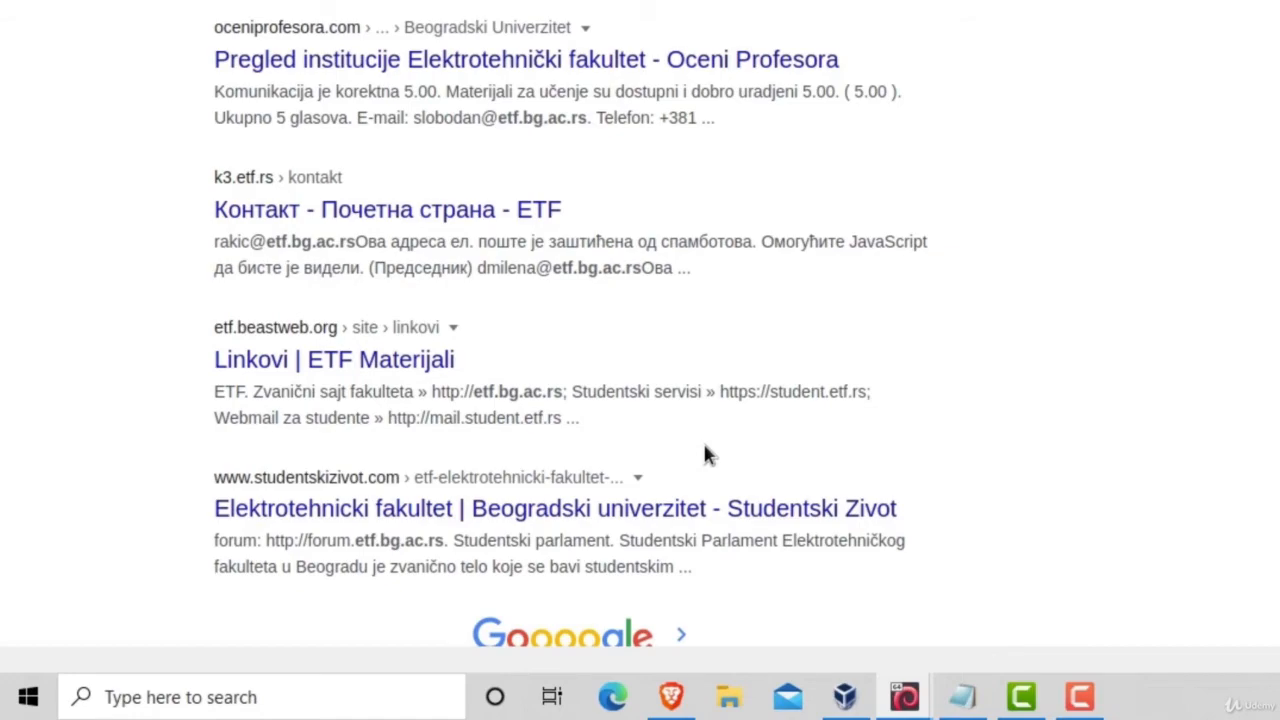
pyautogui.scroll(-3)
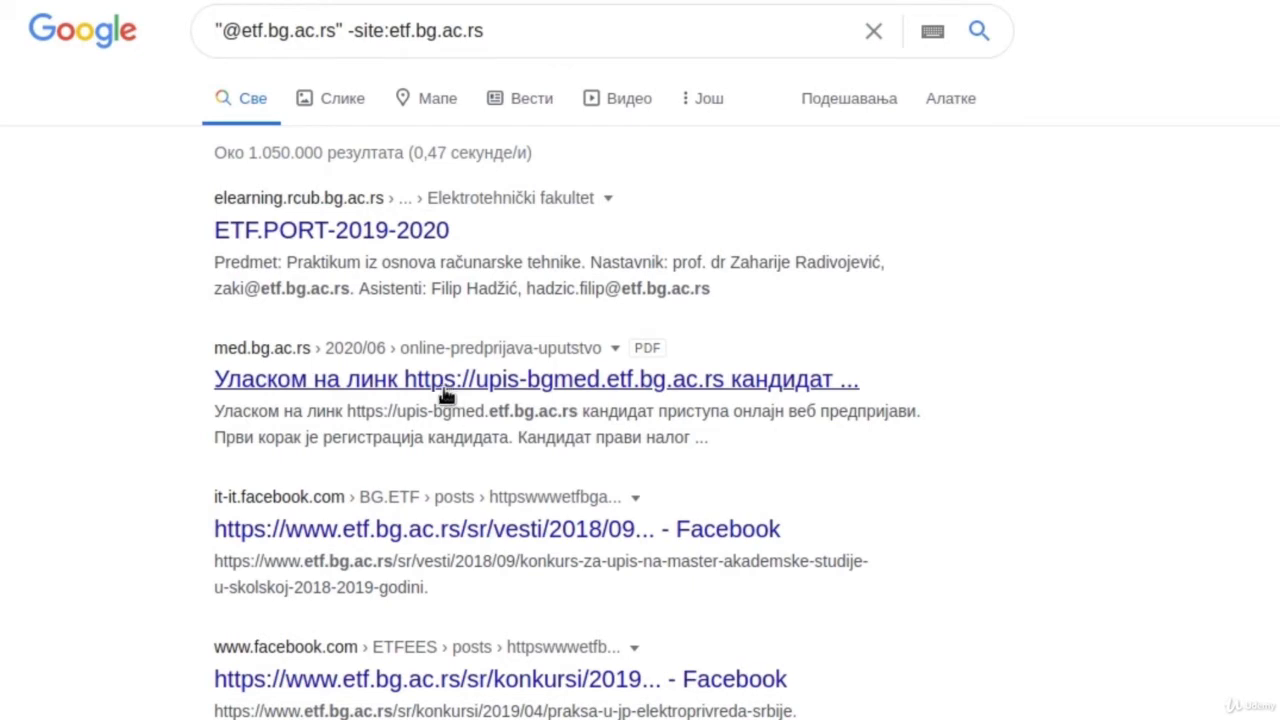
pyautogui.moveTo(216, 198); pyautogui.dragTo(310, 288)
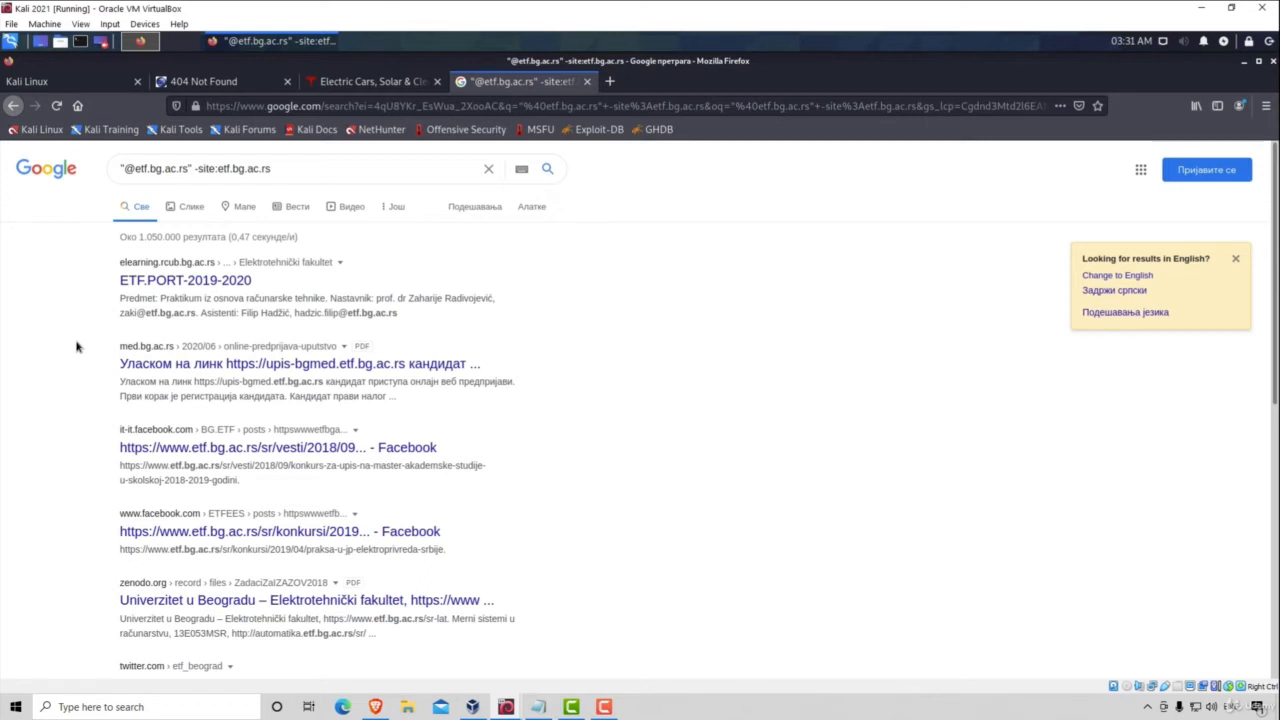
pyautogui.moveTo(502, 528)
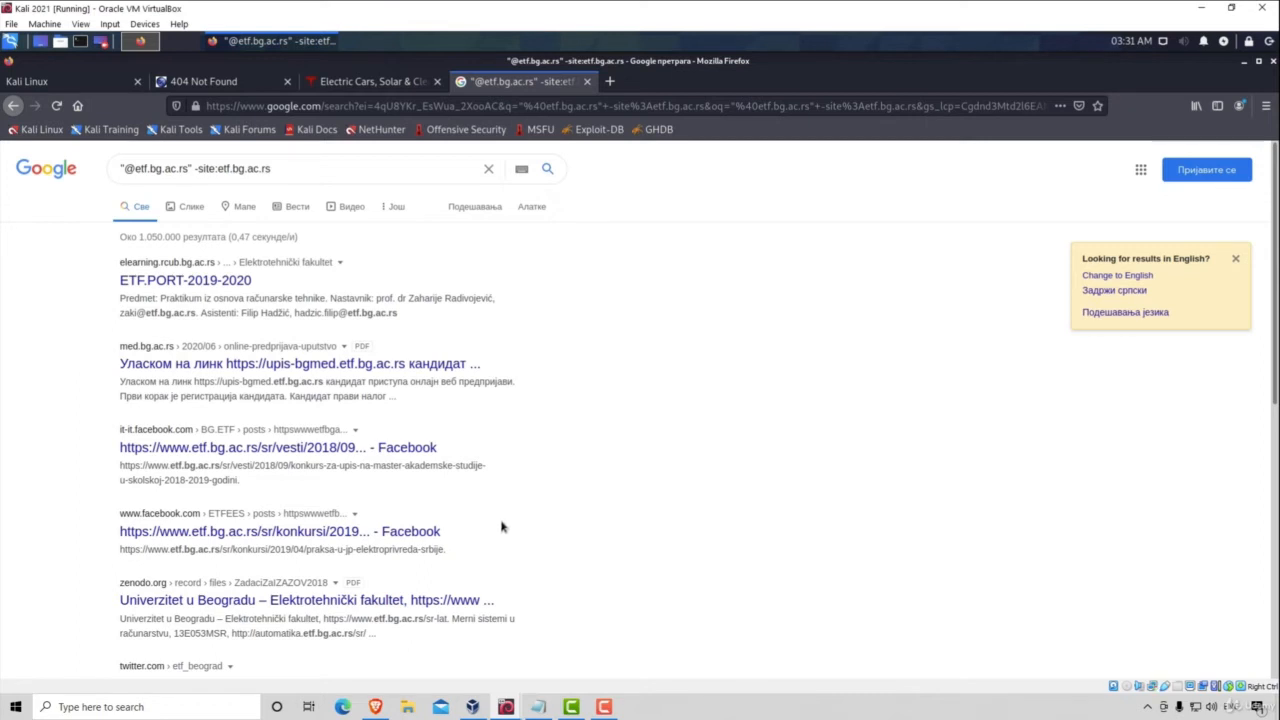
pyautogui.moveTo(532, 496)
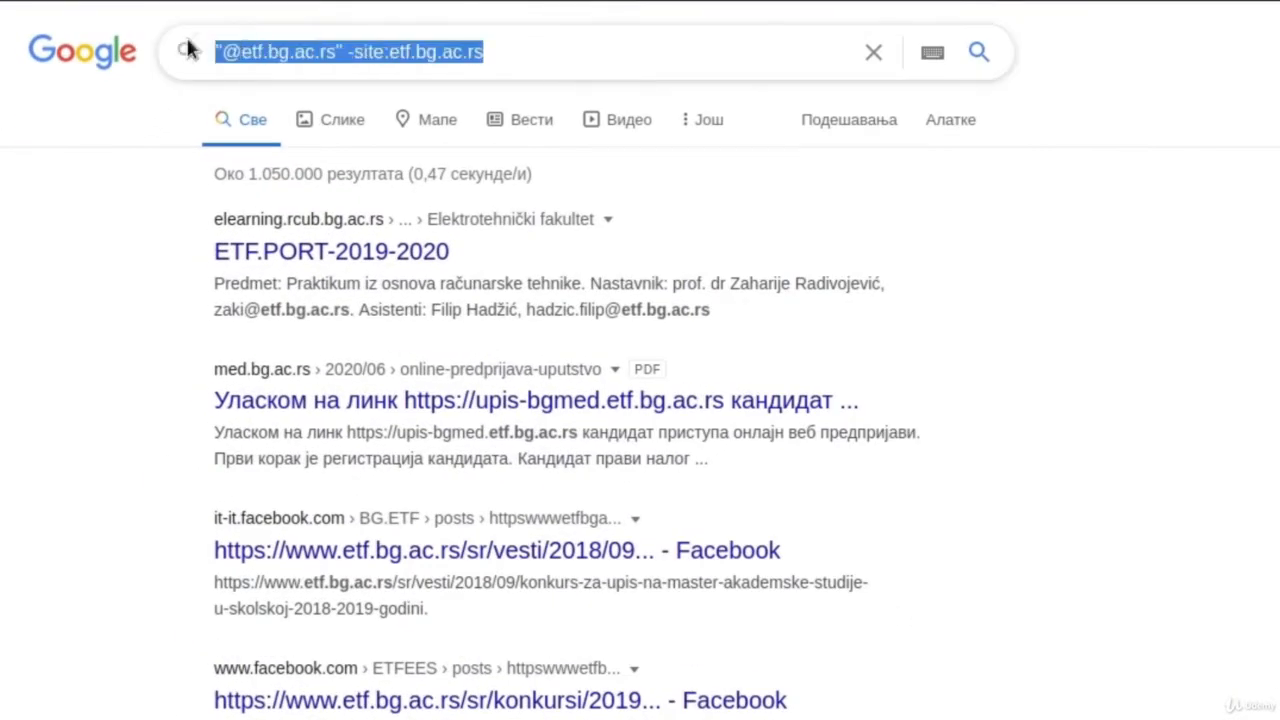
# Search Google for intitle:admin OR inurl:admin site:etf.bg.ac.rs
pyautogui.write('intitit')
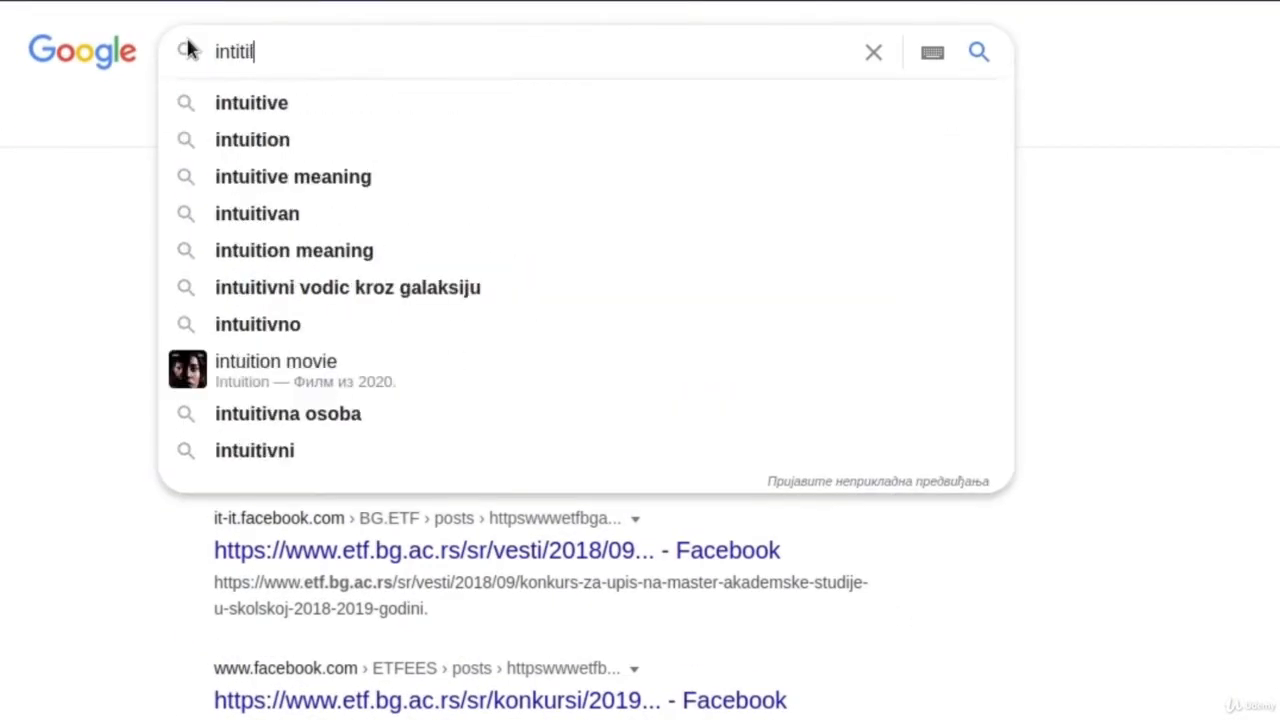
pyautogui.write('intitle:')
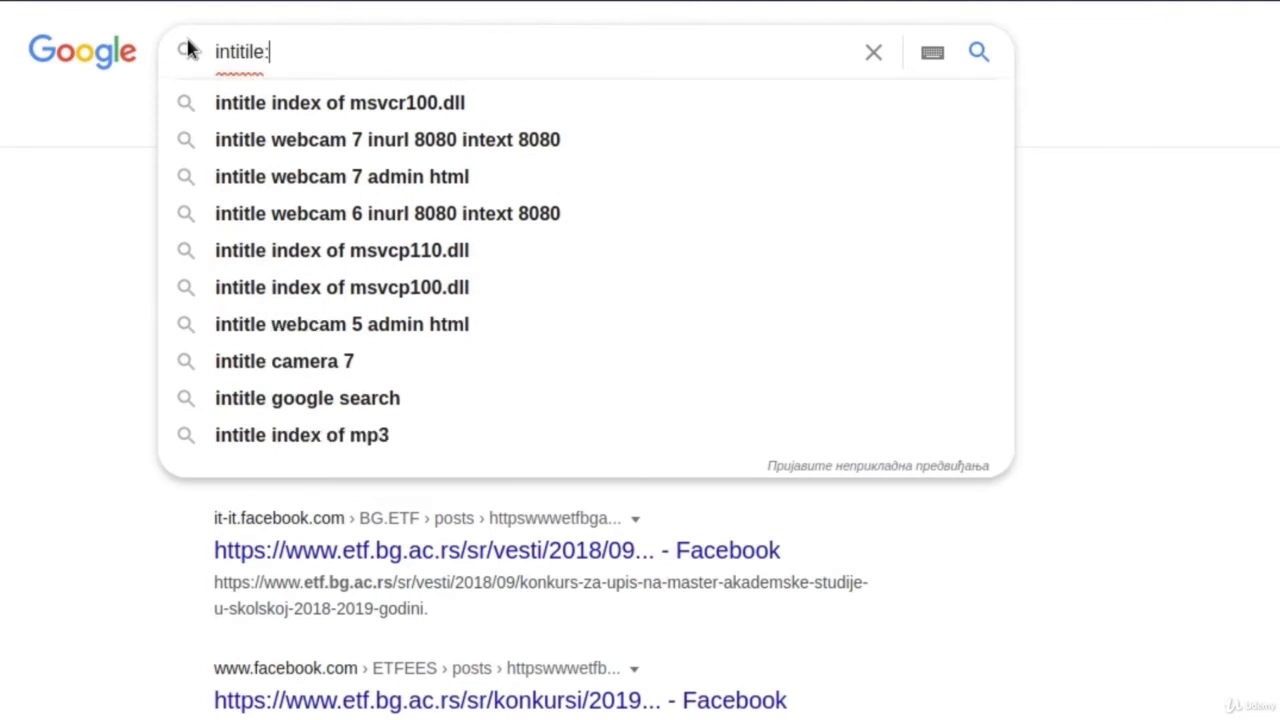
pyautogui.write('admin OR inurl:')
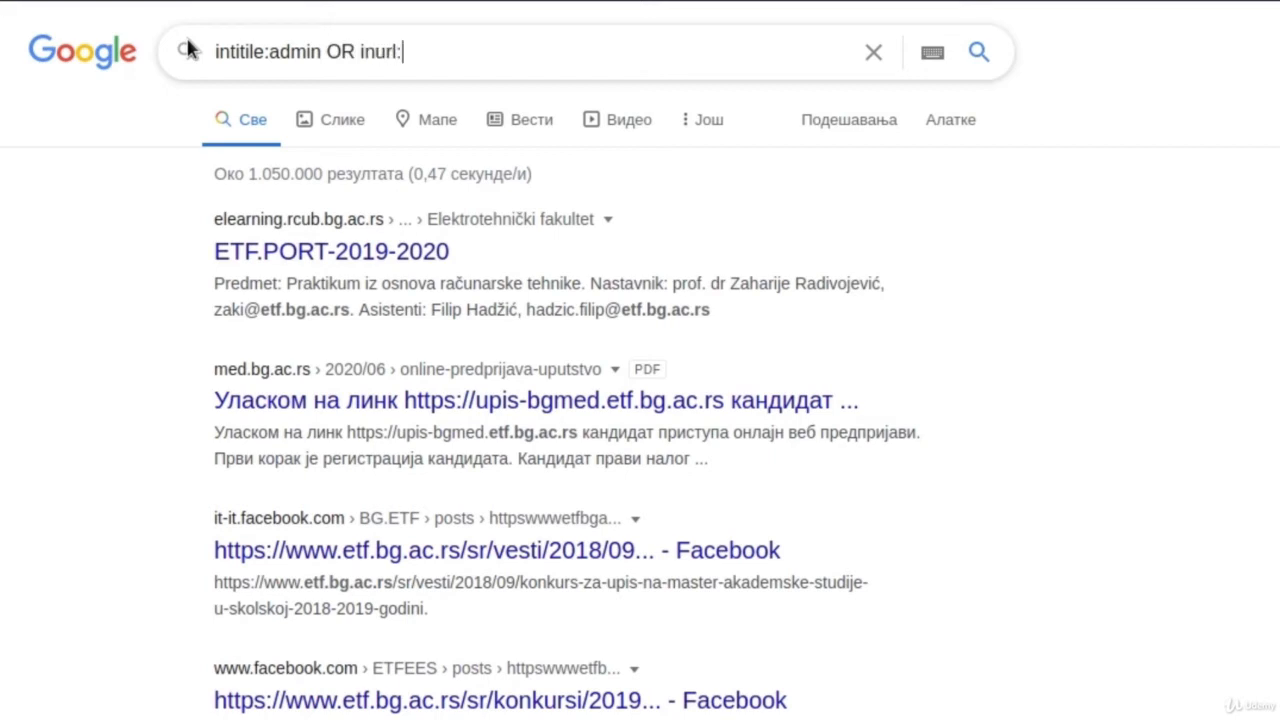
pyautogui.write('admin site:etf')
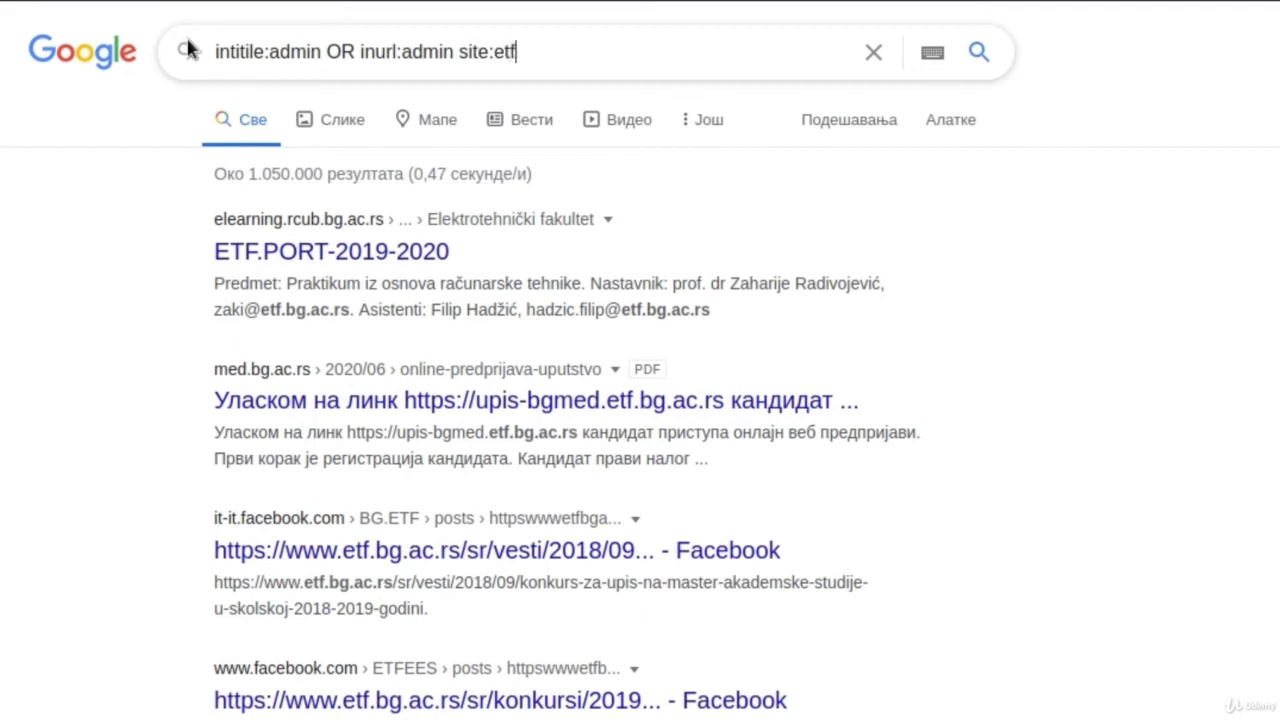
pyautogui.write('.bg.ac.rs')
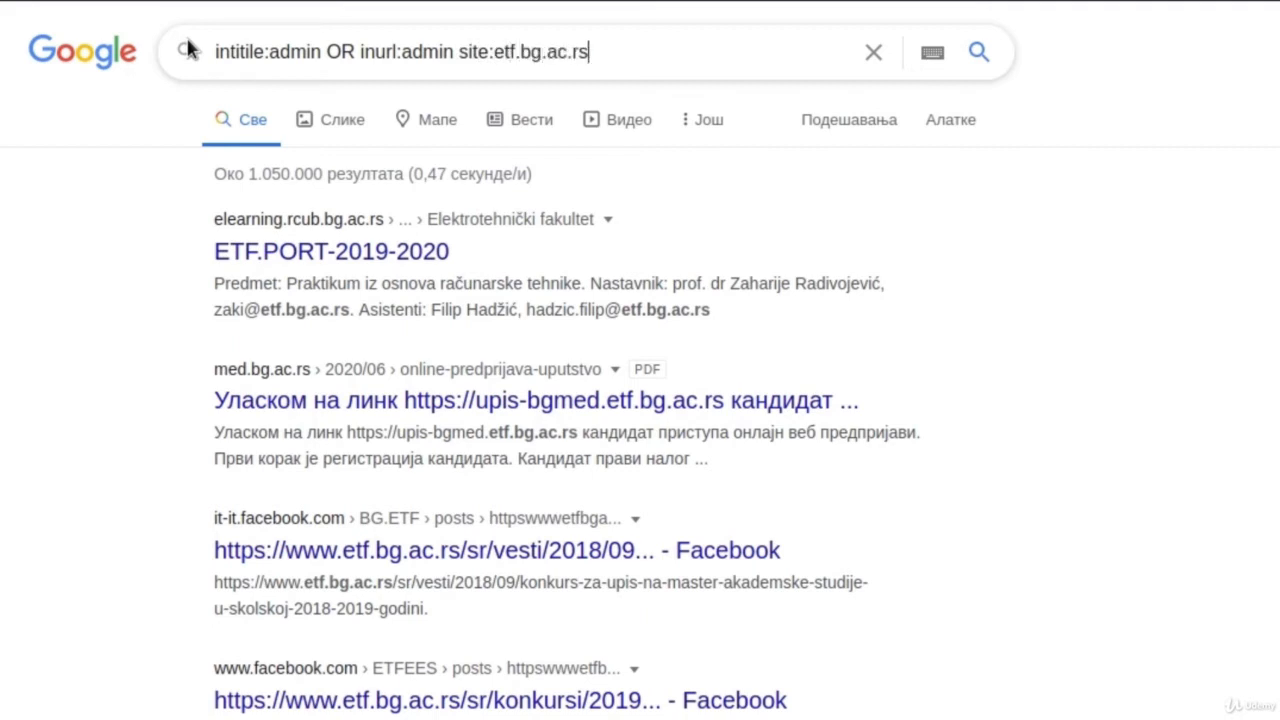
pyautogui.tripleClick(400, 52)
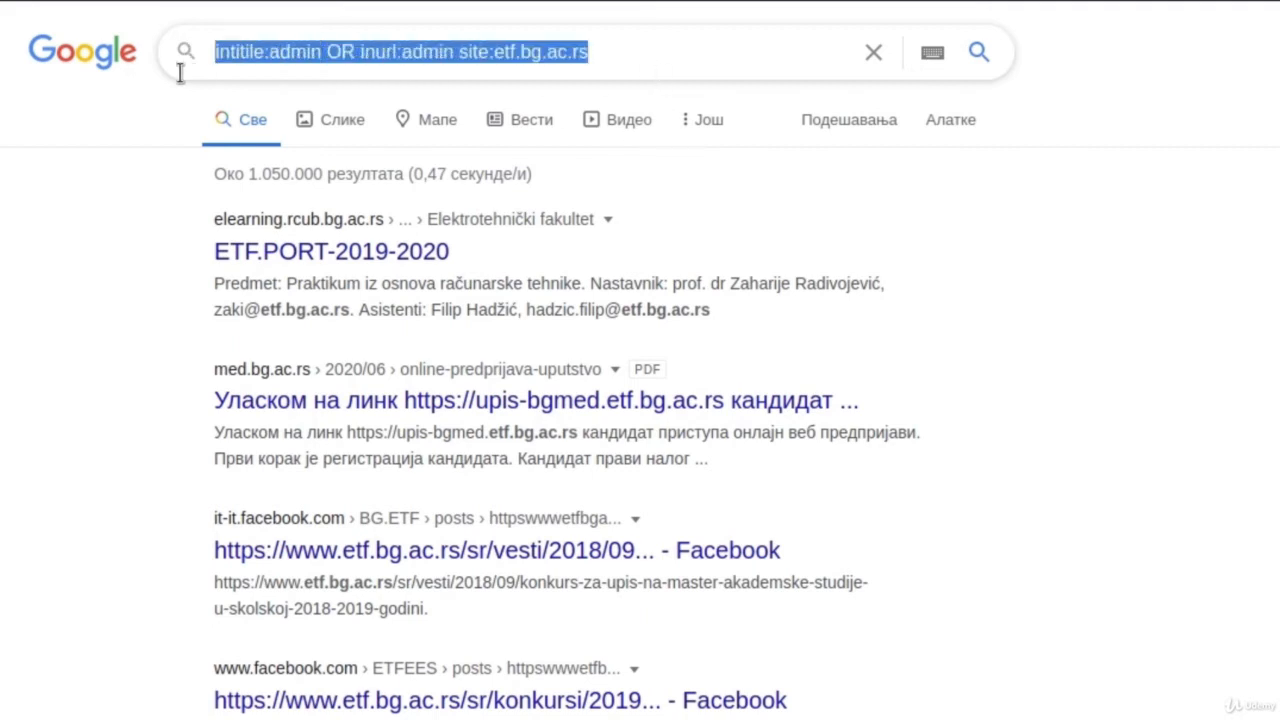
pyautogui.click(660, 70)
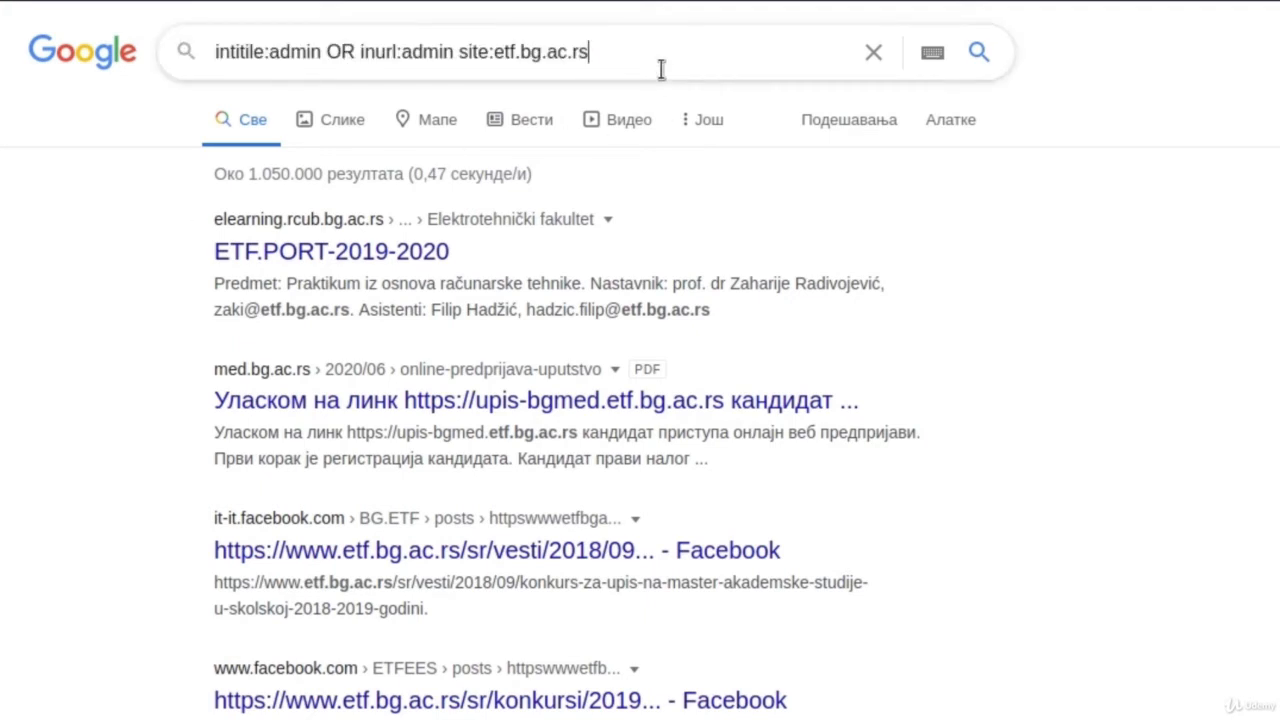
pyautogui.press('Enter')
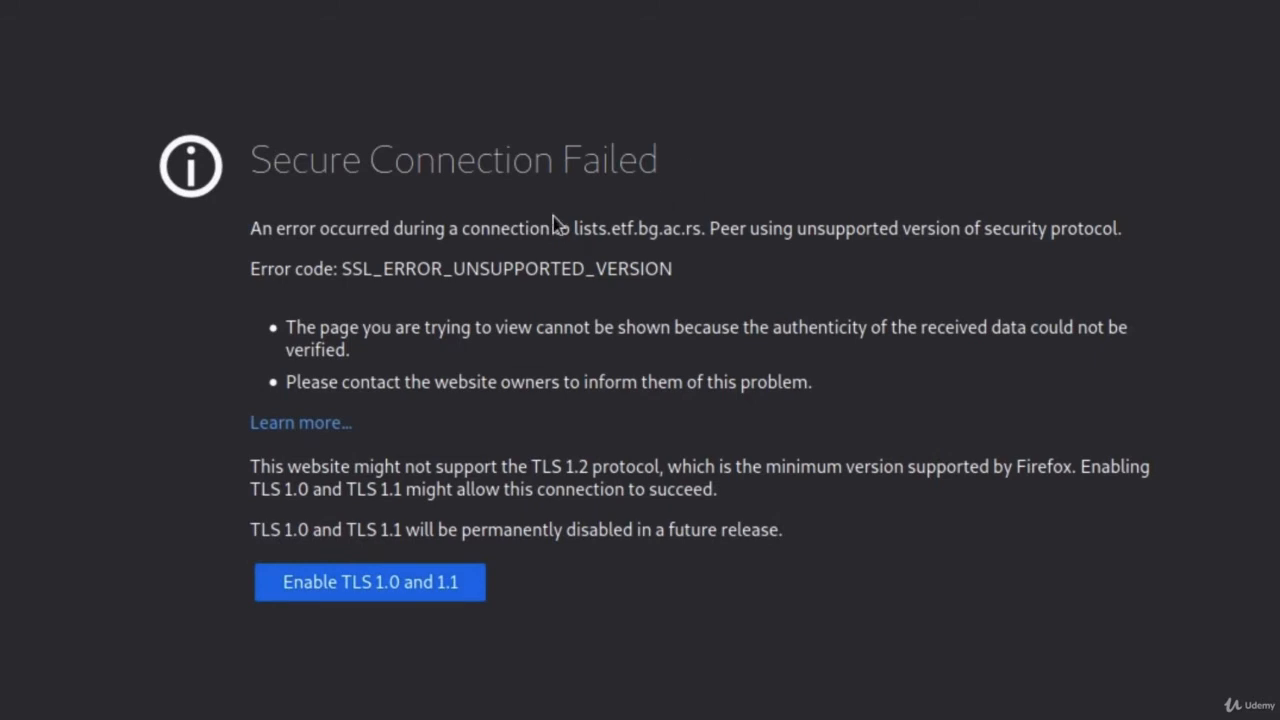
pyautogui.moveTo(294, 300)
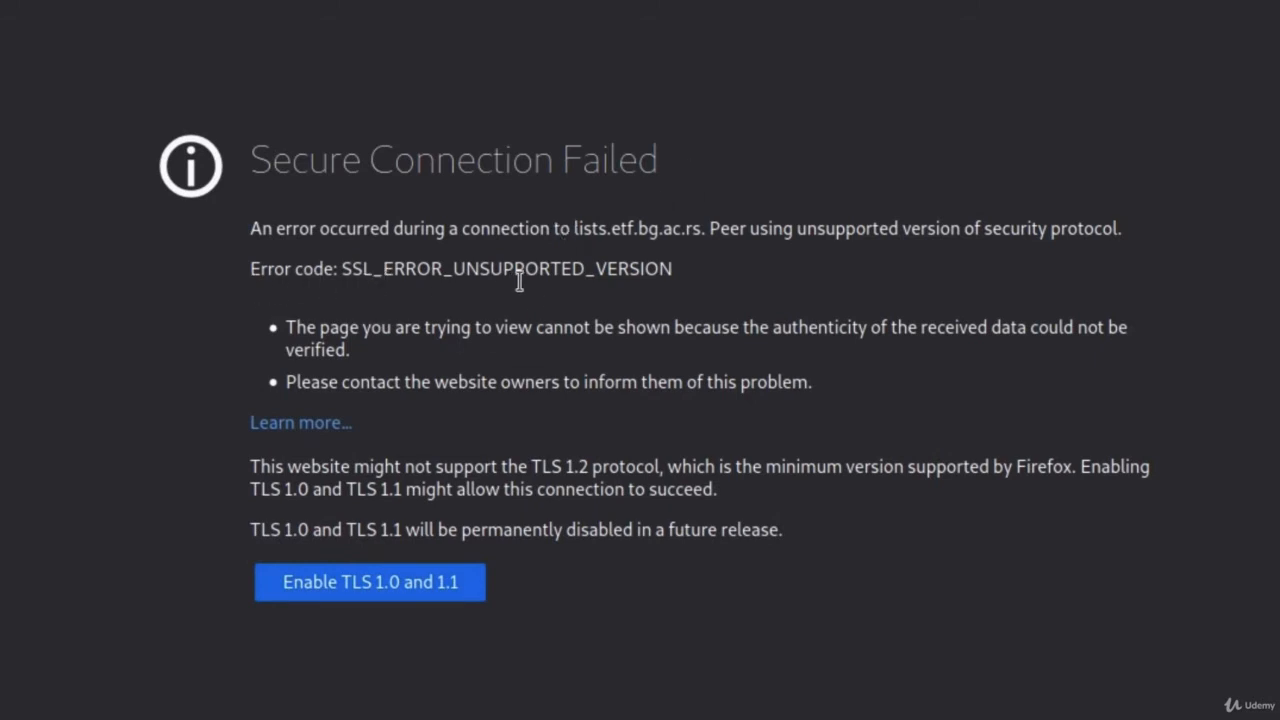
pyautogui.moveTo(704, 280)
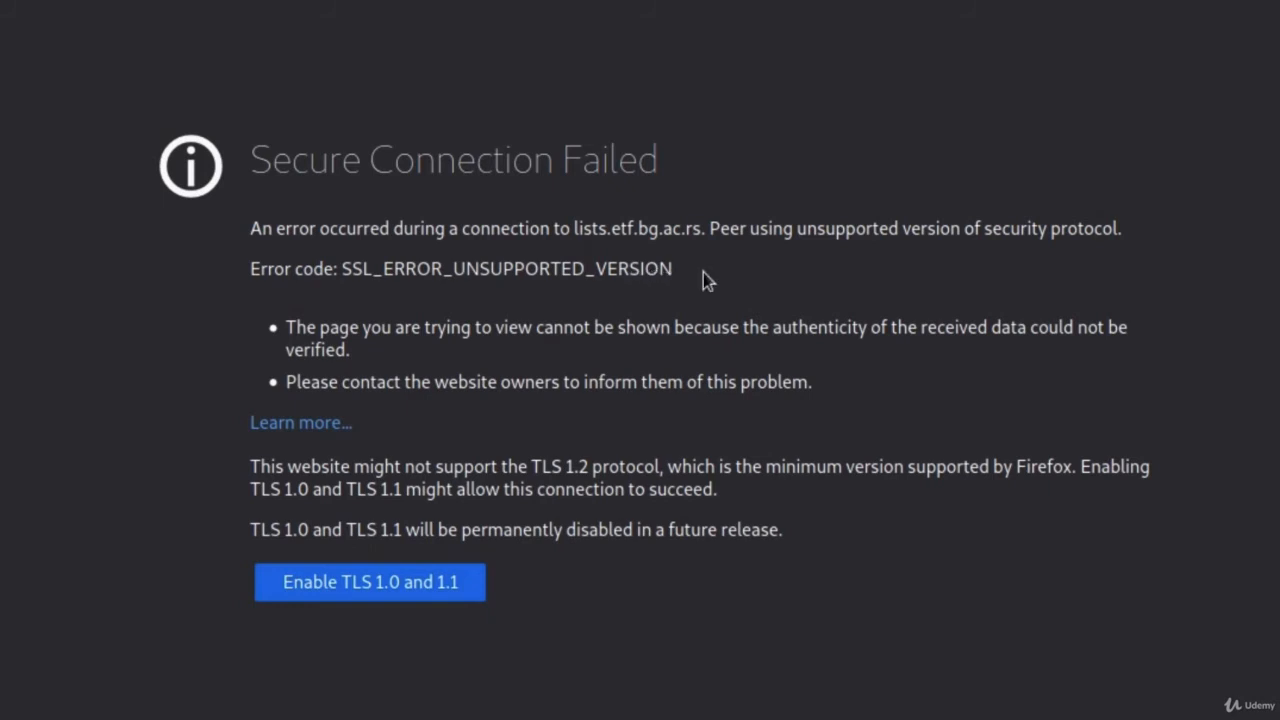
pyautogui.moveTo(630, 488)
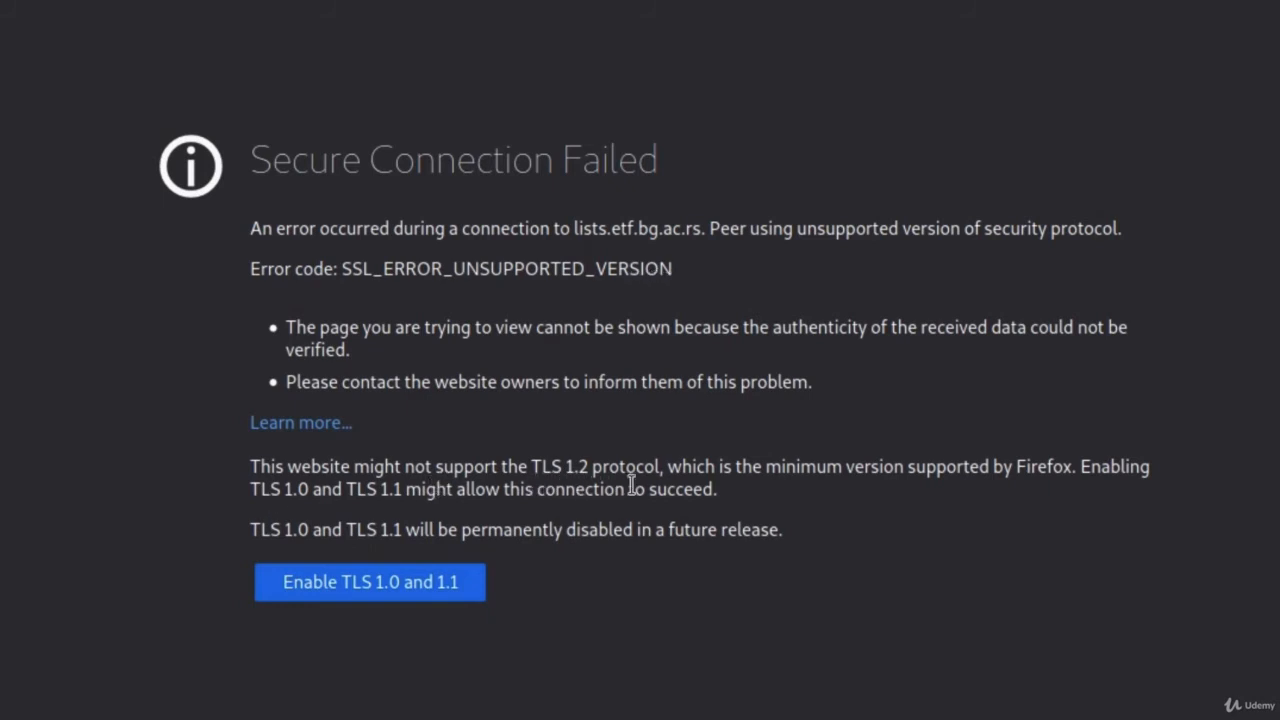
pyautogui.moveTo(918, 490)
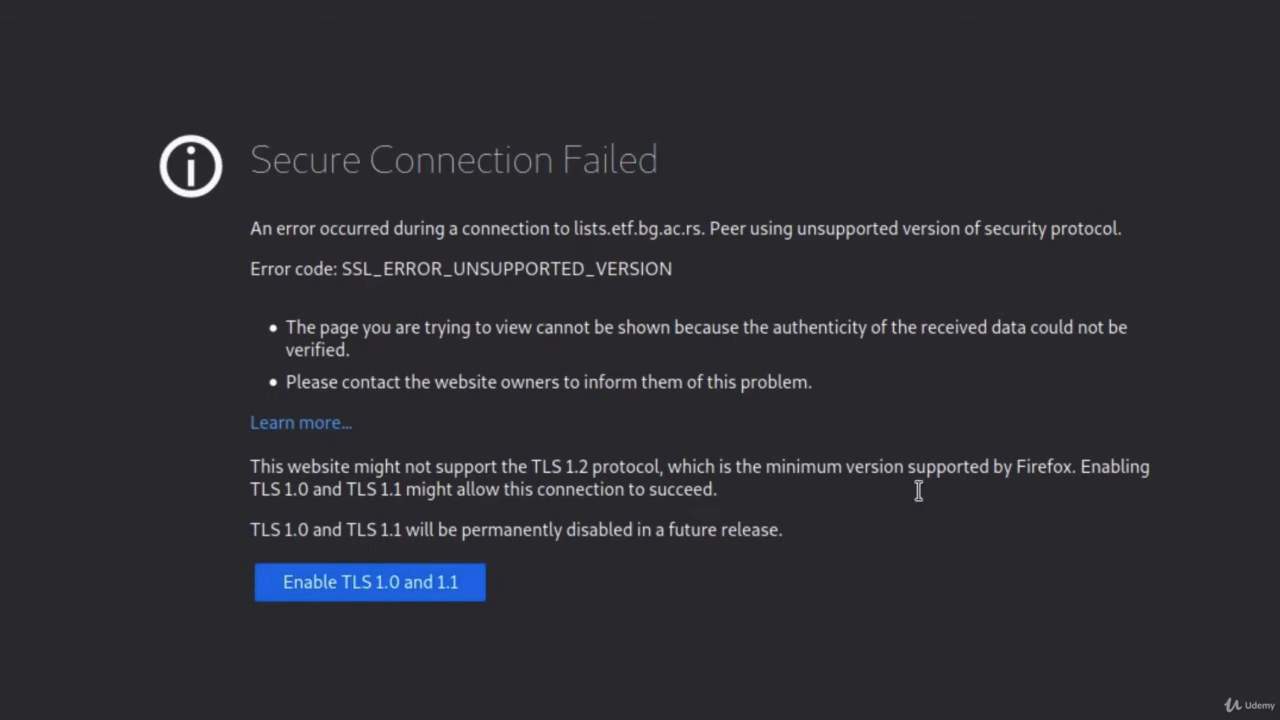
pyautogui.moveTo(698, 504)
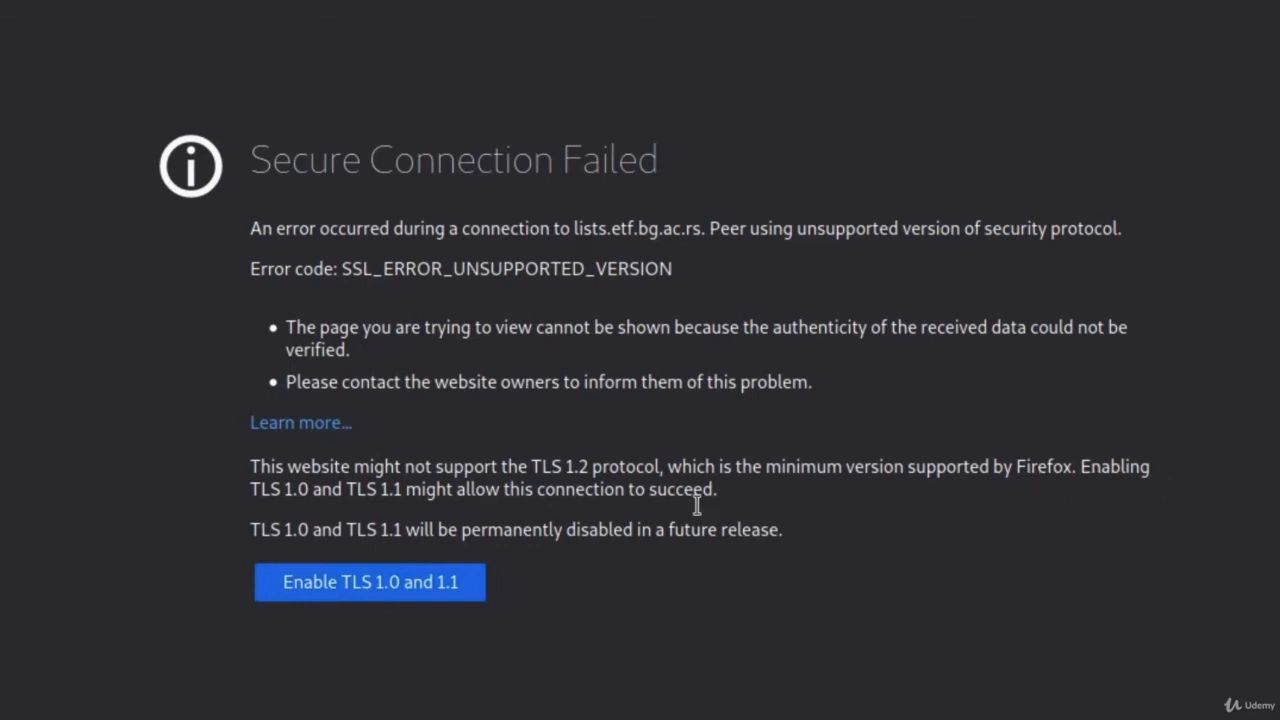
pyautogui.moveTo(436, 512)
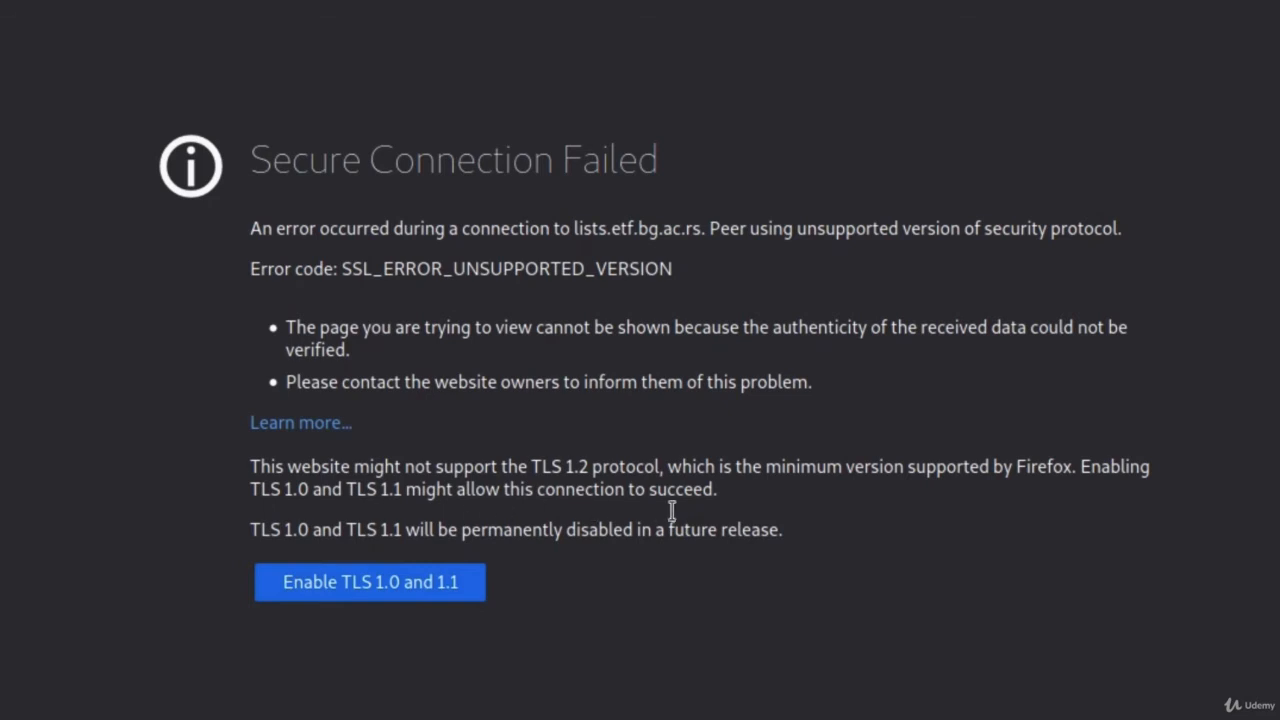
pyautogui.moveTo(420, 668)
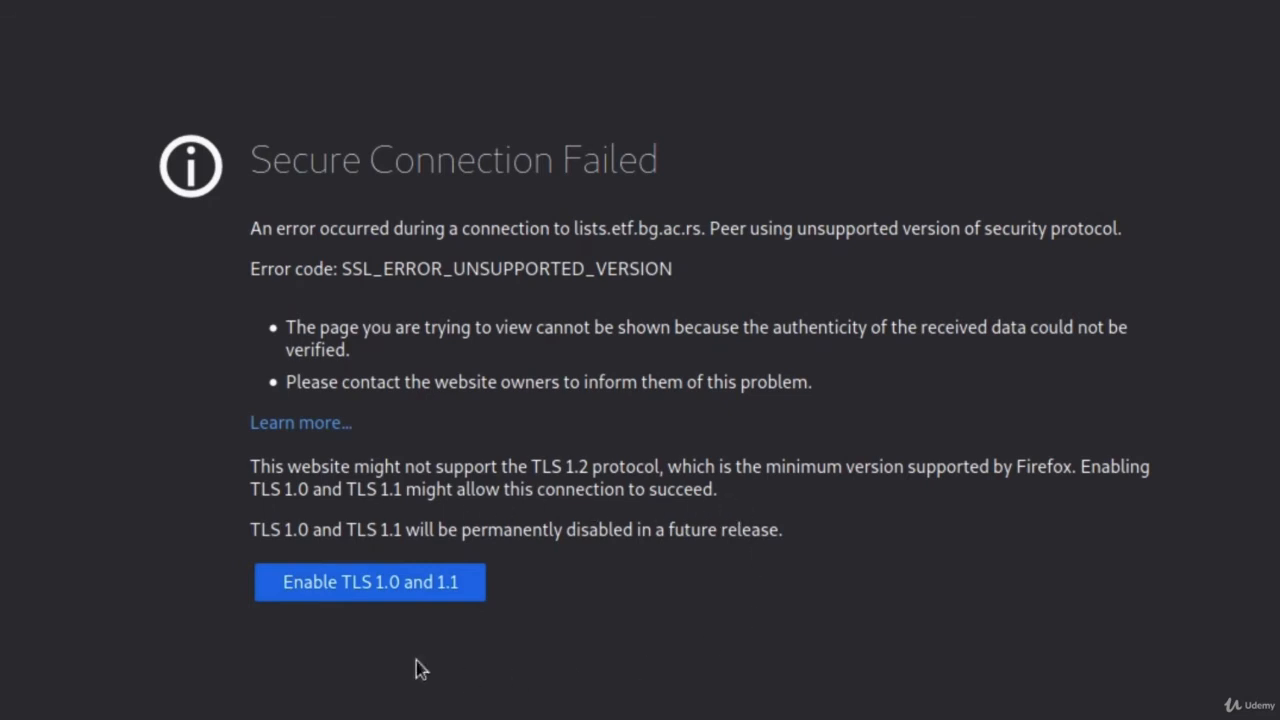
# Allow TLS 1.0 and 1.1 so the lists.etf.bg.ac.rs mailing-list page loads
pyautogui.click(368, 582)
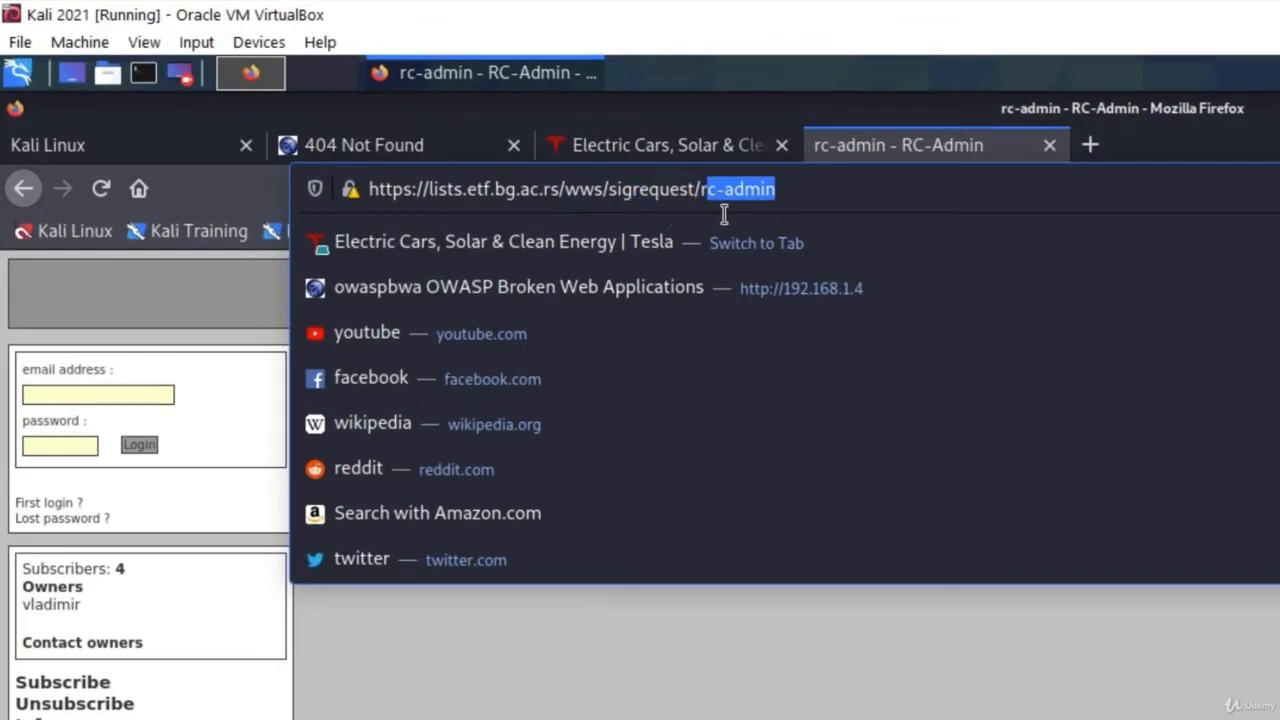
# Edit the rc-admin URL from sigrequest to info to reach the RC-Admin list info page
pyautogui.doubleClick(744, 188)
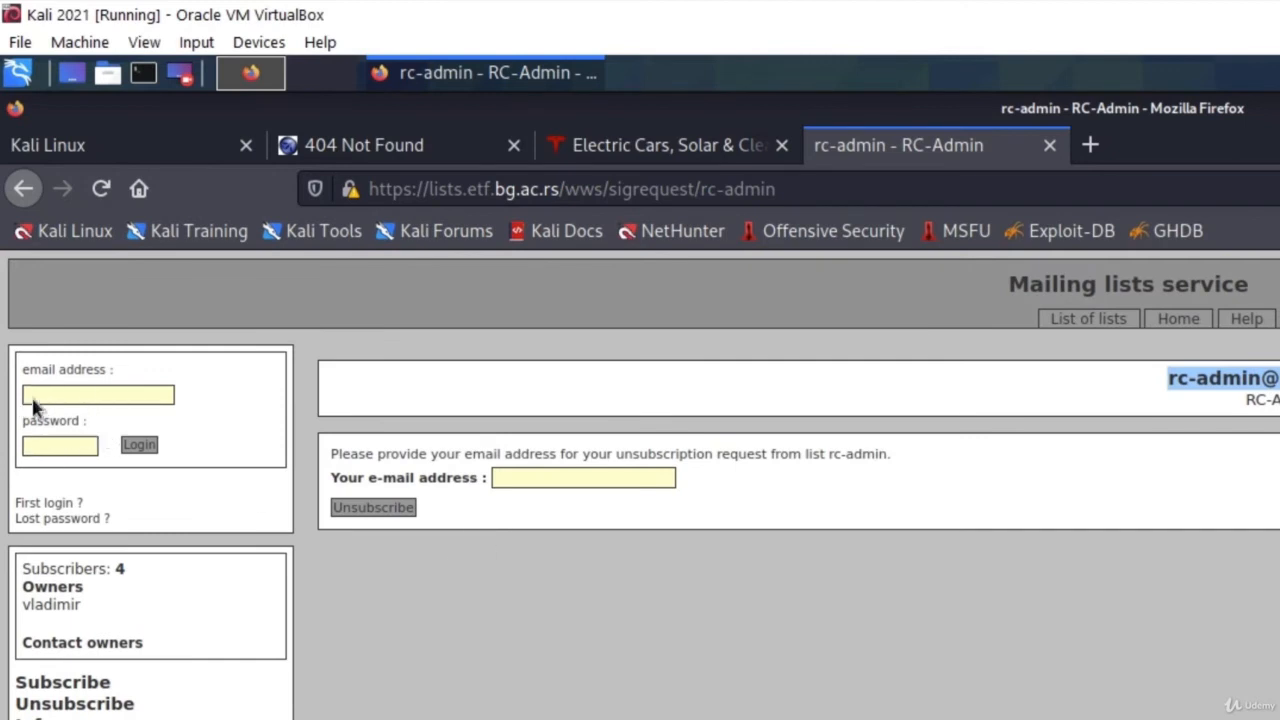
pyautogui.moveTo(500, 502)
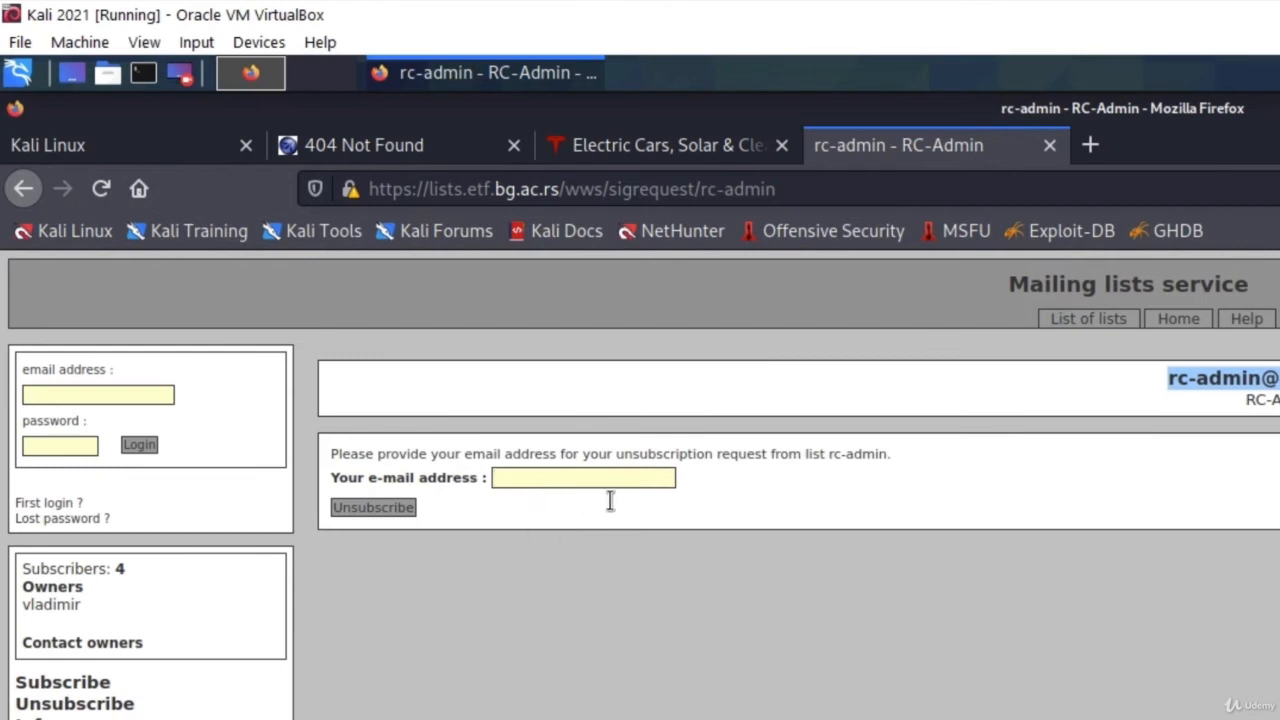
pyautogui.moveTo(640, 372)
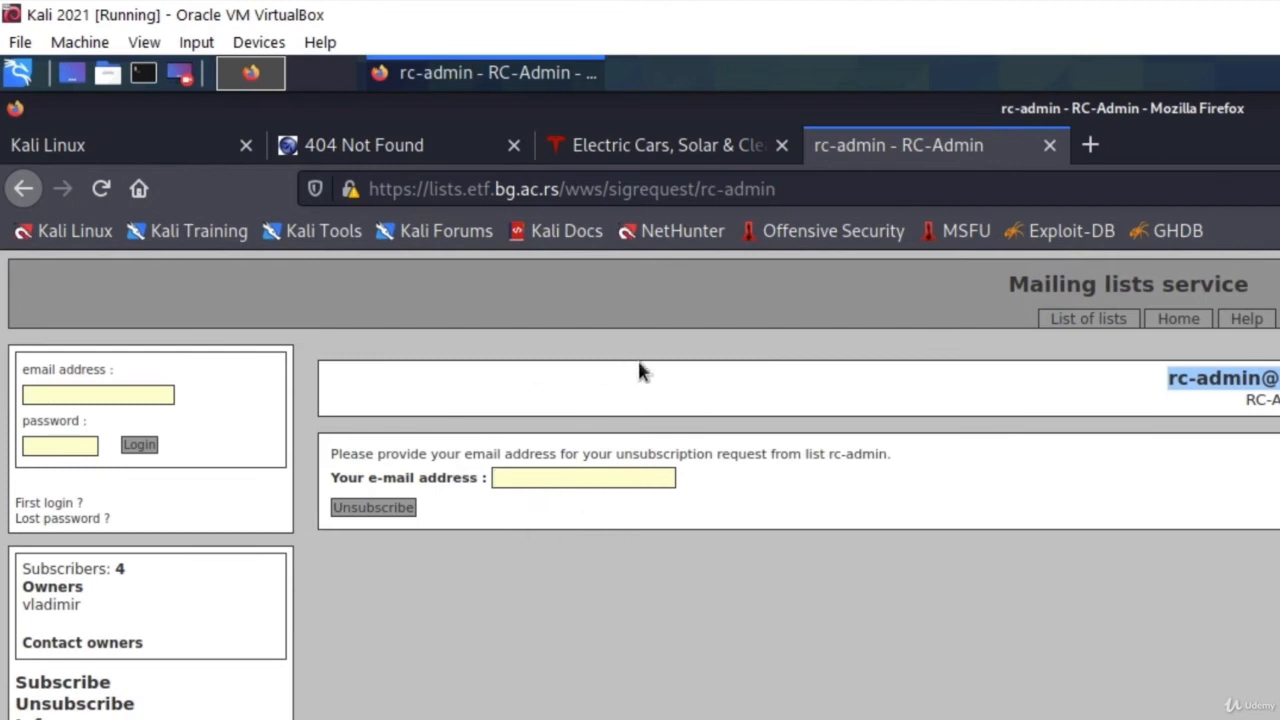
pyautogui.moveTo(530, 408)
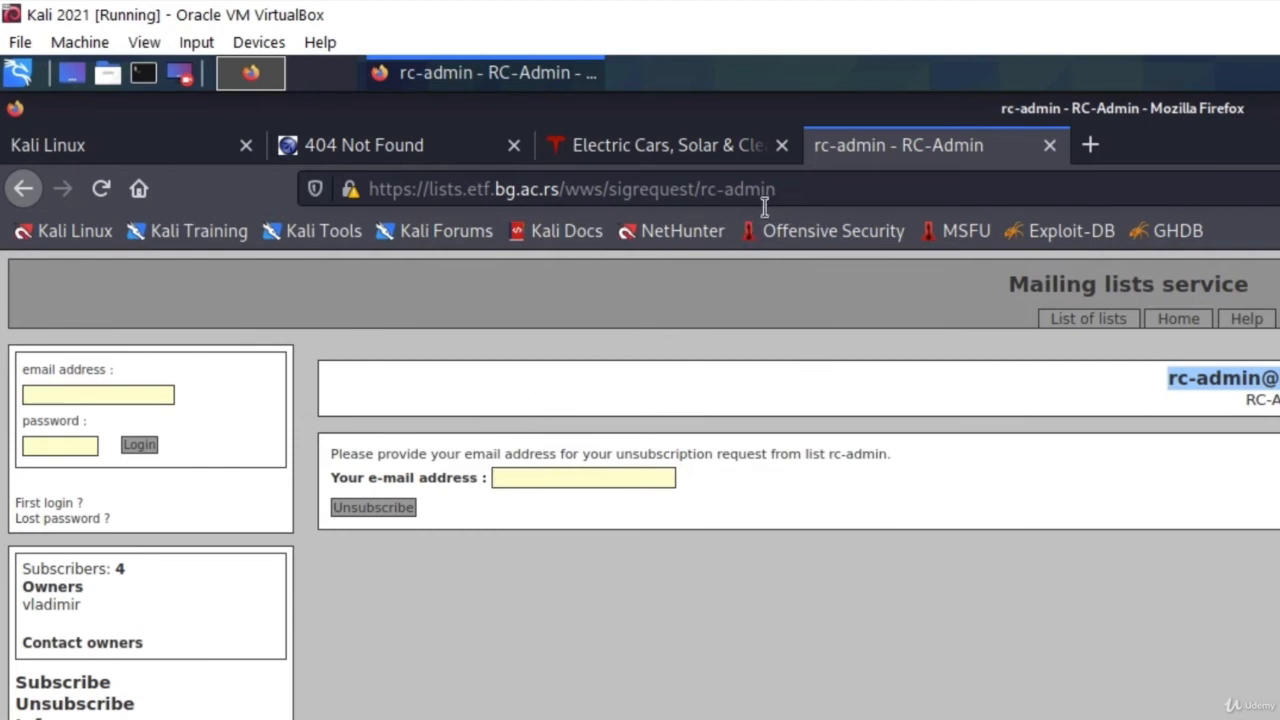
pyautogui.click(584, 476)
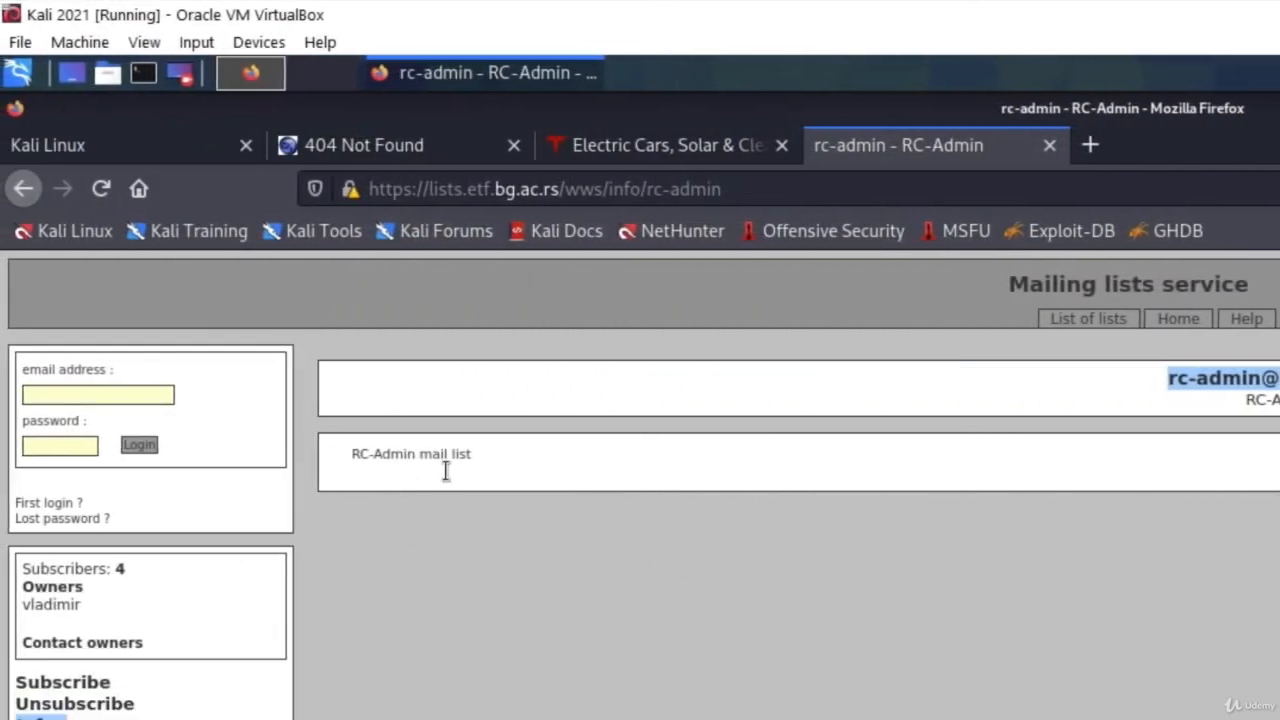
pyautogui.moveTo(1248, 444)
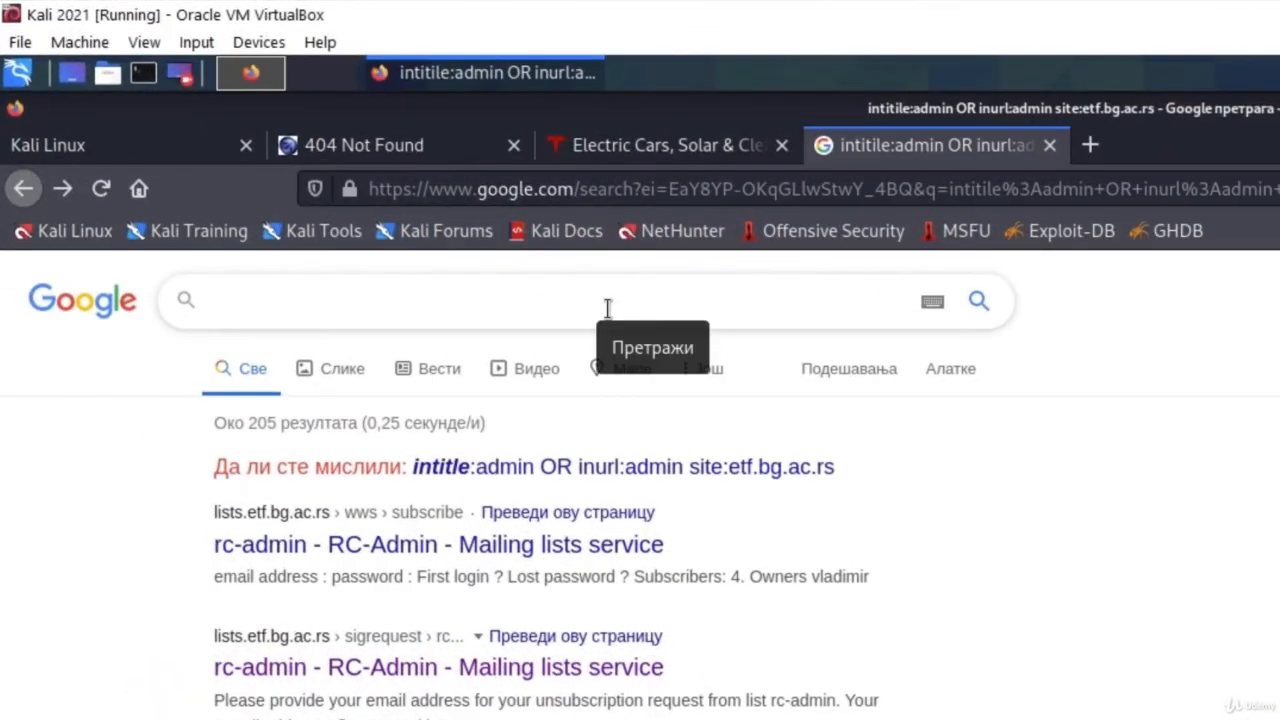
# Search Google for 'google dork' from the results tab
pyautogui.write('google dork')
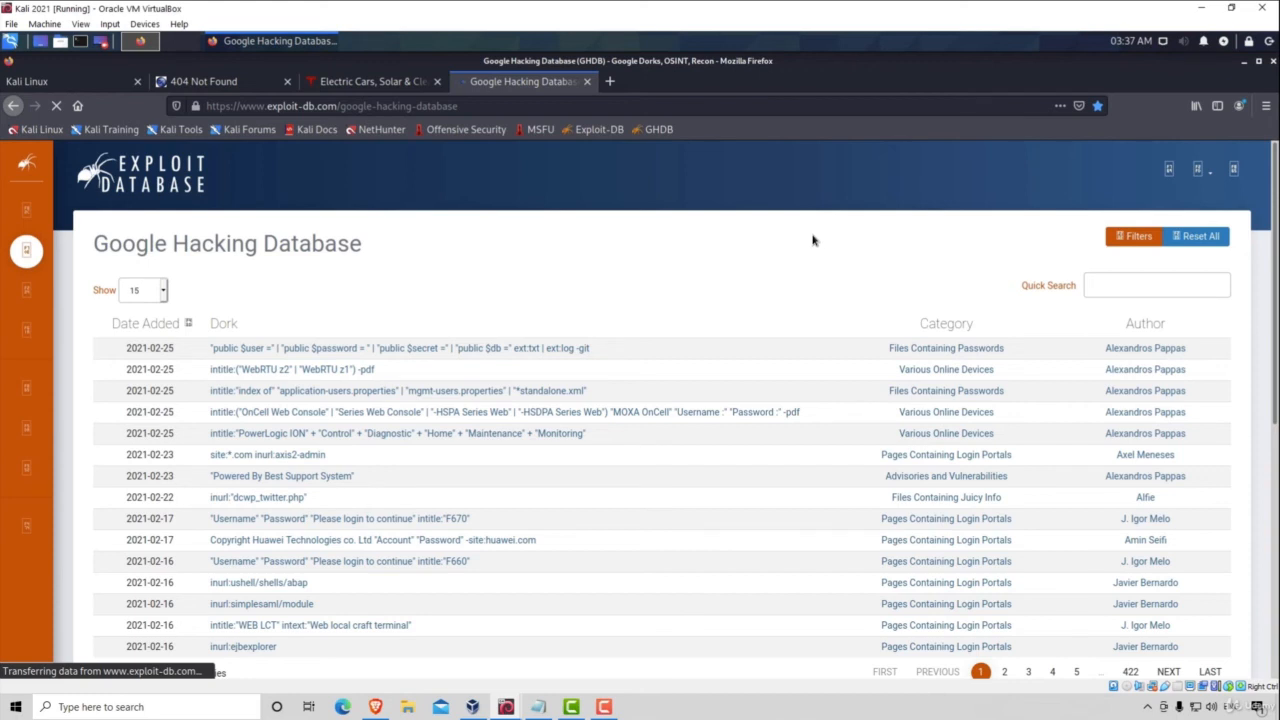
pyautogui.moveTo(98, 268)
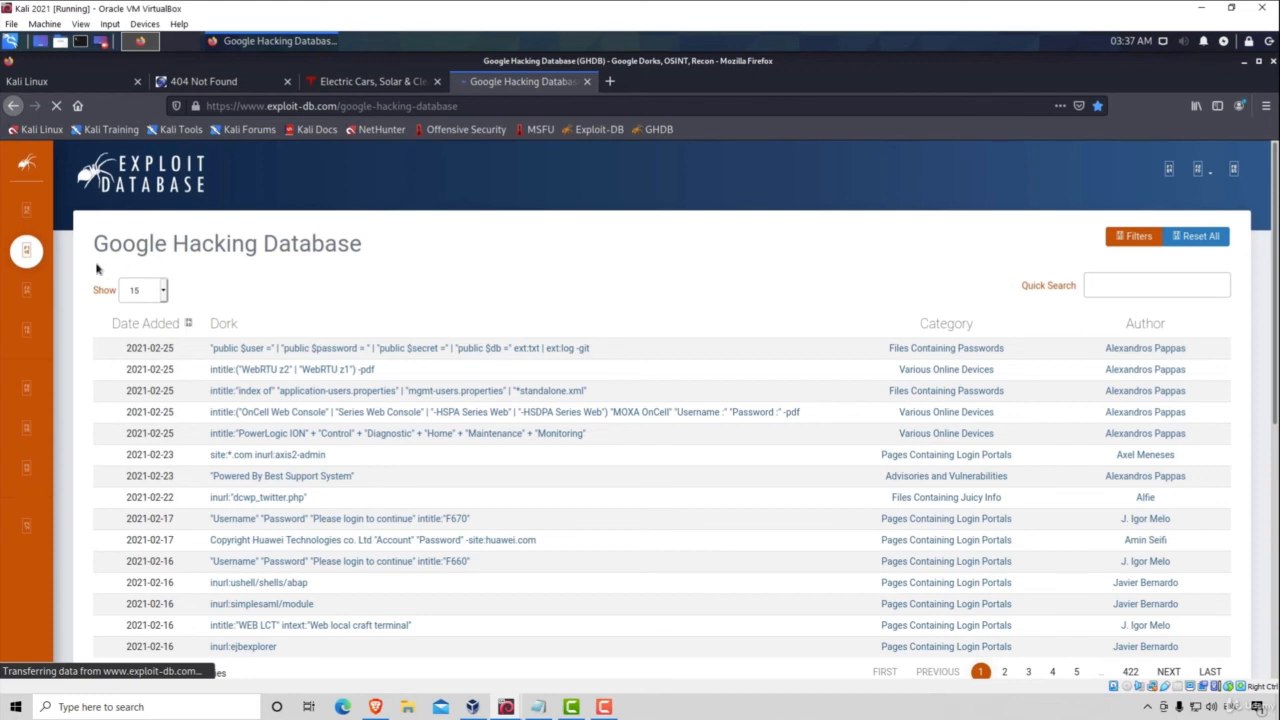
pyautogui.moveTo(372, 252)
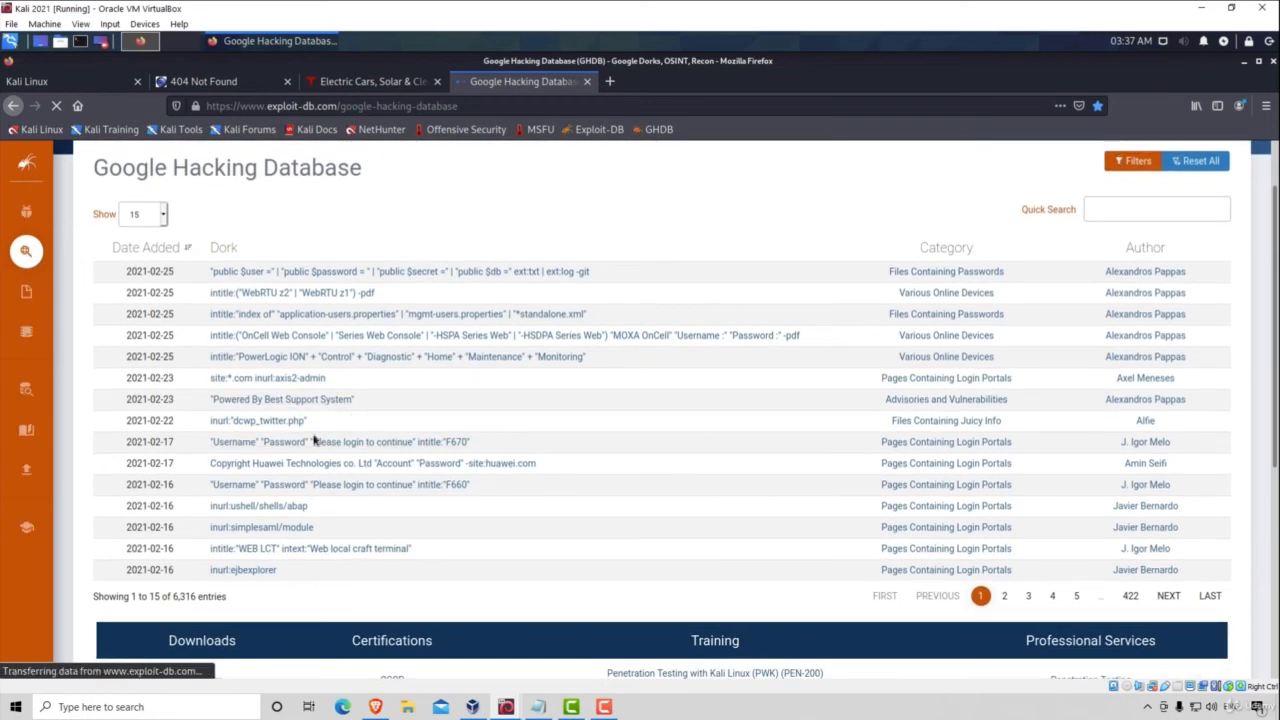
pyautogui.moveTo(336, 418)
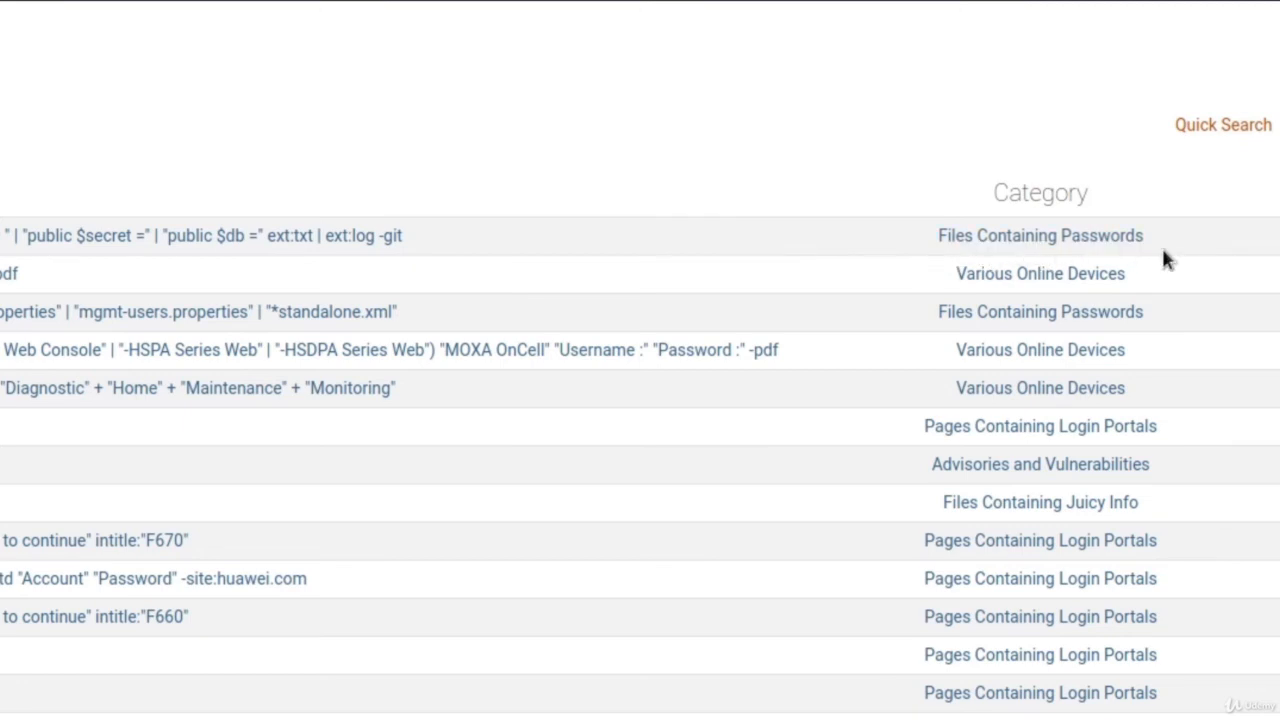
# Scroll through the Exploit-DB Google Hacking Database table of 6,316 dorks
pyautogui.hscroll(3)
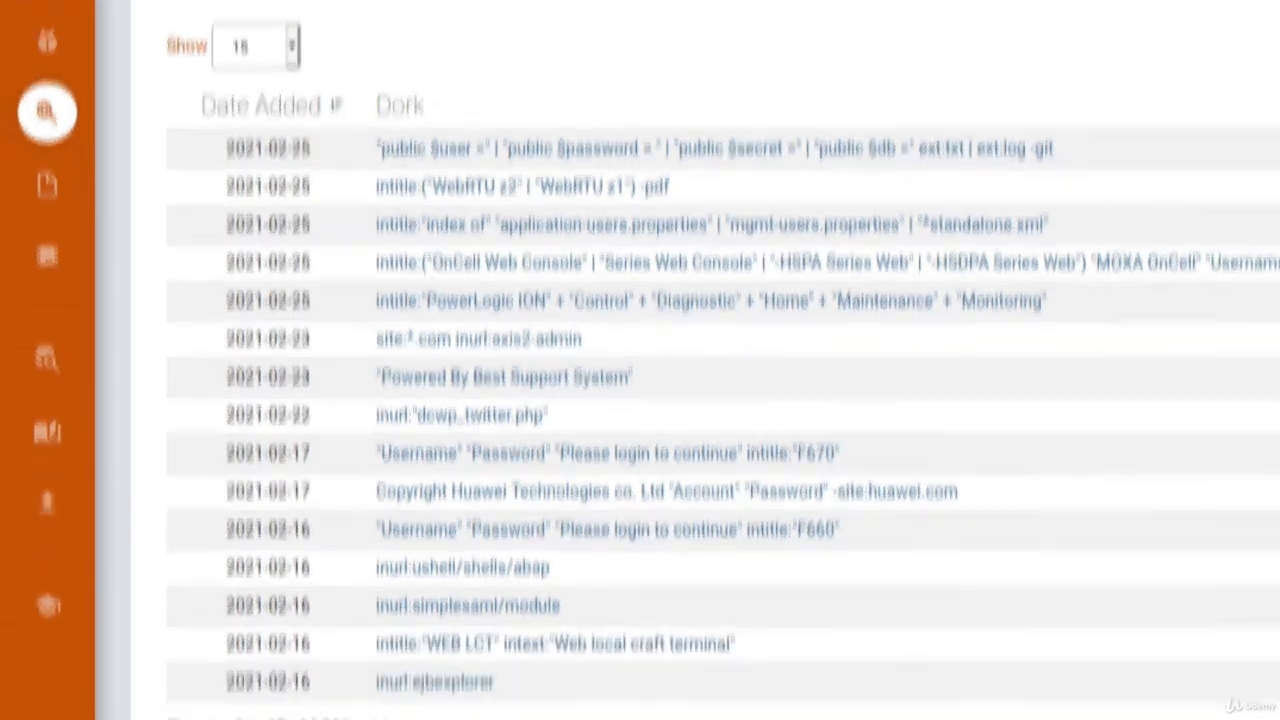
pyautogui.scroll(-3)
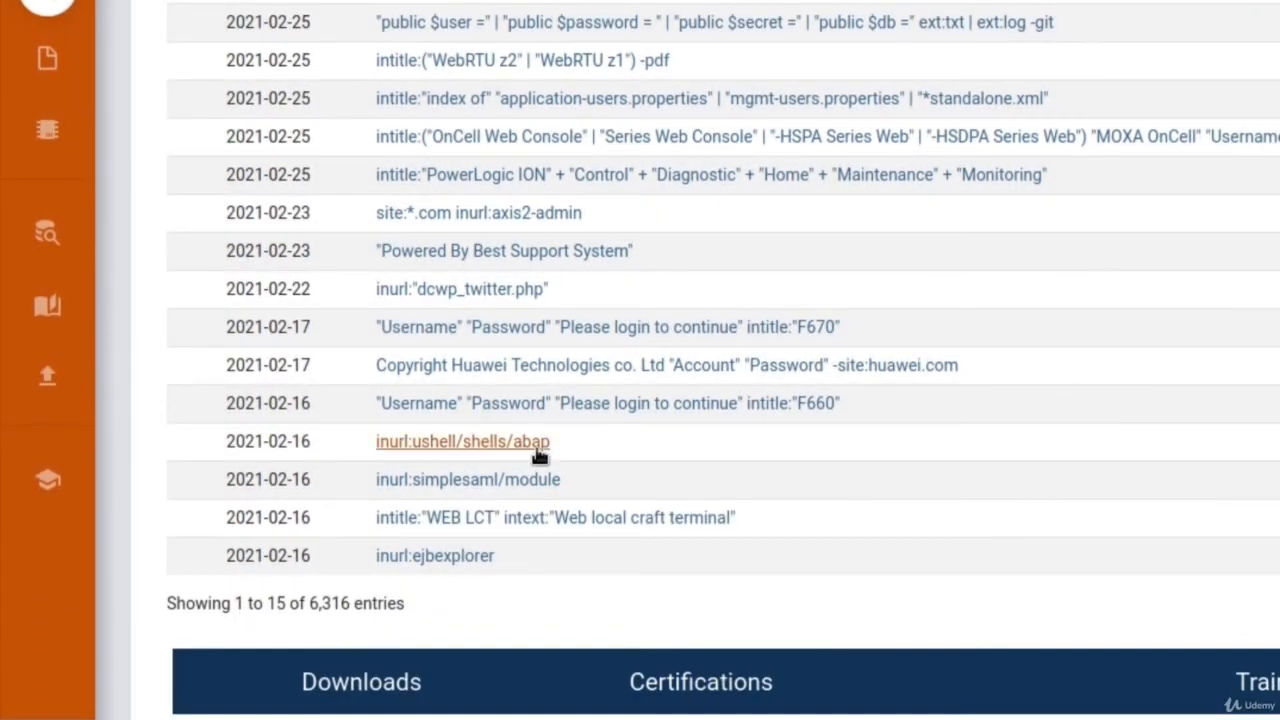